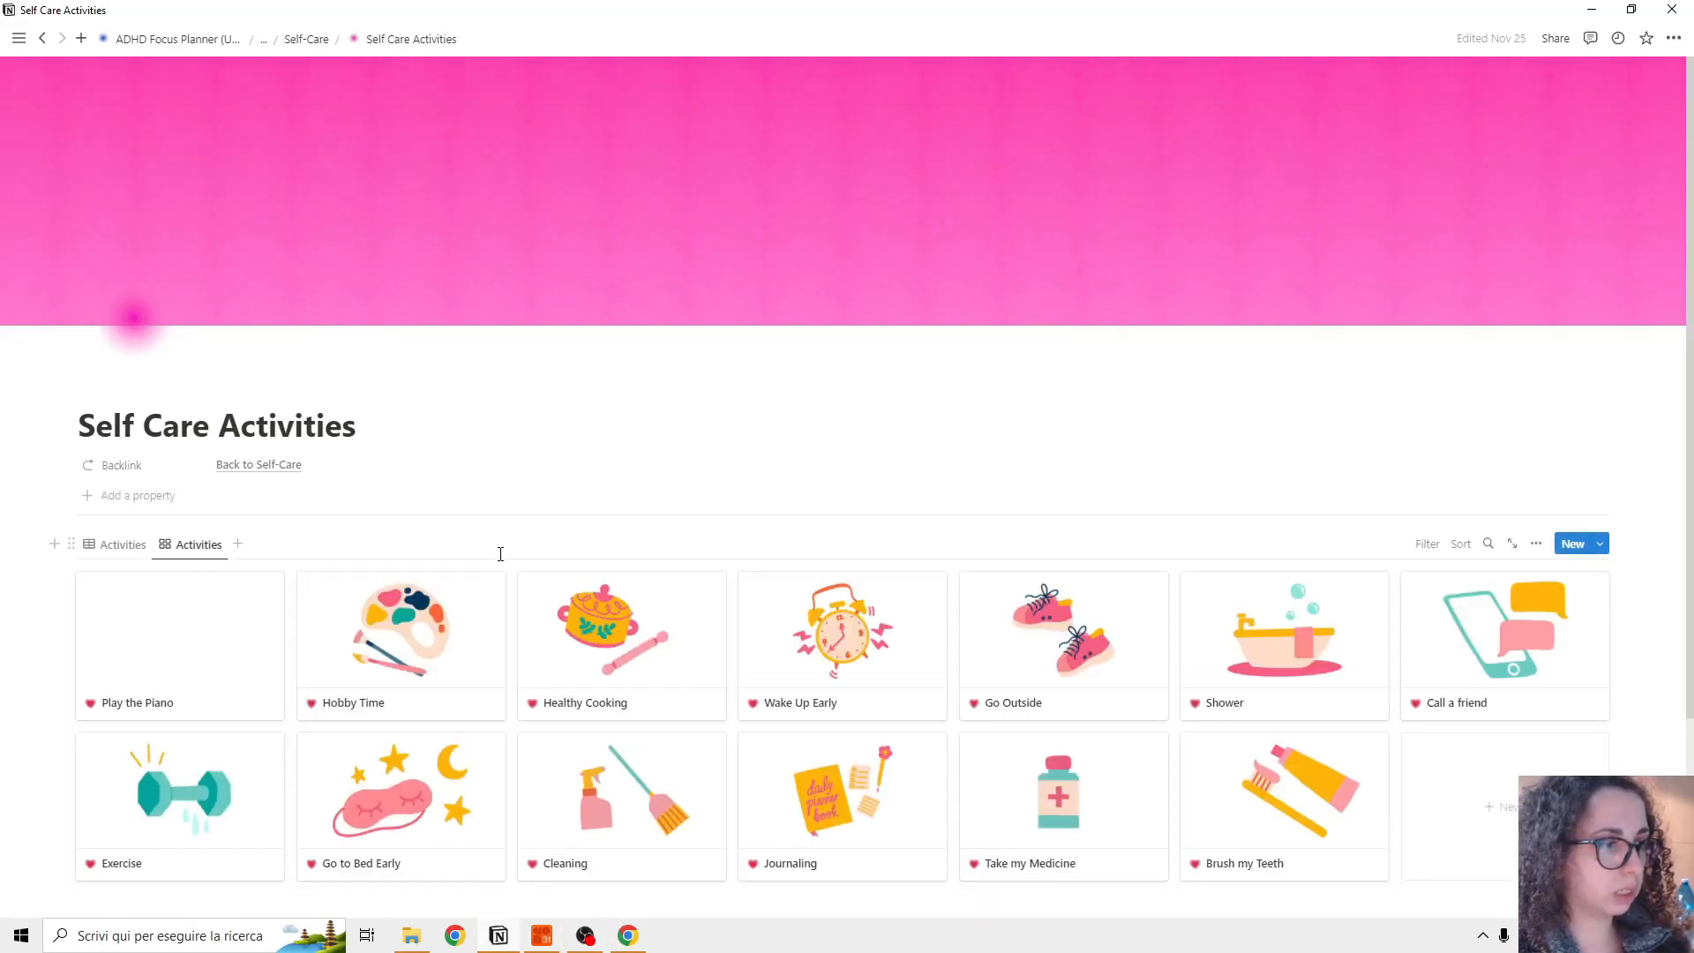
Step: Scroll down the Self Care Activities gallery of illustrated activity cards
{"action": "scroll", "scroll_direction": "down", "scroll_amount": 3}
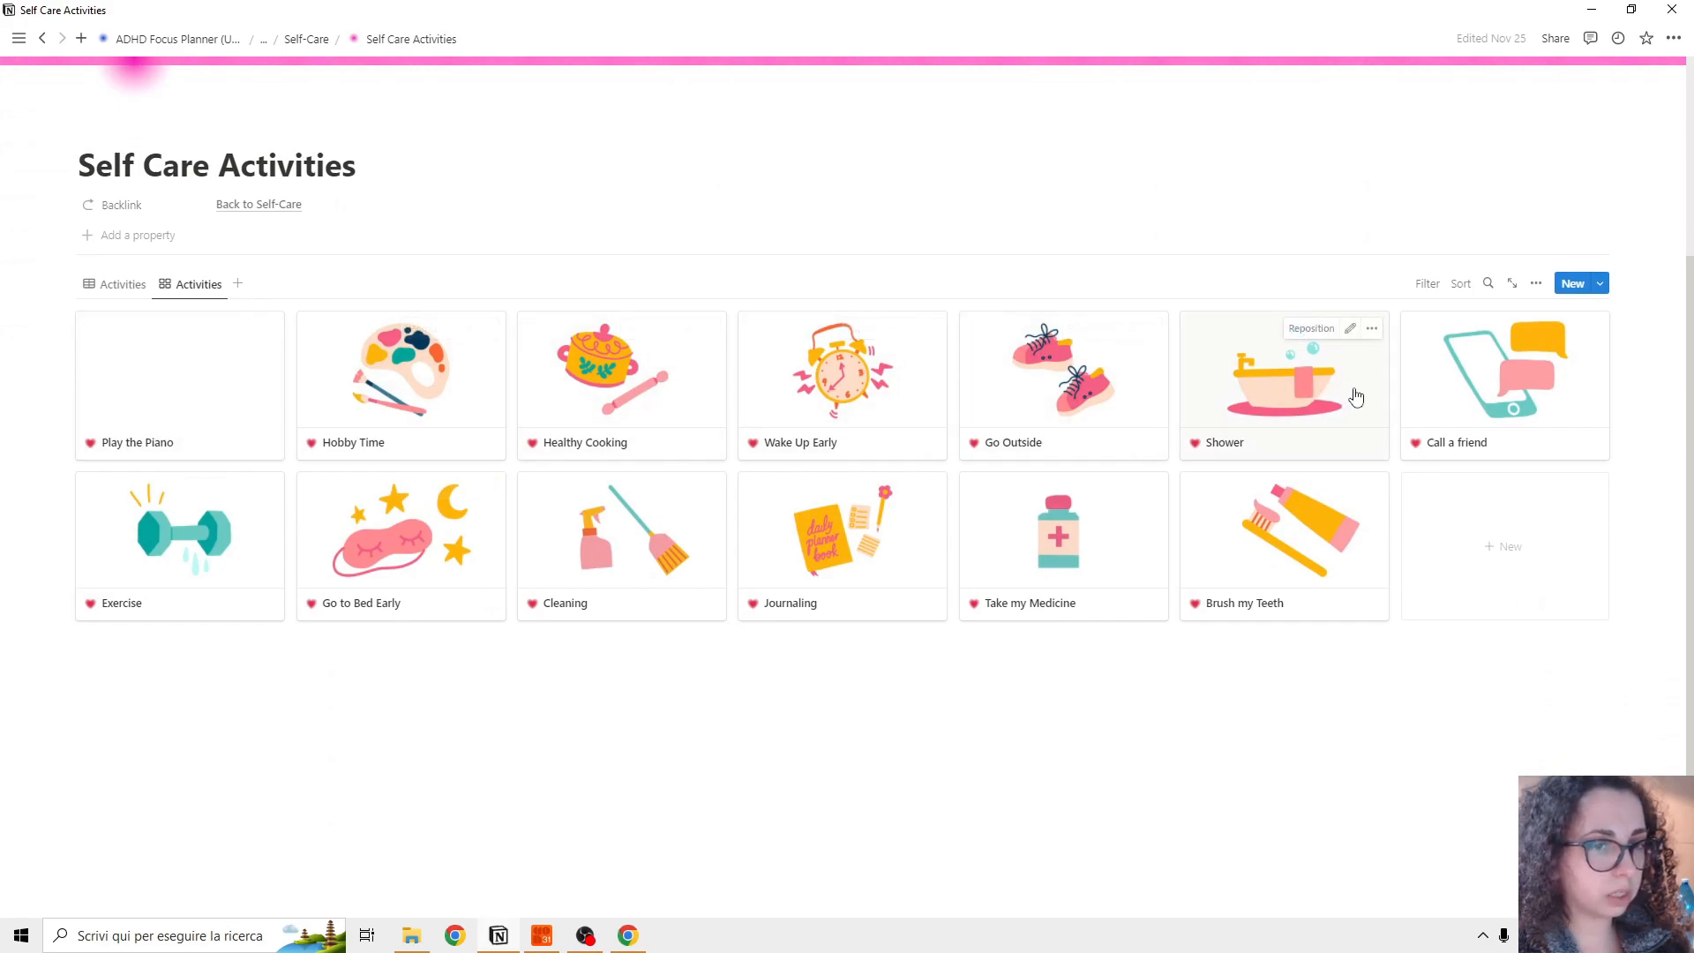
{"action": "mouse_move", "coordinate": [392, 381]}
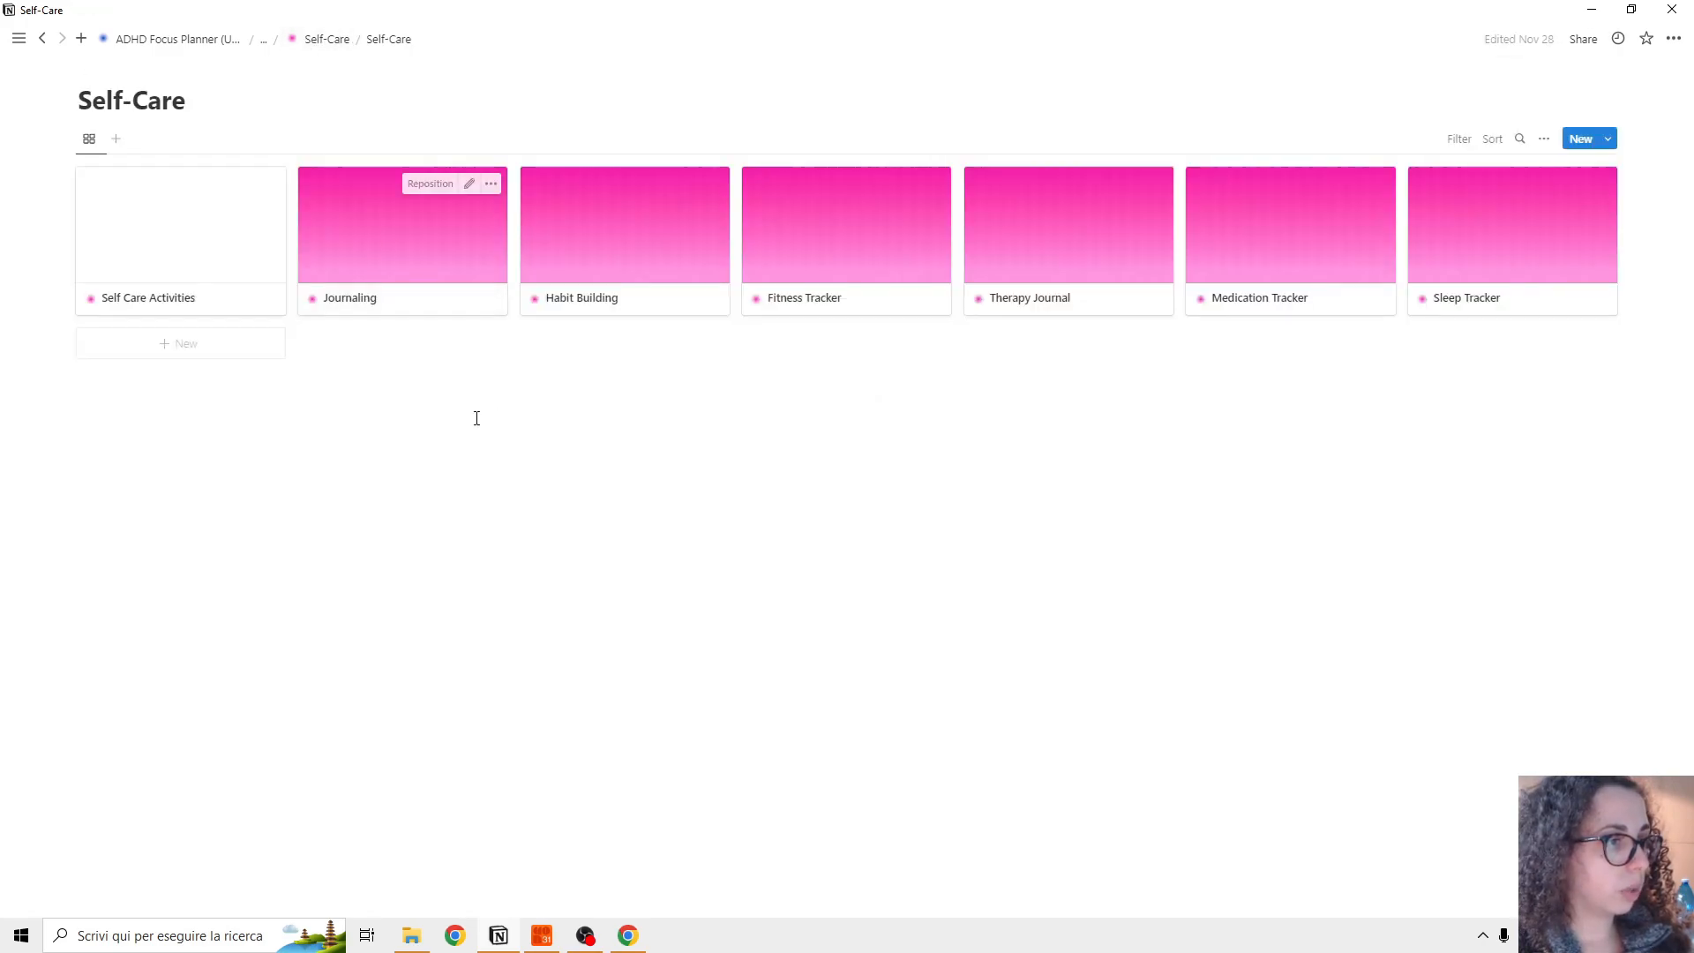
Step: Open the Journaling page from the Self-Care gallery and scroll its entries
{"action": "left_click", "coordinate": [349, 296]}
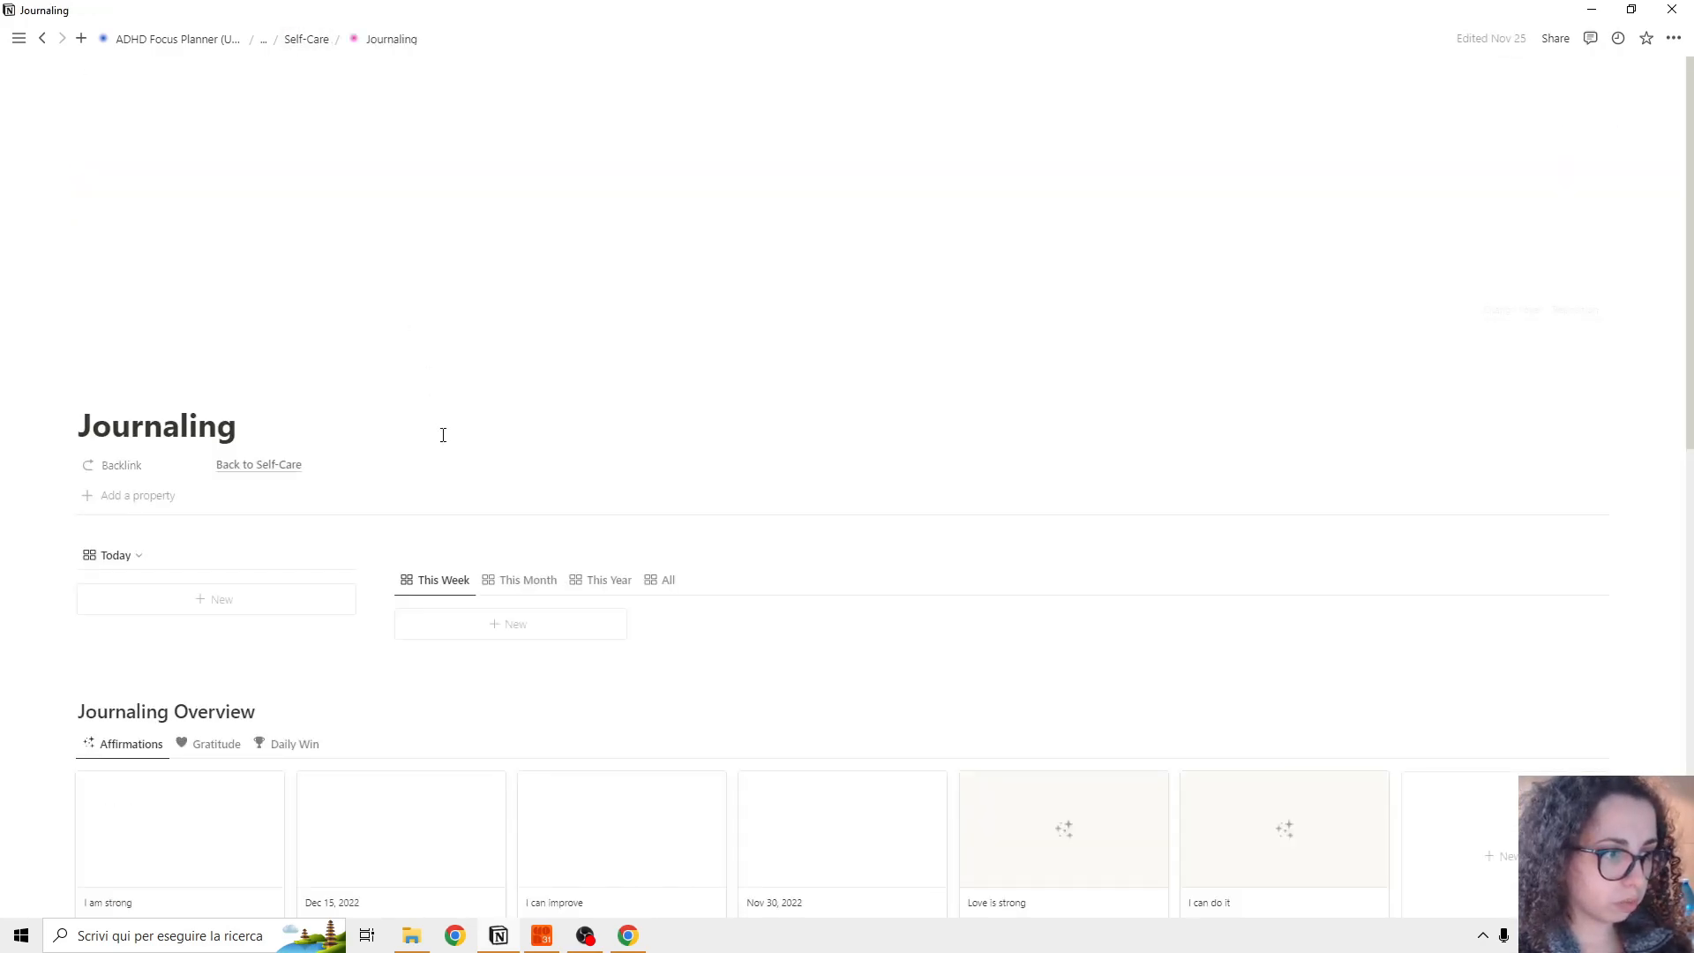
{"action": "scroll", "scroll_direction": "down", "scroll_amount": 3}
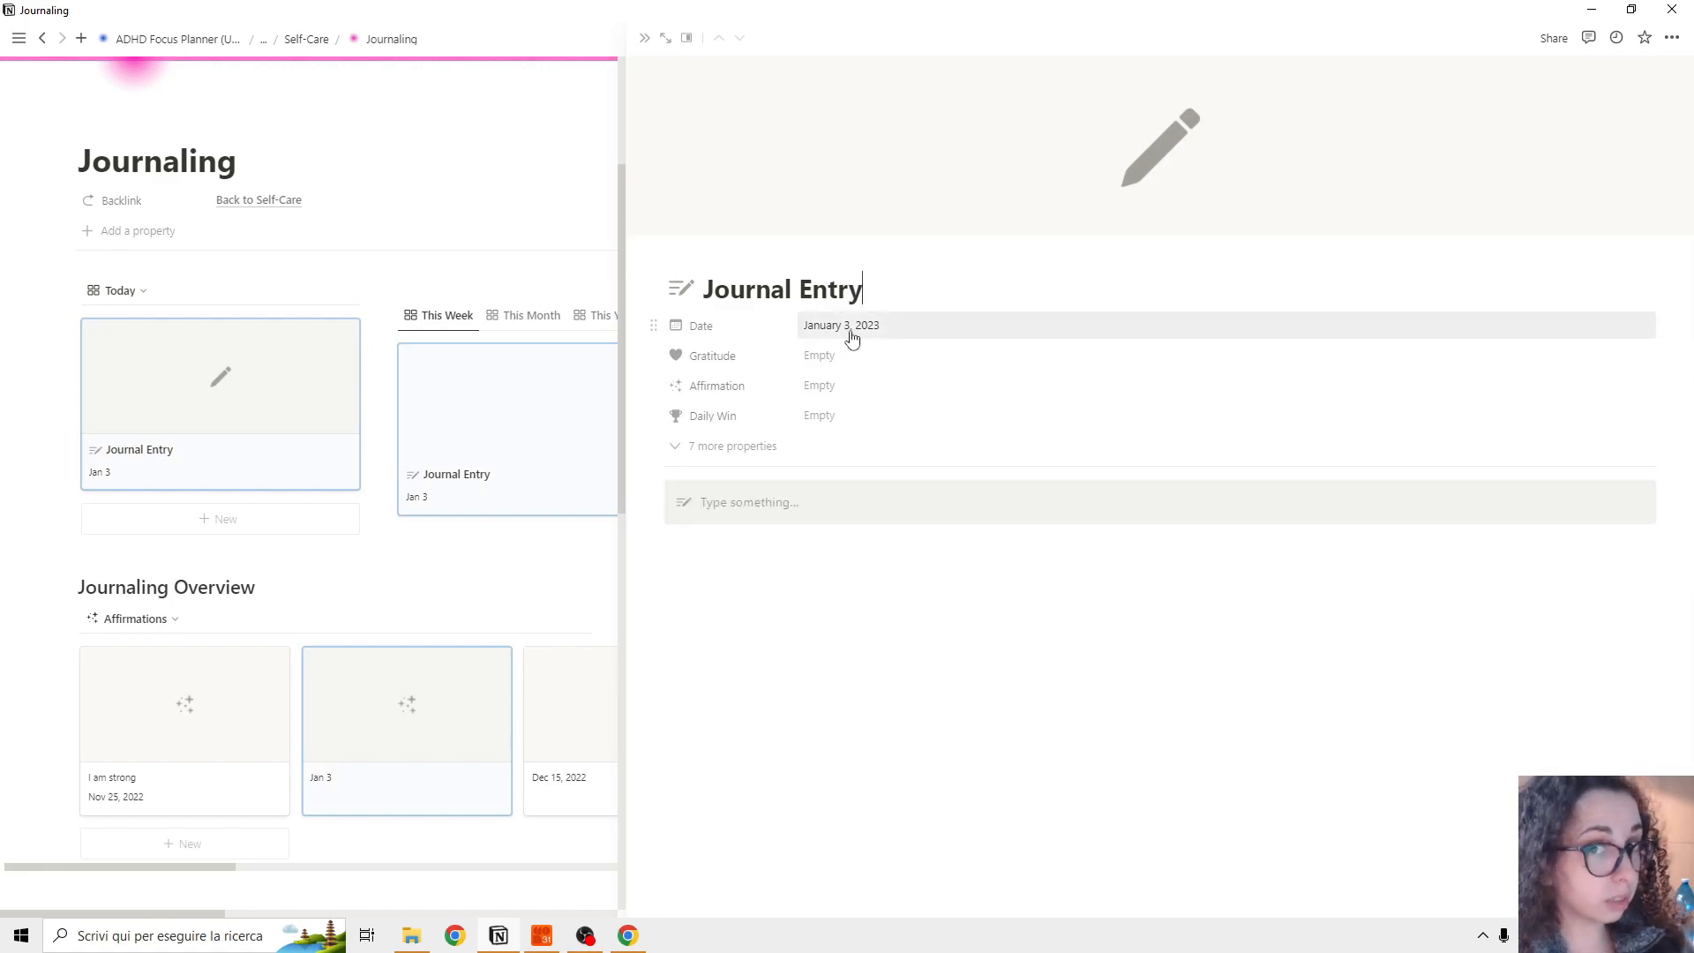
{"action": "mouse_move", "coordinate": [190, 466]}
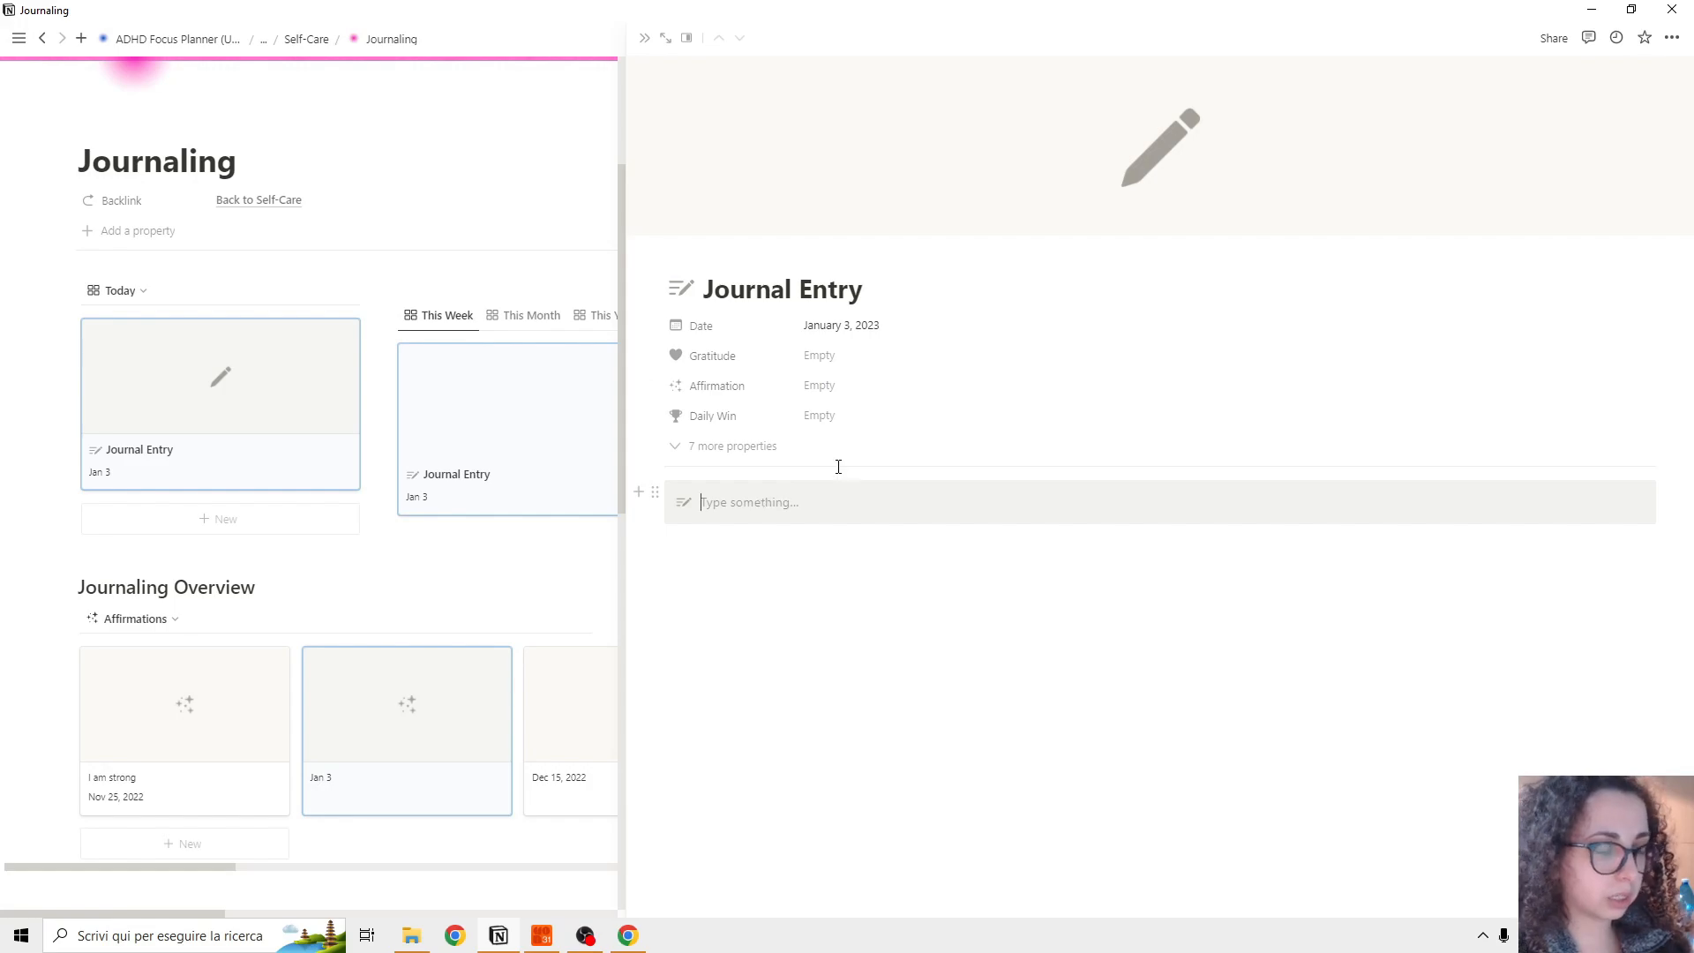
Step: Write the day note, gratitude 'I am grateful for my family', affirmation 'I am strong' and daily win 'Complete some tasks'
{"action": "type", "text": "This is how my day wen"}
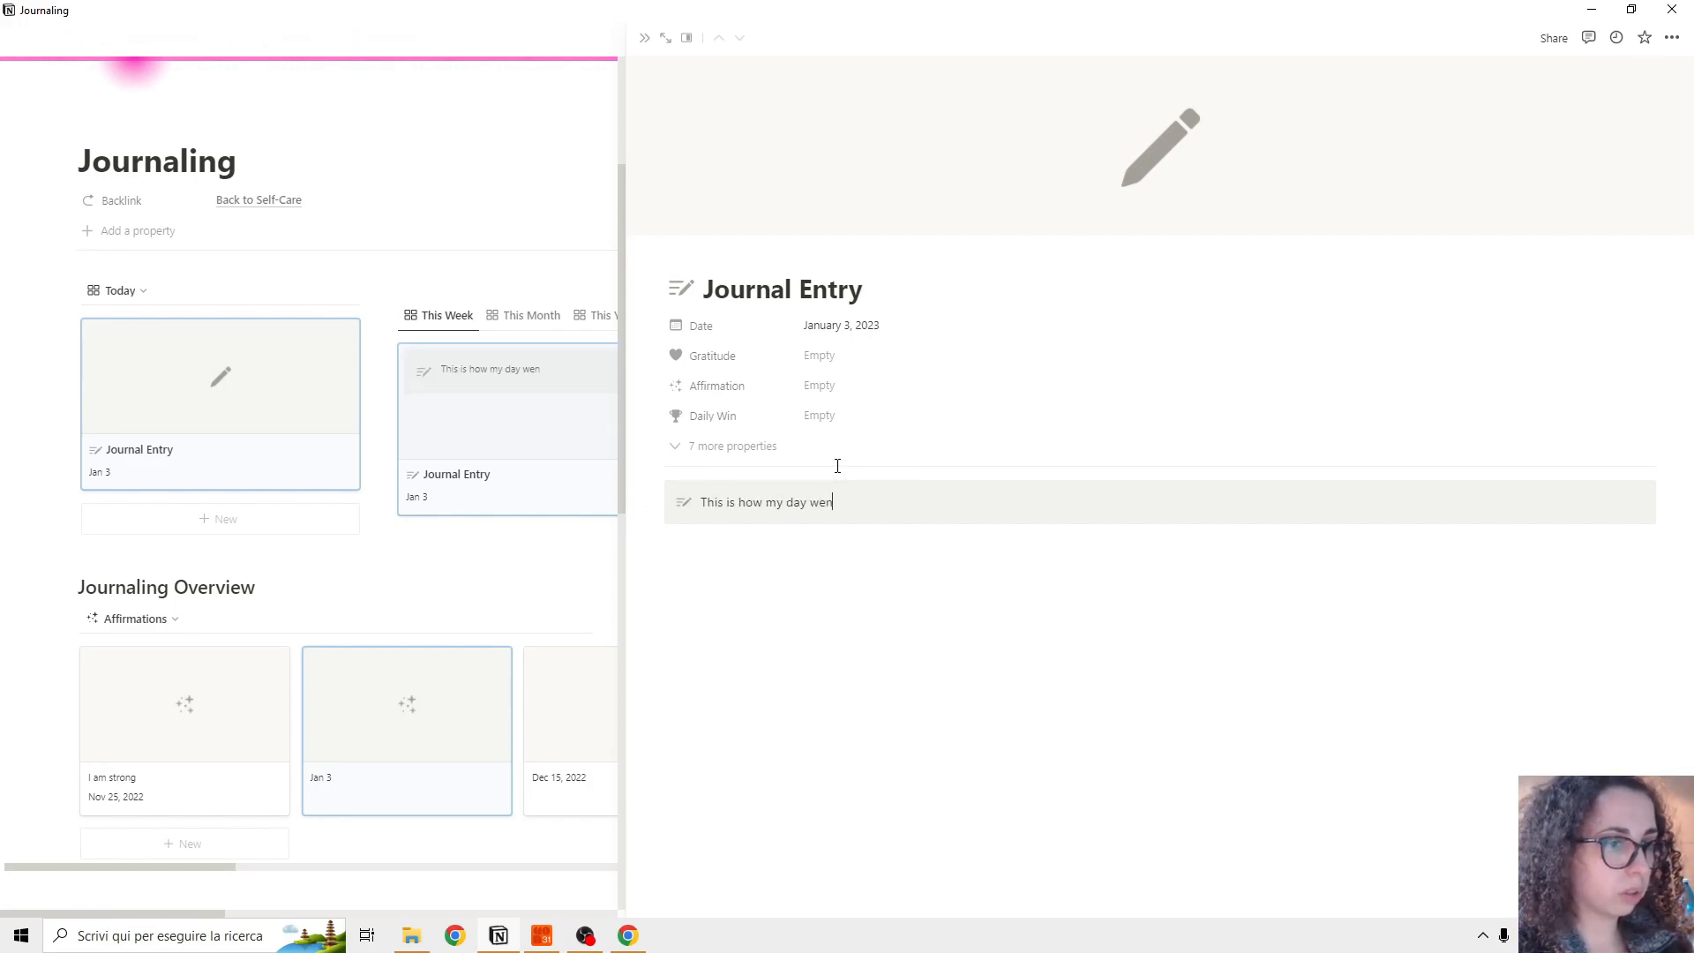
{"action": "left_click", "coordinate": [836, 354]}
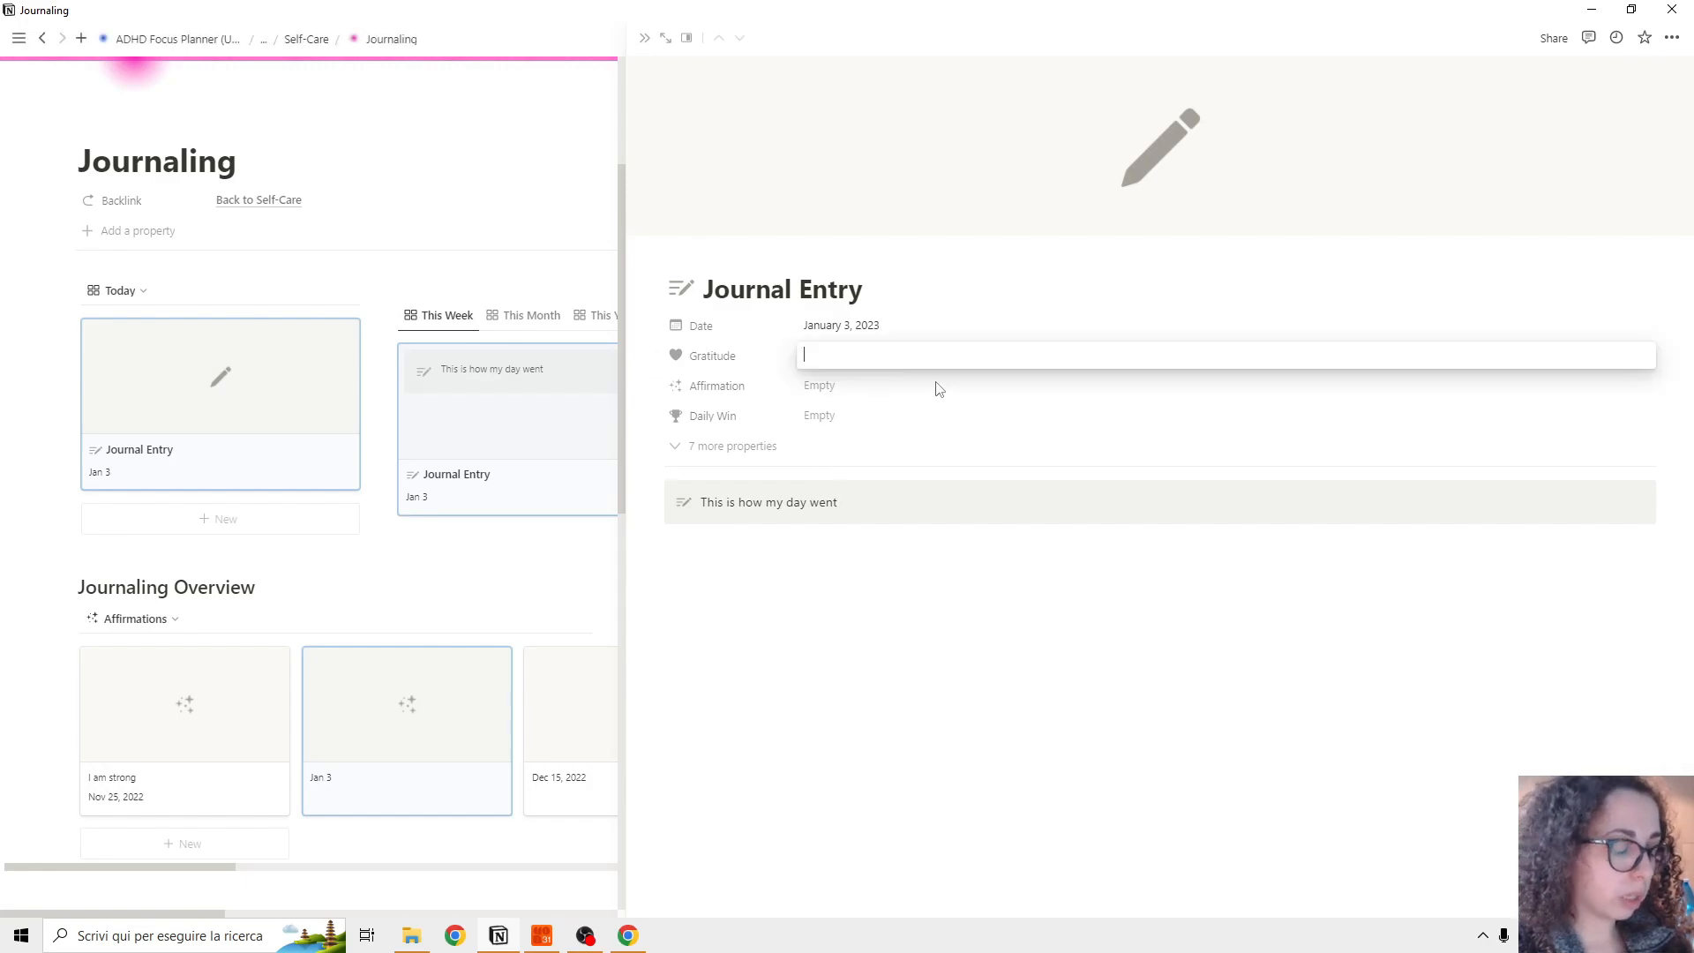
{"action": "type", "text": "I am"}
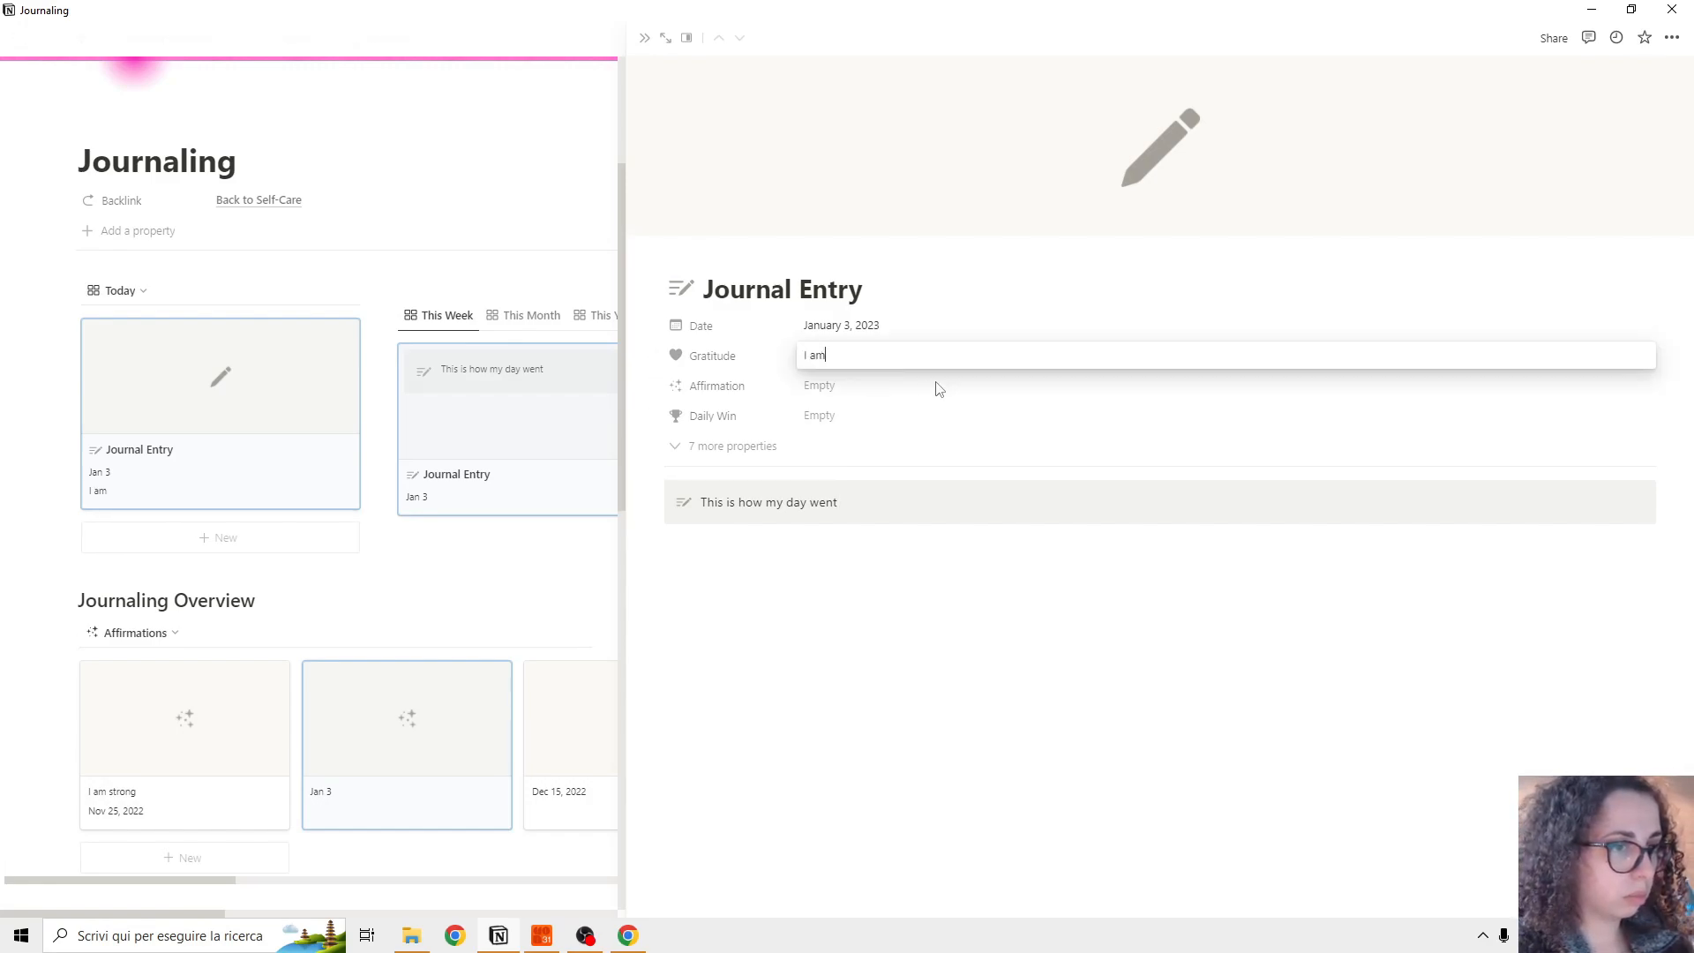
{"action": "type", "text": "grateful for"}
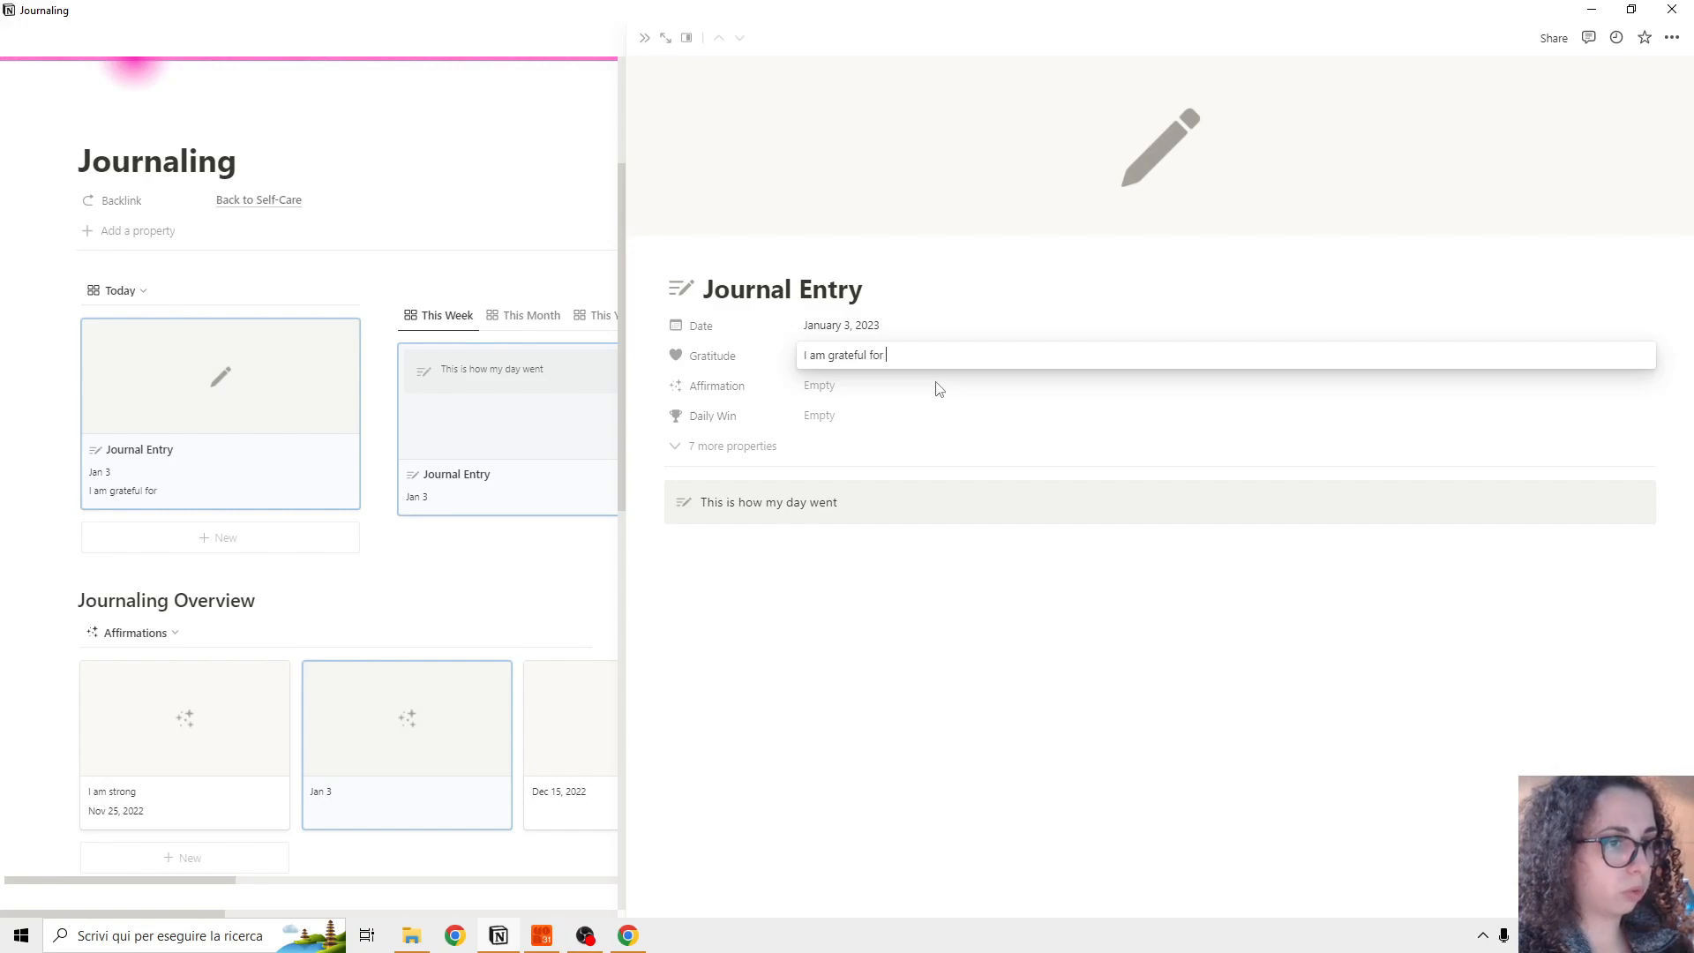
{"action": "type", "text": "my family"}
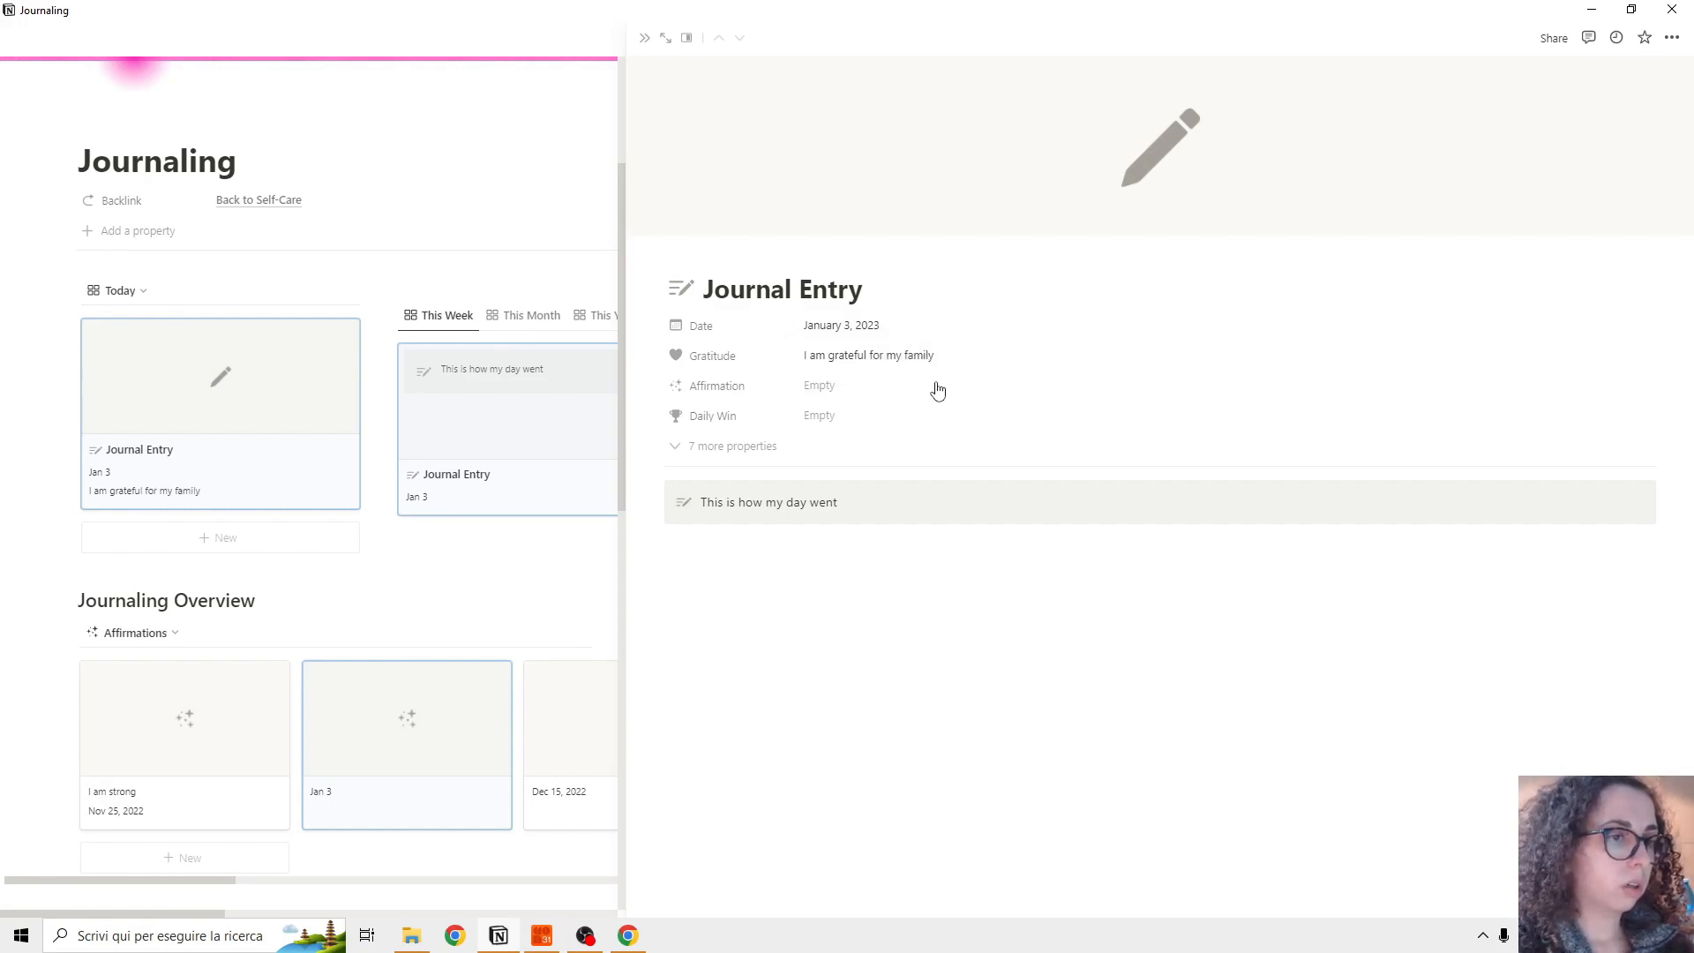
{"action": "type", "text": "I am strong"}
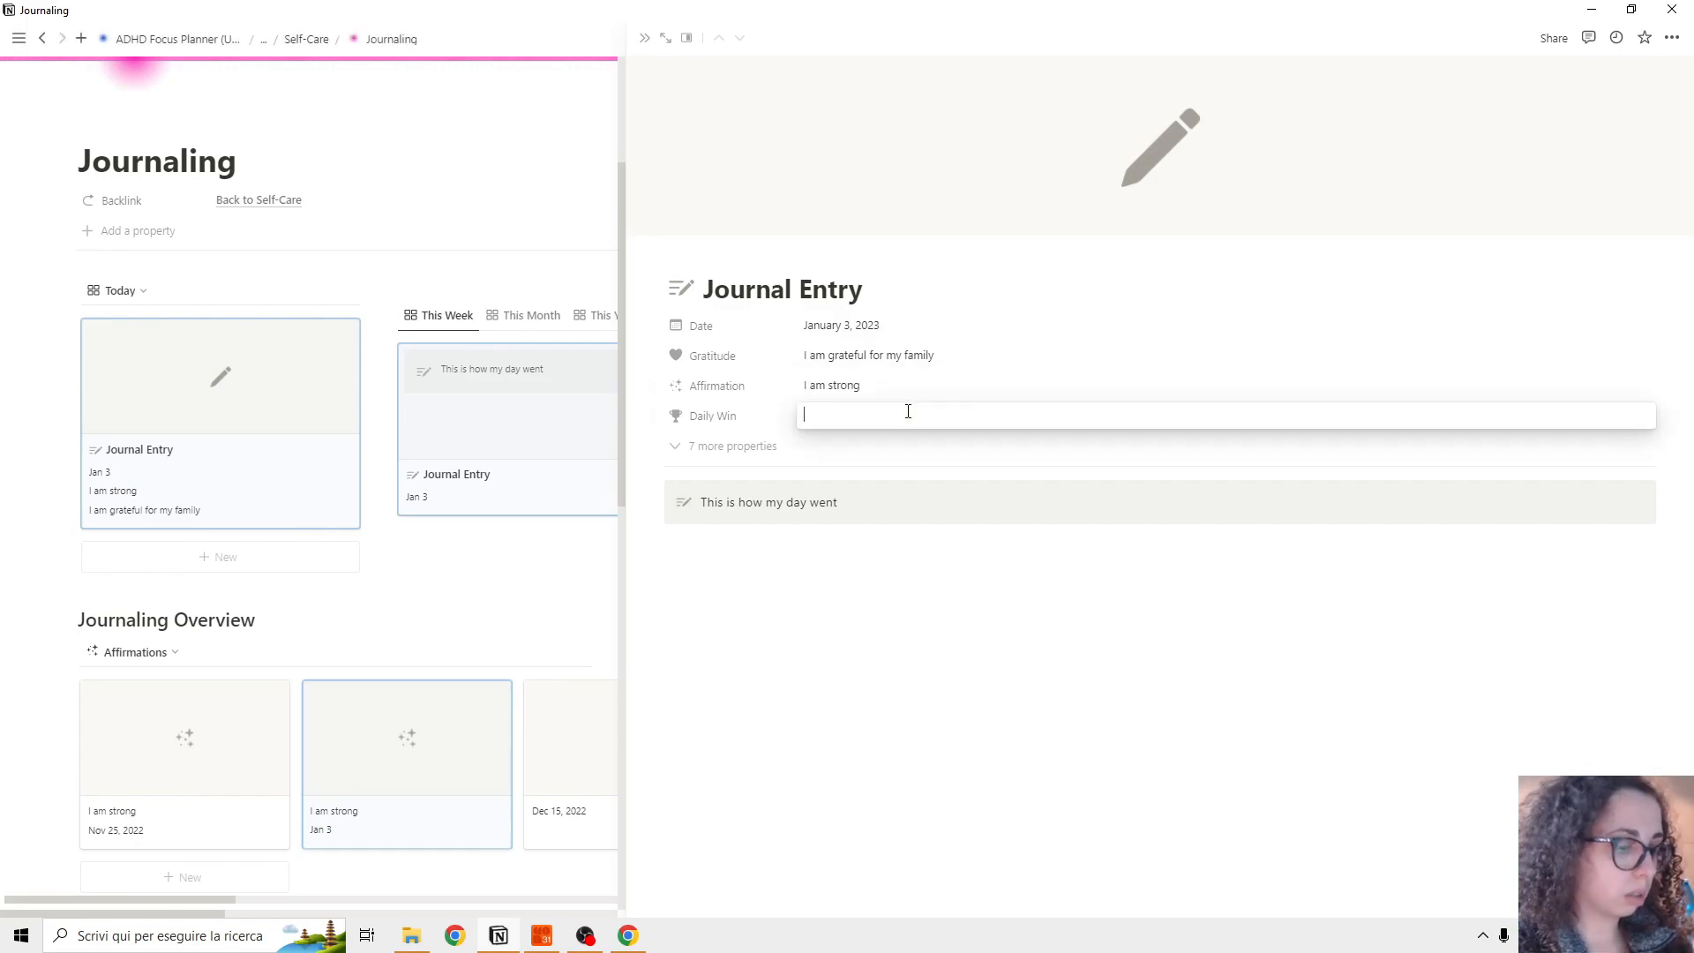
{"action": "type", "text": "COmplete soem"}
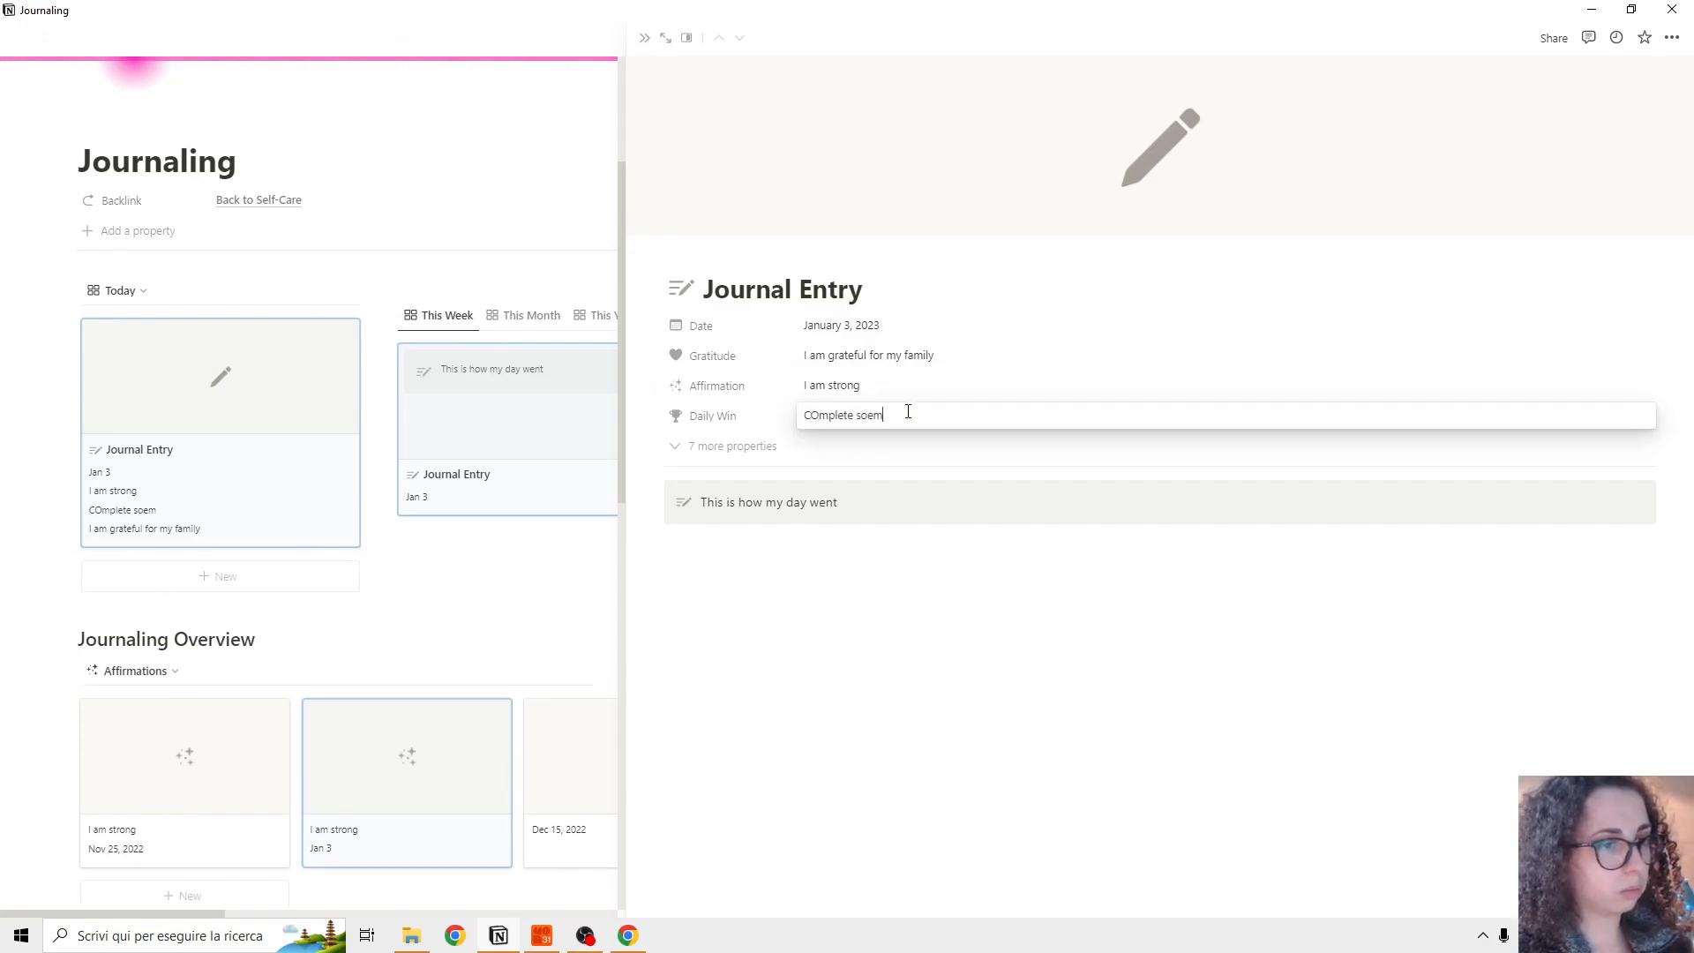
{"action": "type", "text": "tasks"}
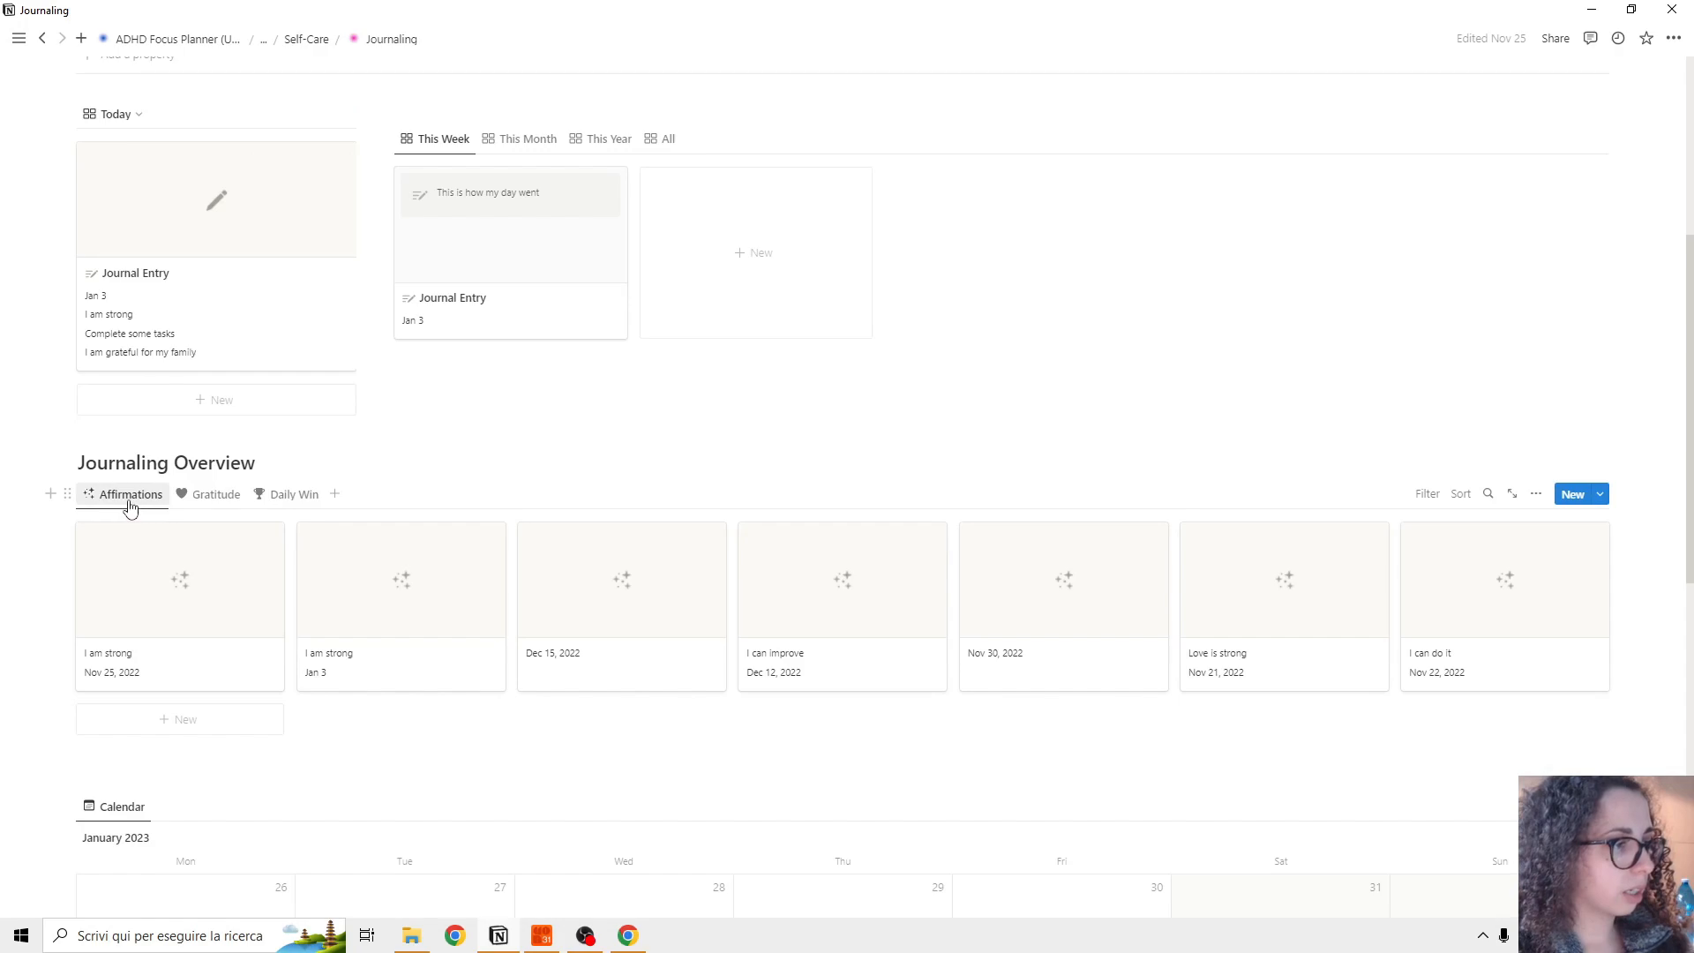
{"action": "mouse_move", "coordinate": [220, 501]}
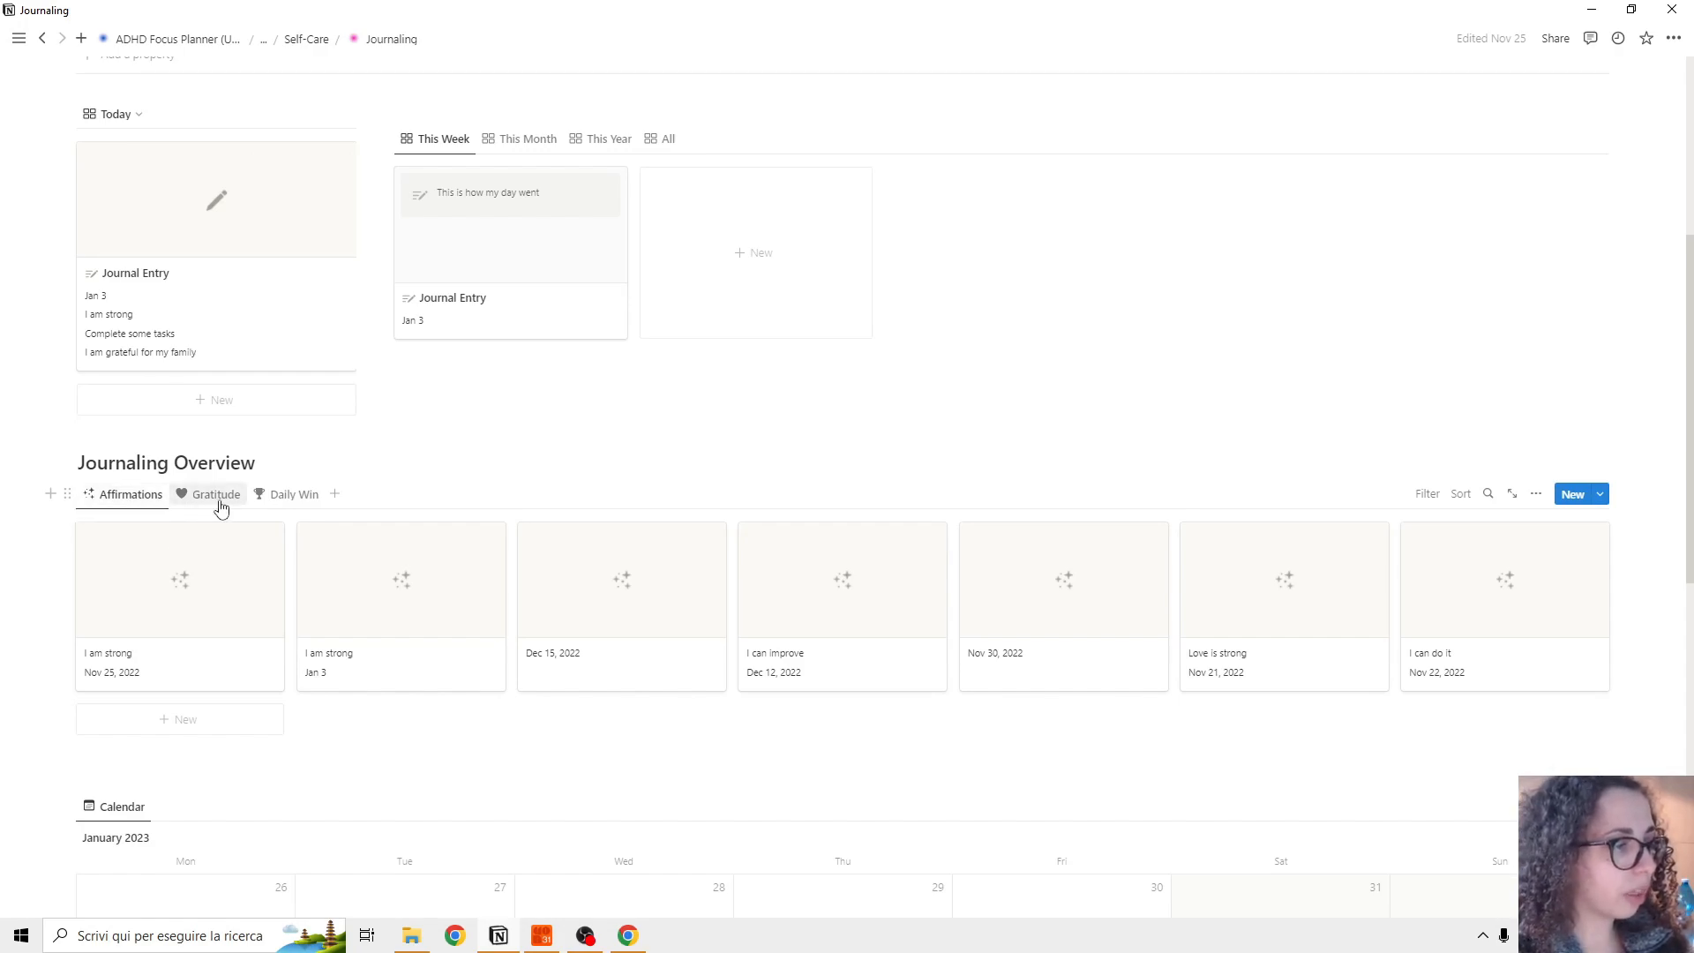
{"action": "mouse_move", "coordinate": [296, 494]}
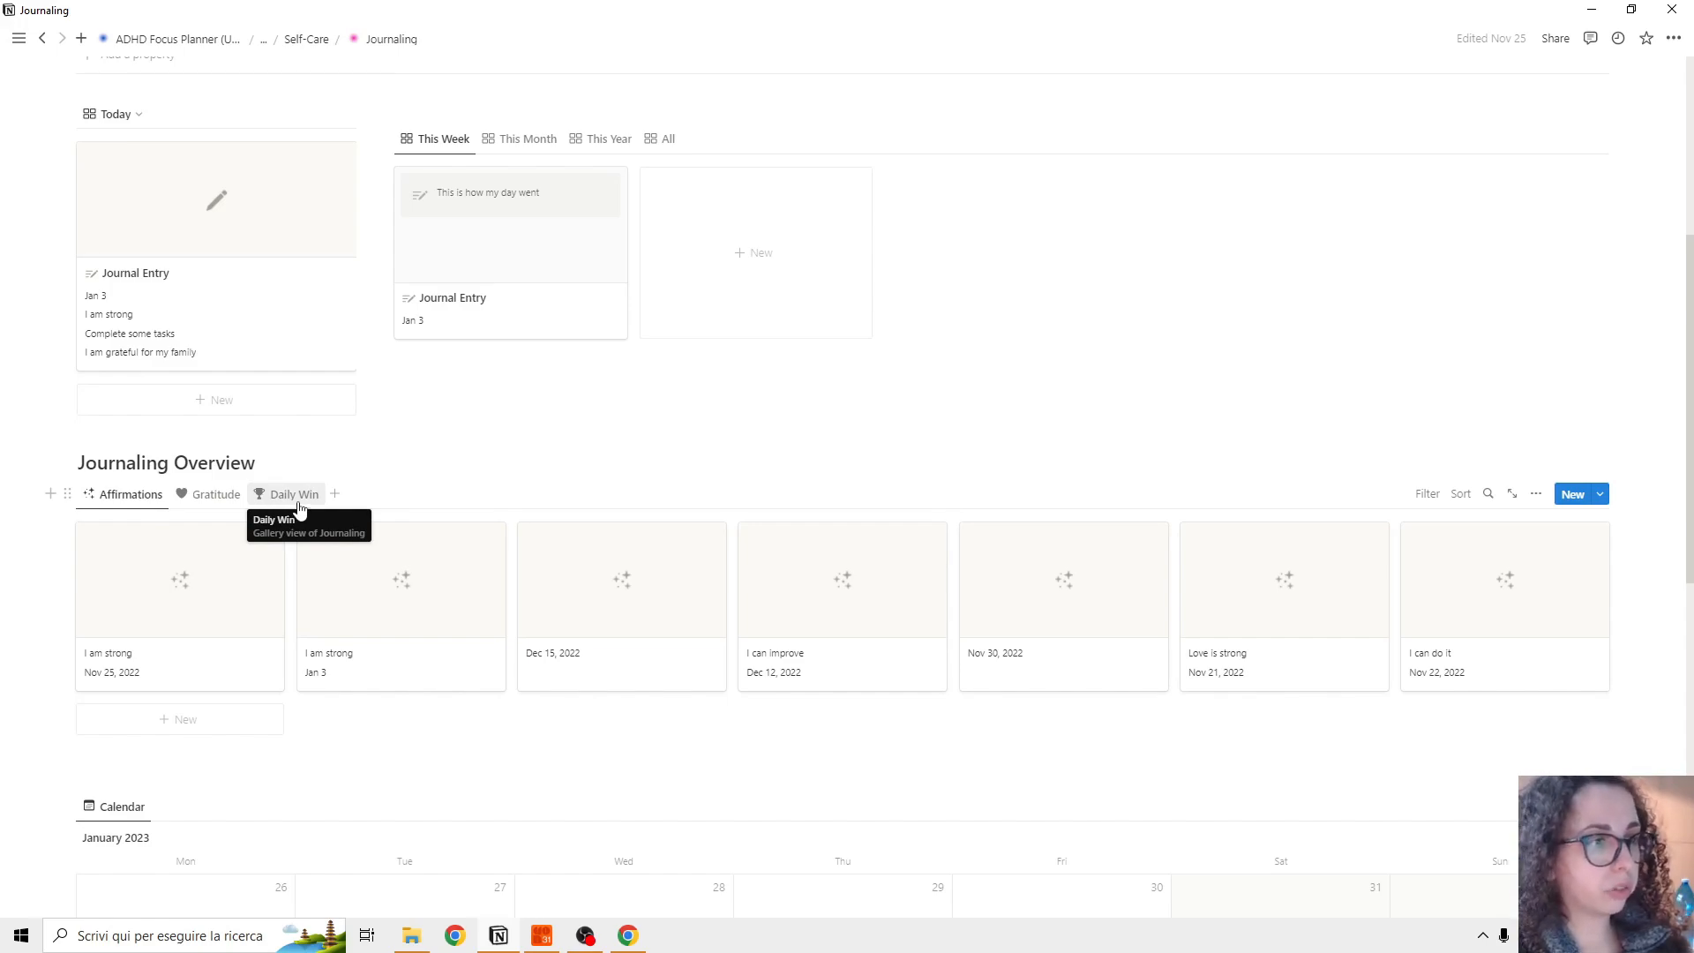
{"action": "mouse_move", "coordinate": [457, 97]}
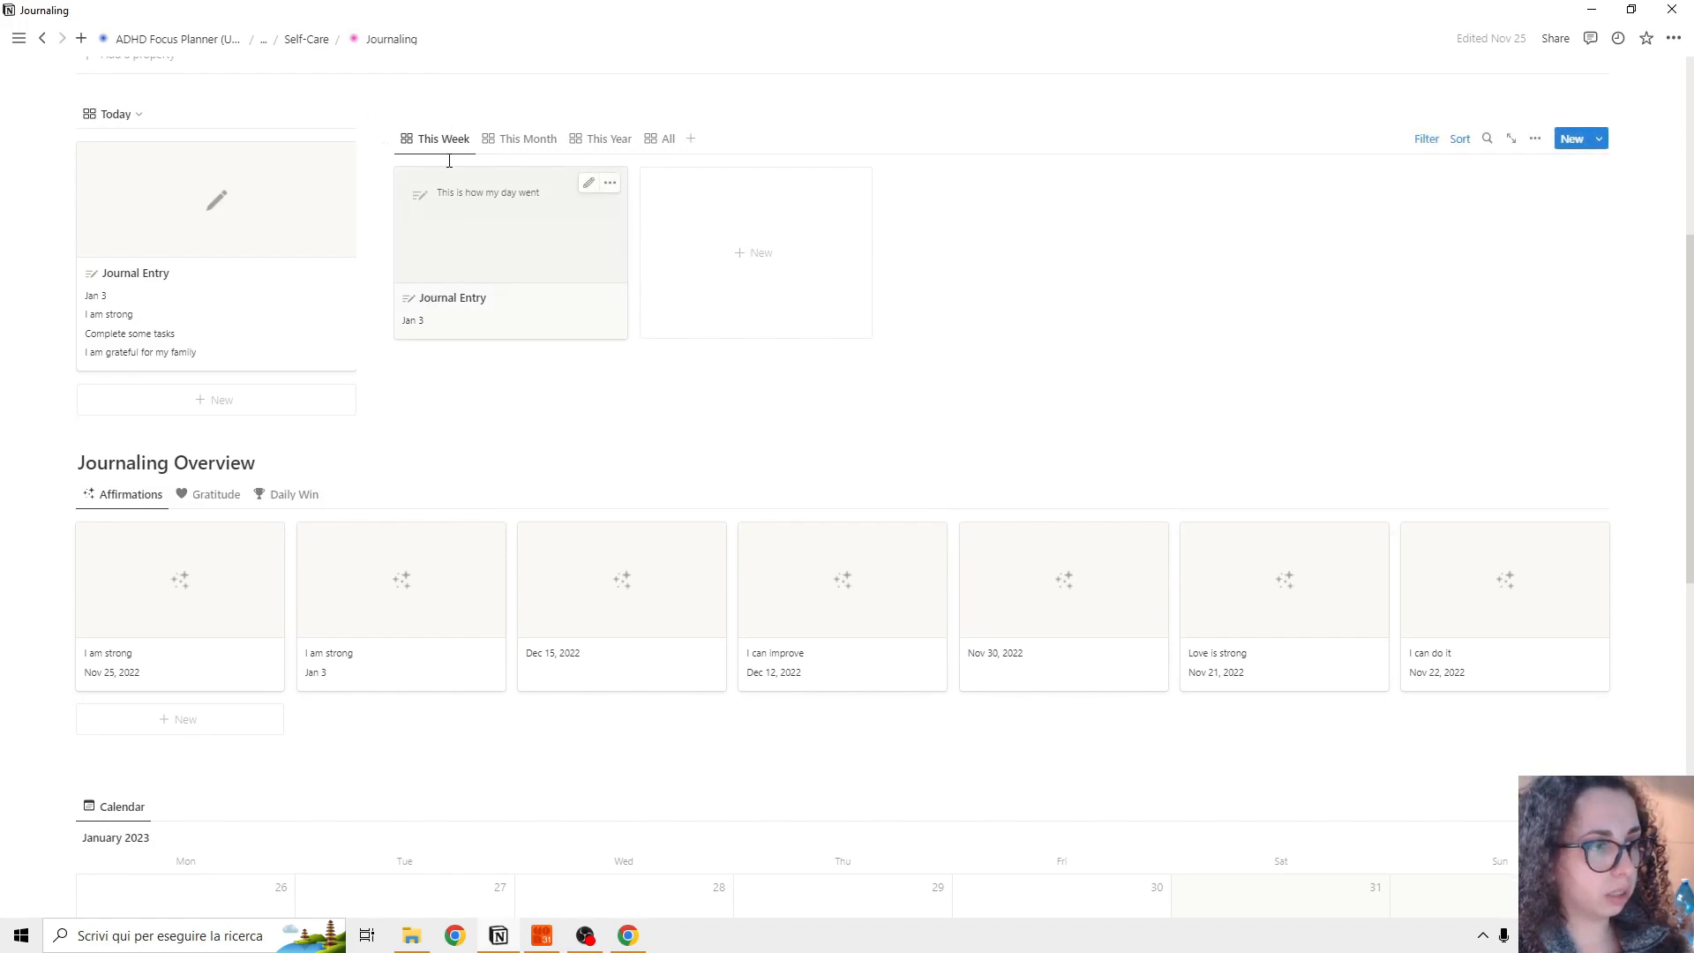
{"action": "mouse_move", "coordinate": [439, 139]}
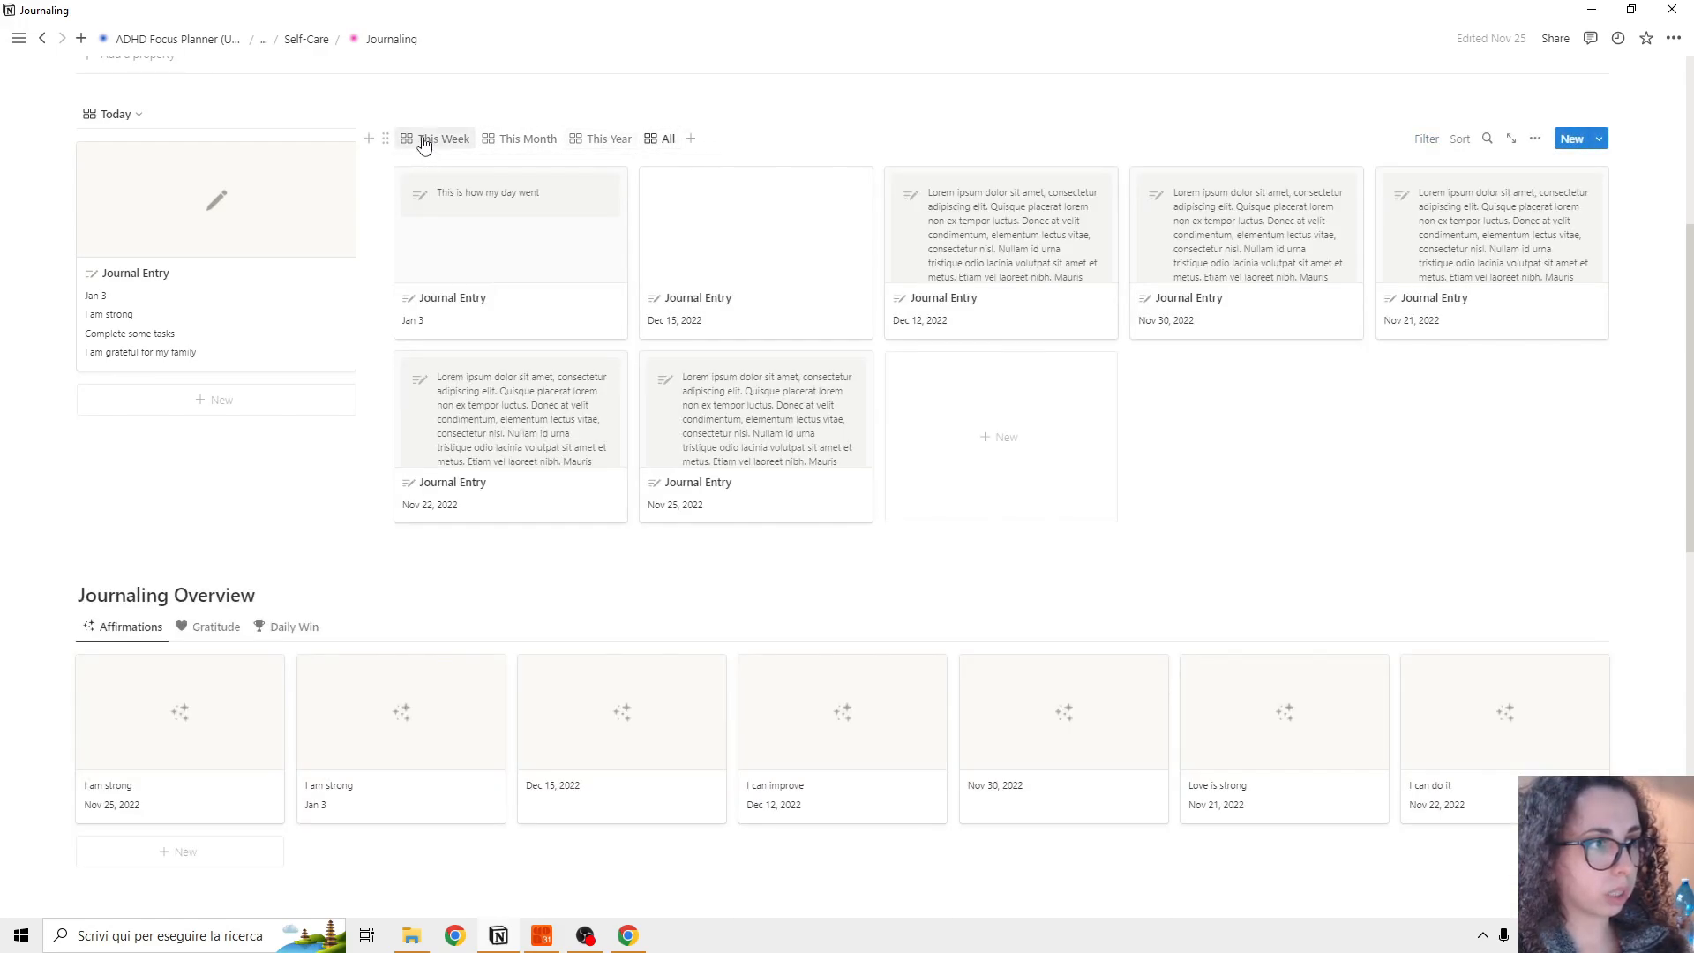
Step: Switch the journal gallery from This Week to the All view listing every entry
{"action": "left_click", "coordinate": [438, 138]}
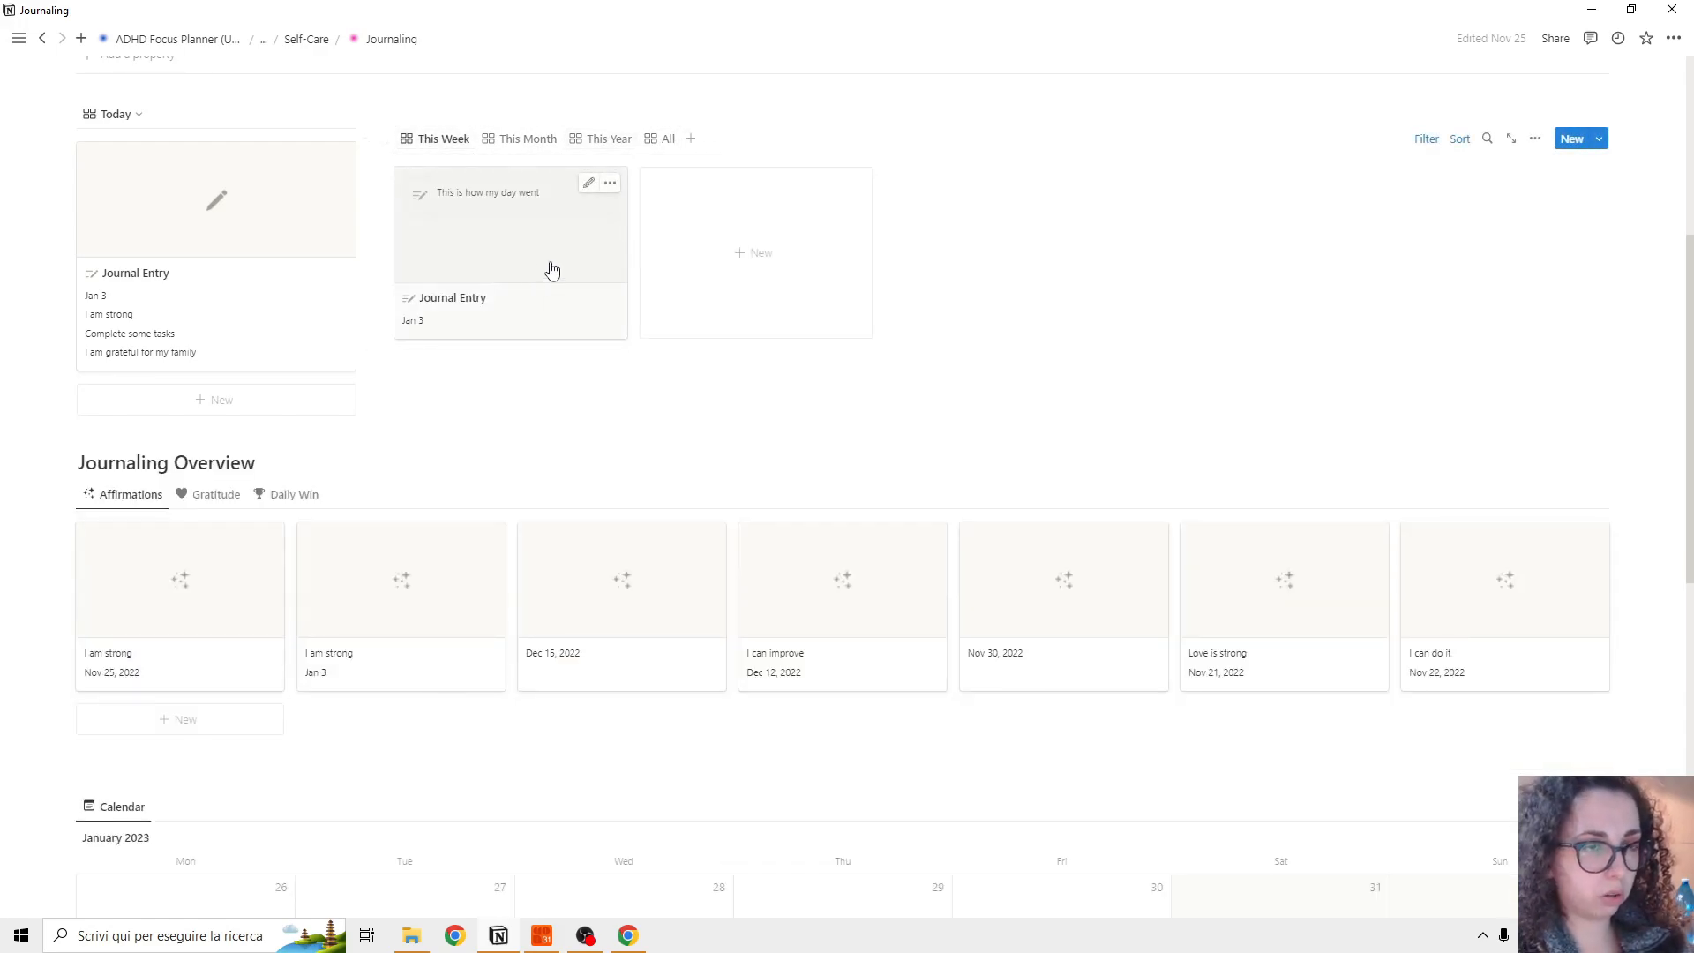
{"action": "left_click", "coordinate": [667, 138]}
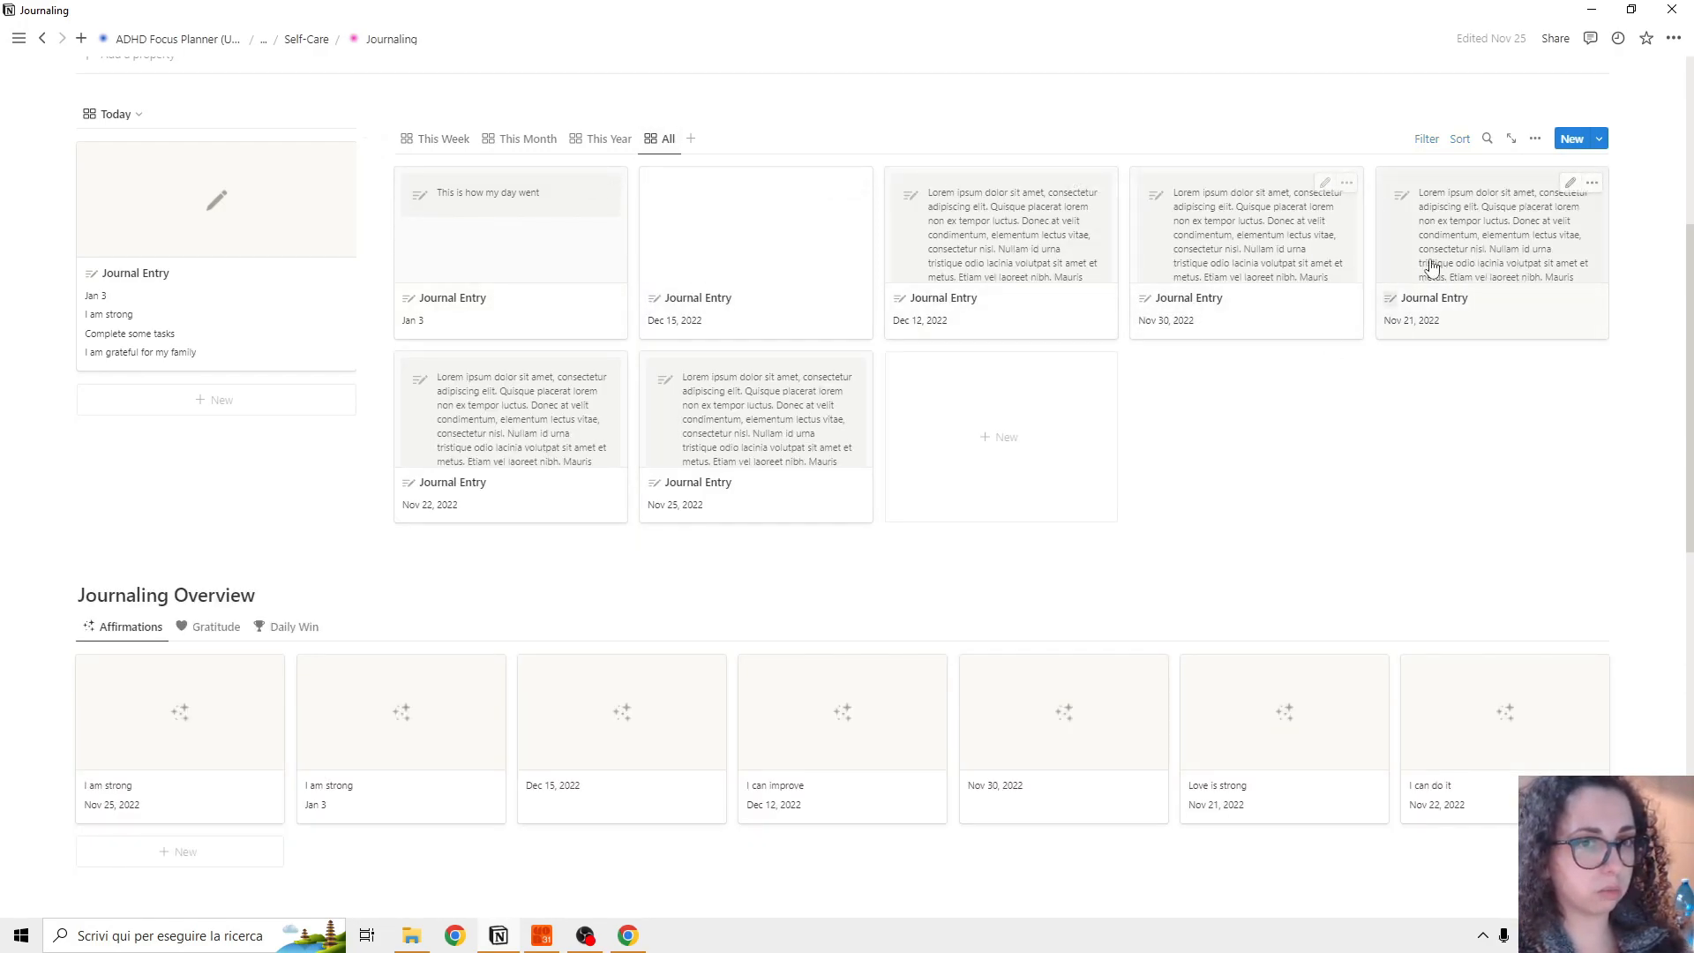
{"action": "mouse_move", "coordinate": [425, 150]}
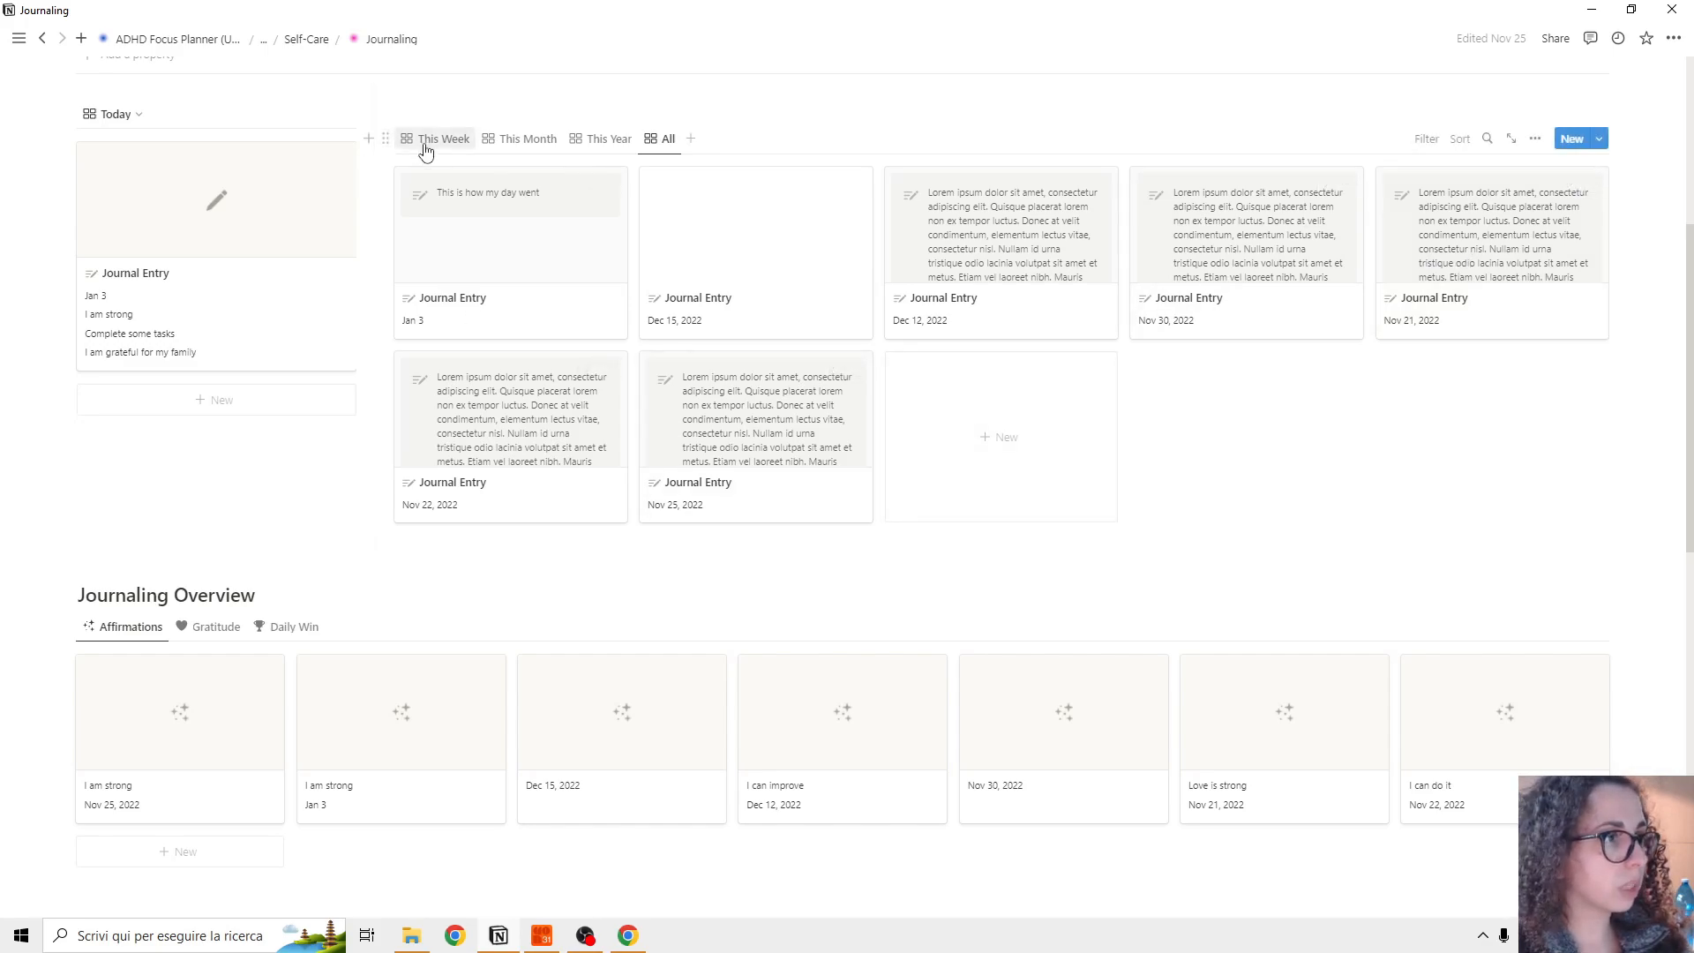
Step: Switch the Journaling Overview from affirmations to gratitude, then to daily wins
{"action": "scroll", "scroll_direction": "down", "scroll_amount": 3}
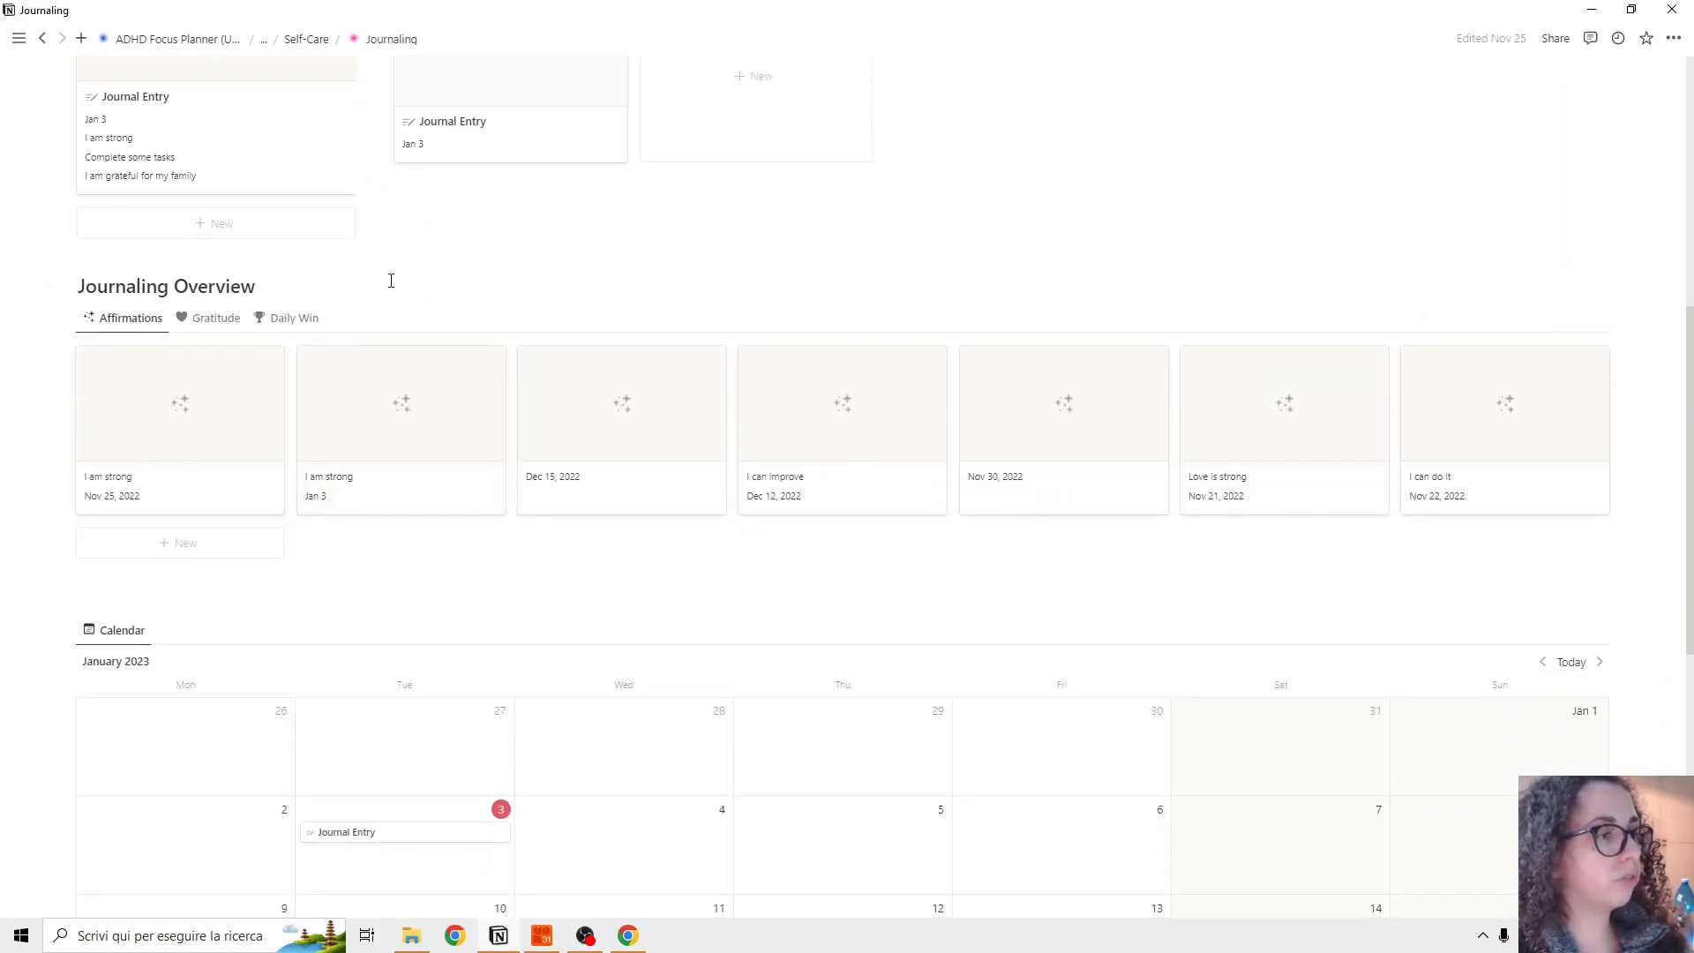
{"action": "mouse_move", "coordinate": [237, 292]}
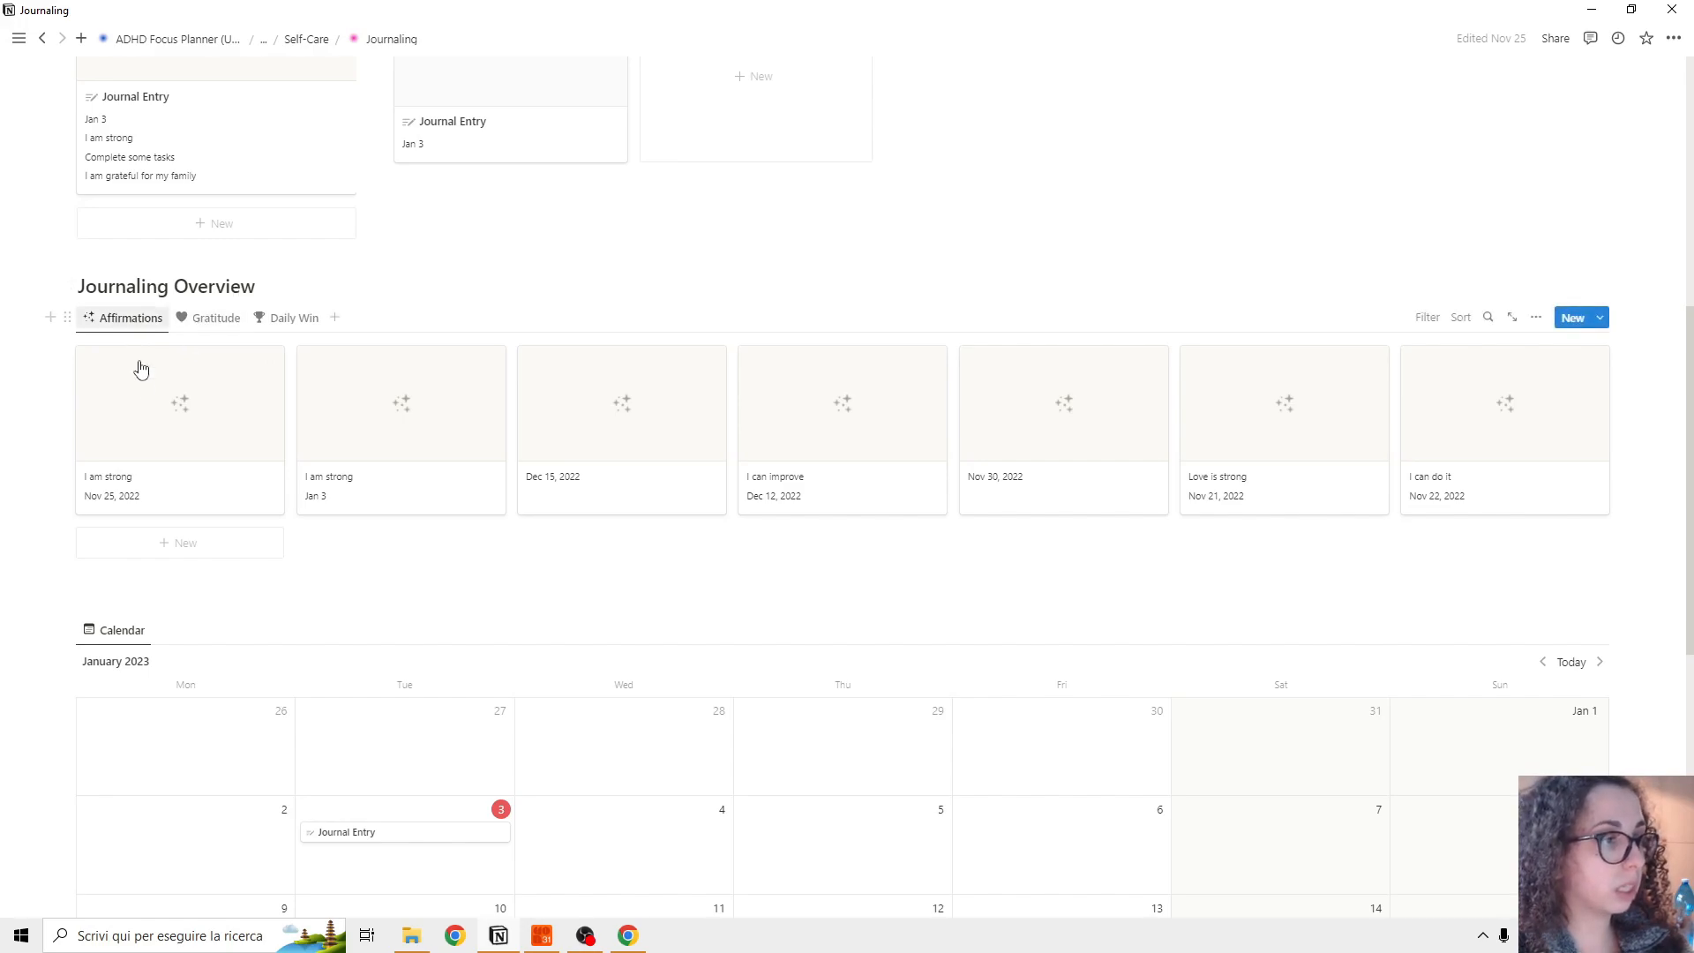
{"action": "mouse_move", "coordinate": [157, 429]}
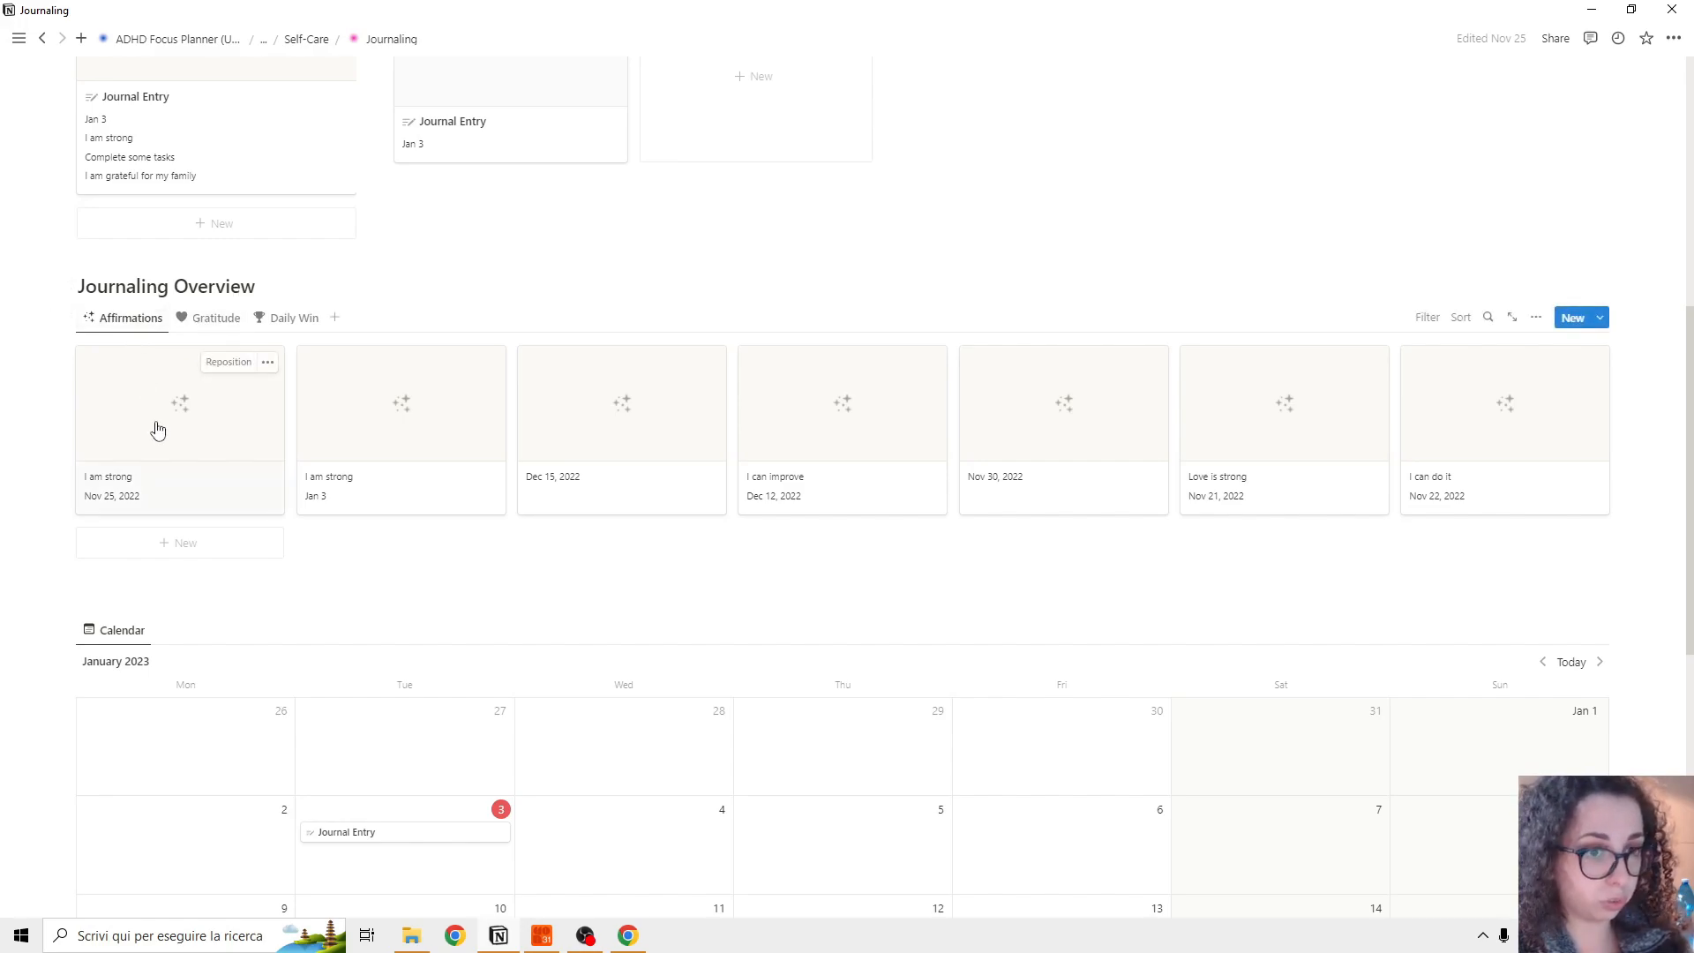
{"action": "left_click", "coordinate": [215, 318]}
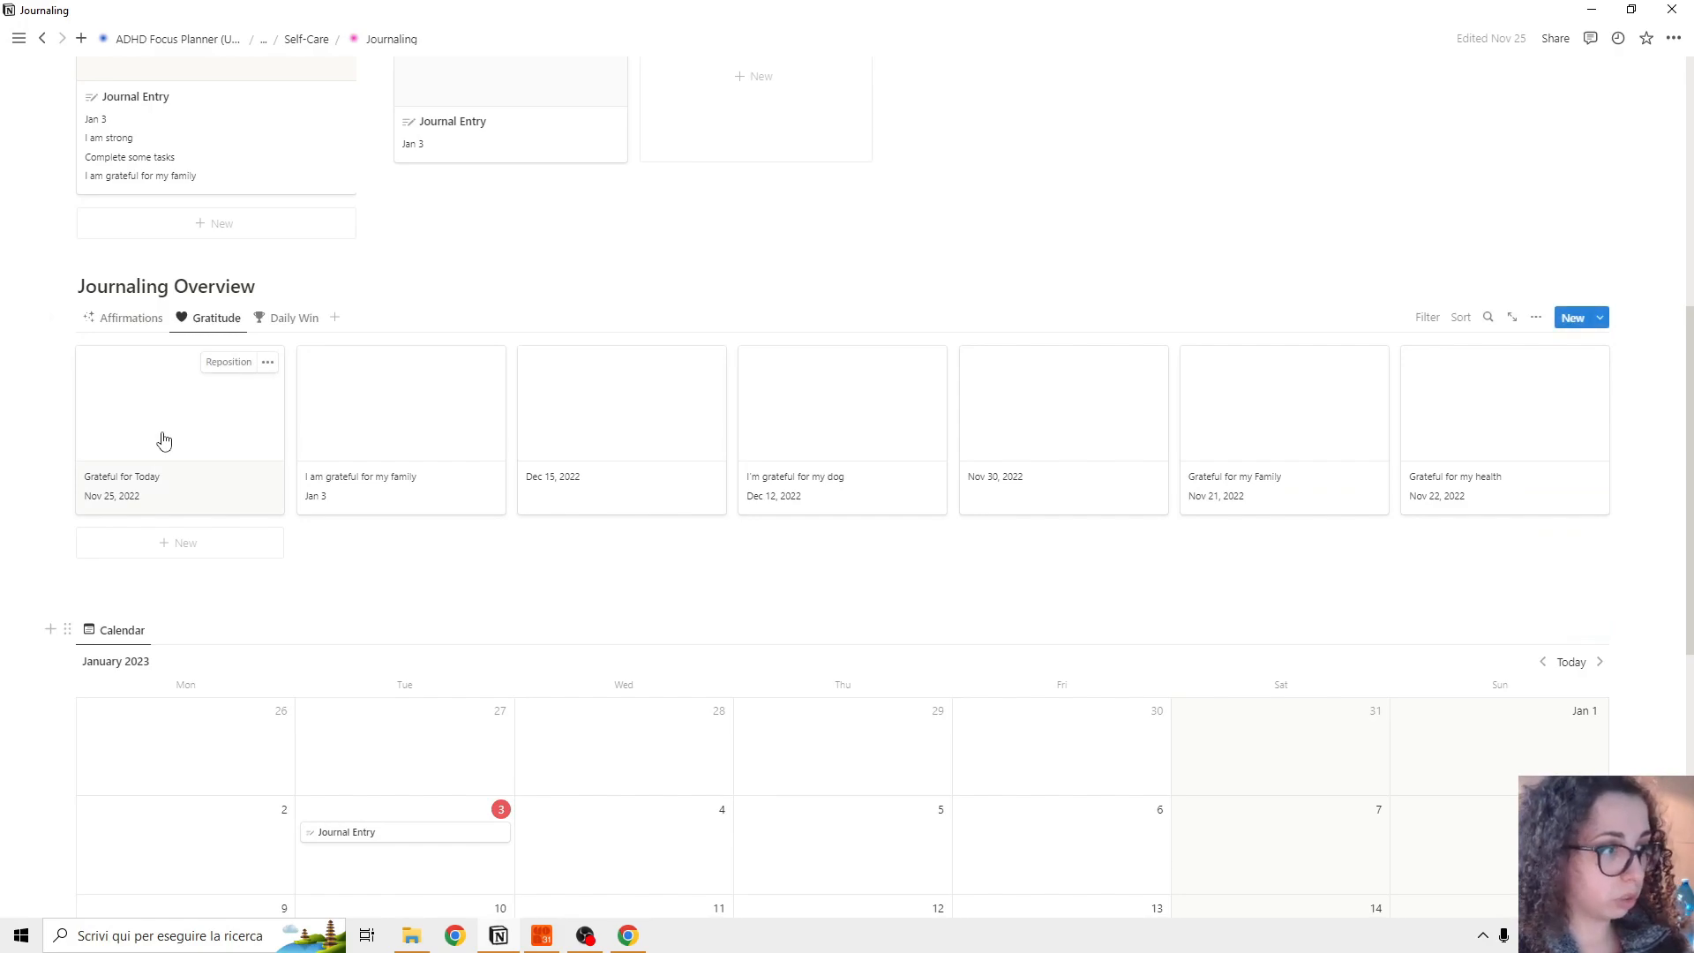
{"action": "left_click", "coordinate": [294, 318]}
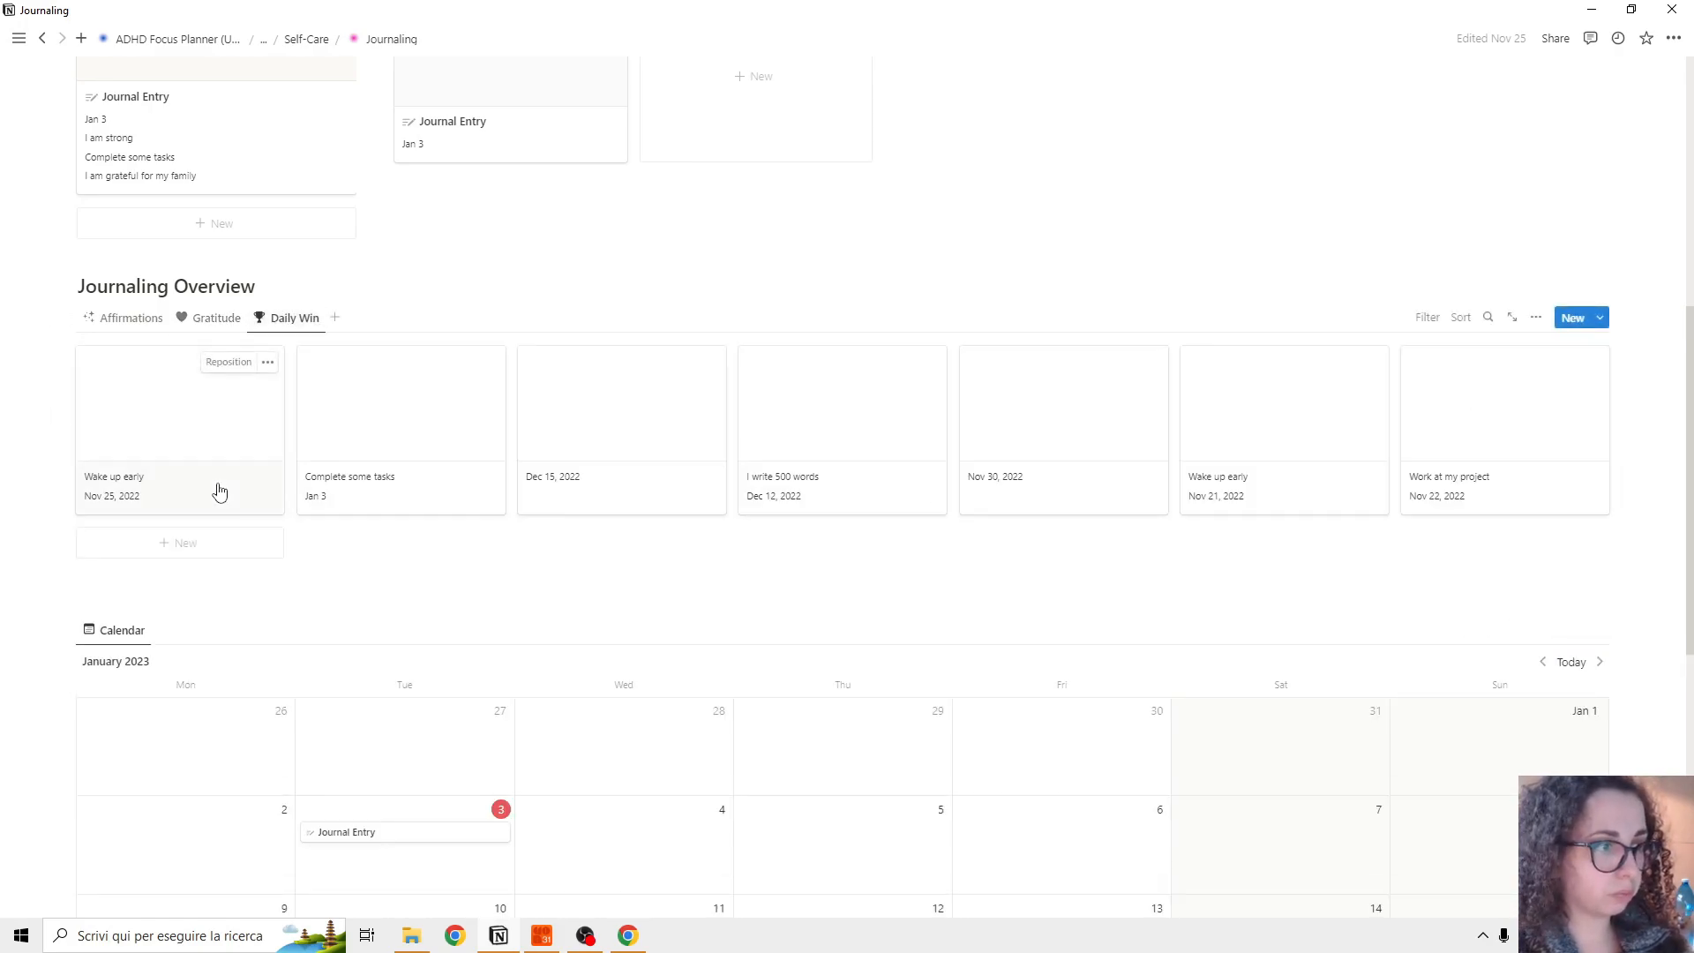
{"action": "scroll", "scroll_direction": "down", "scroll_amount": 3}
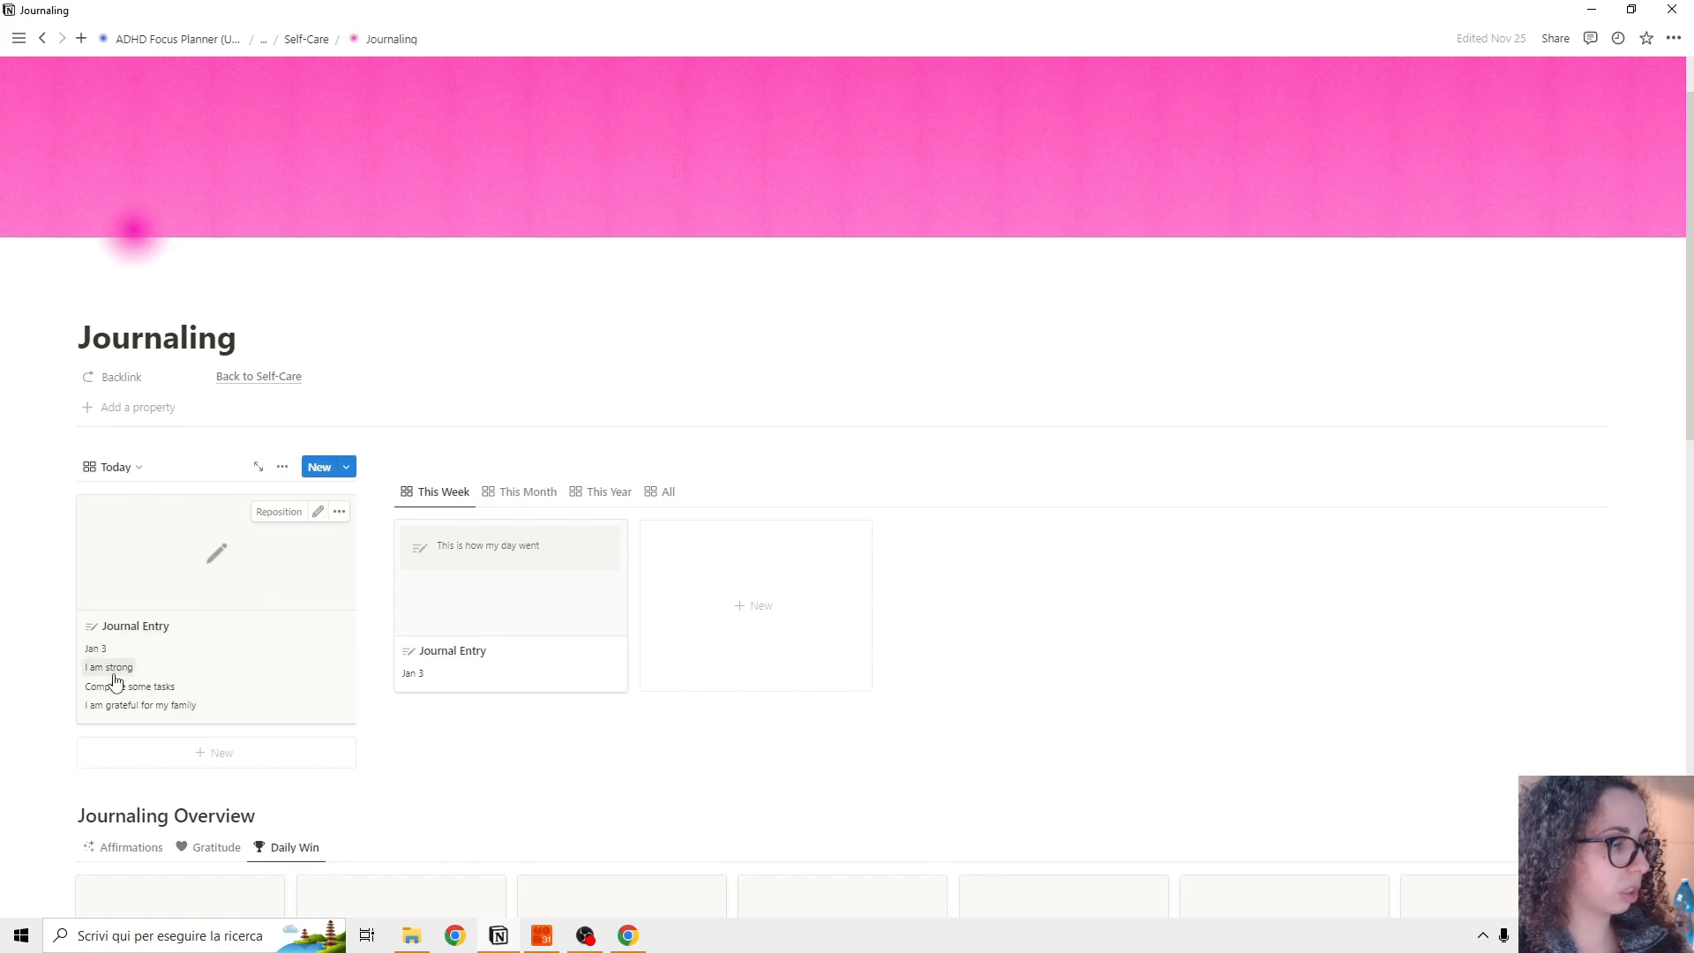
{"action": "mouse_move", "coordinate": [109, 670]}
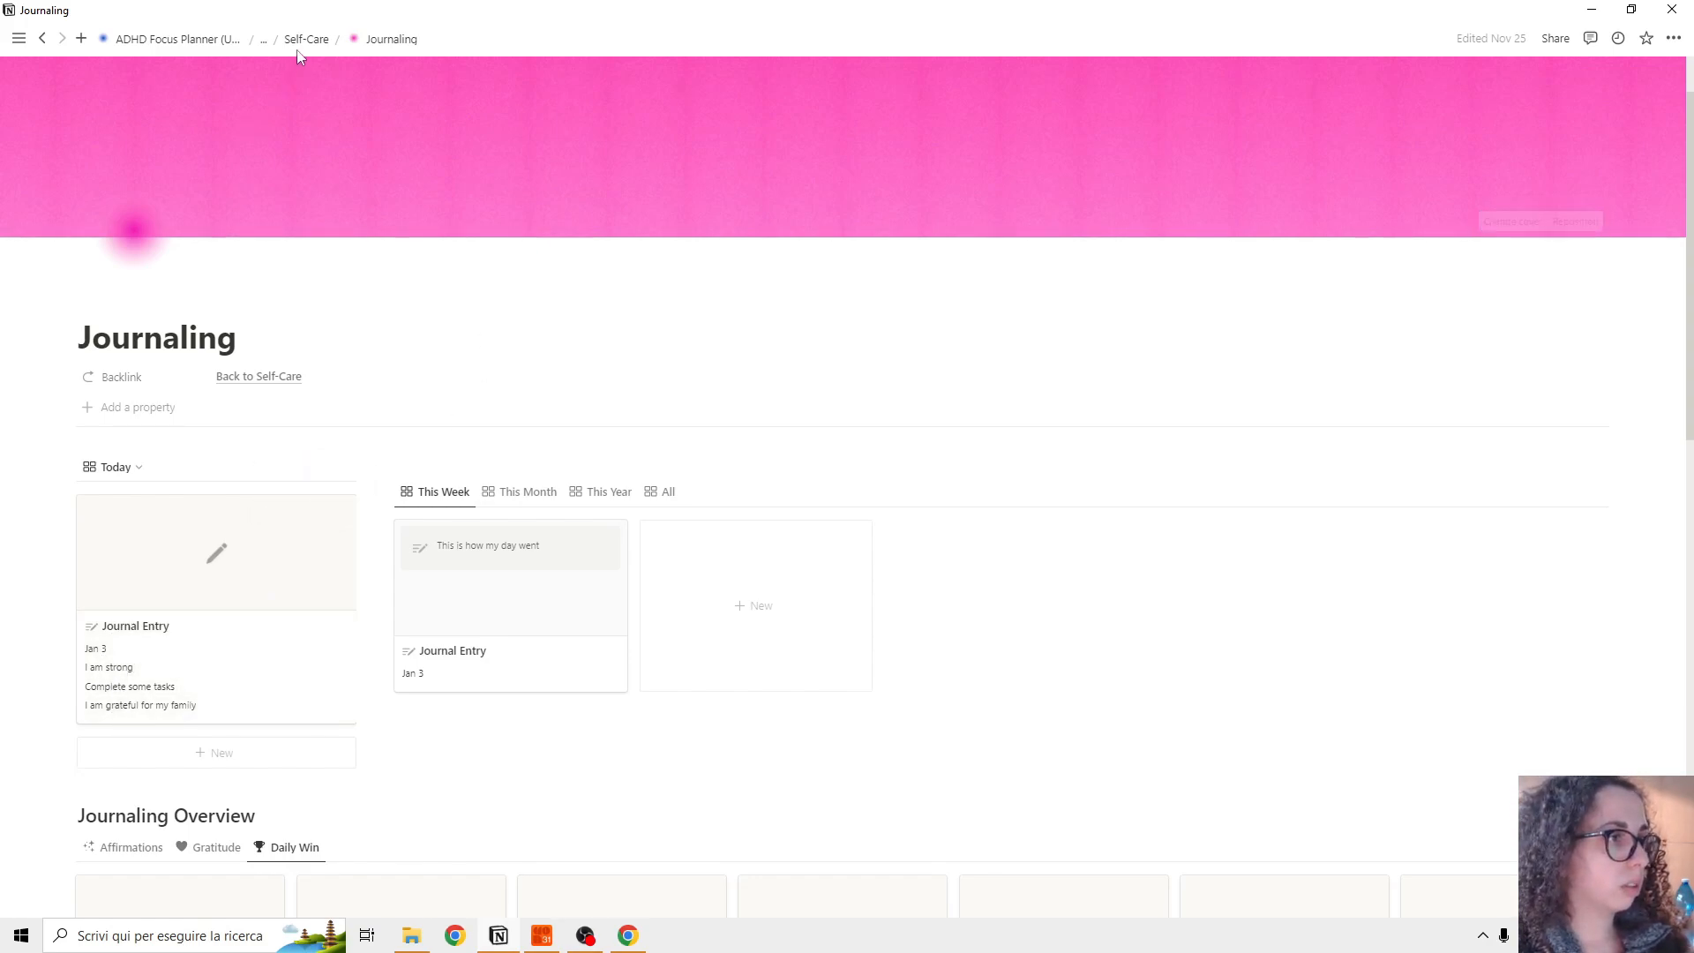
Step: Return to the Self-Care page and open Habit Building
{"action": "left_click", "coordinate": [307, 39]}
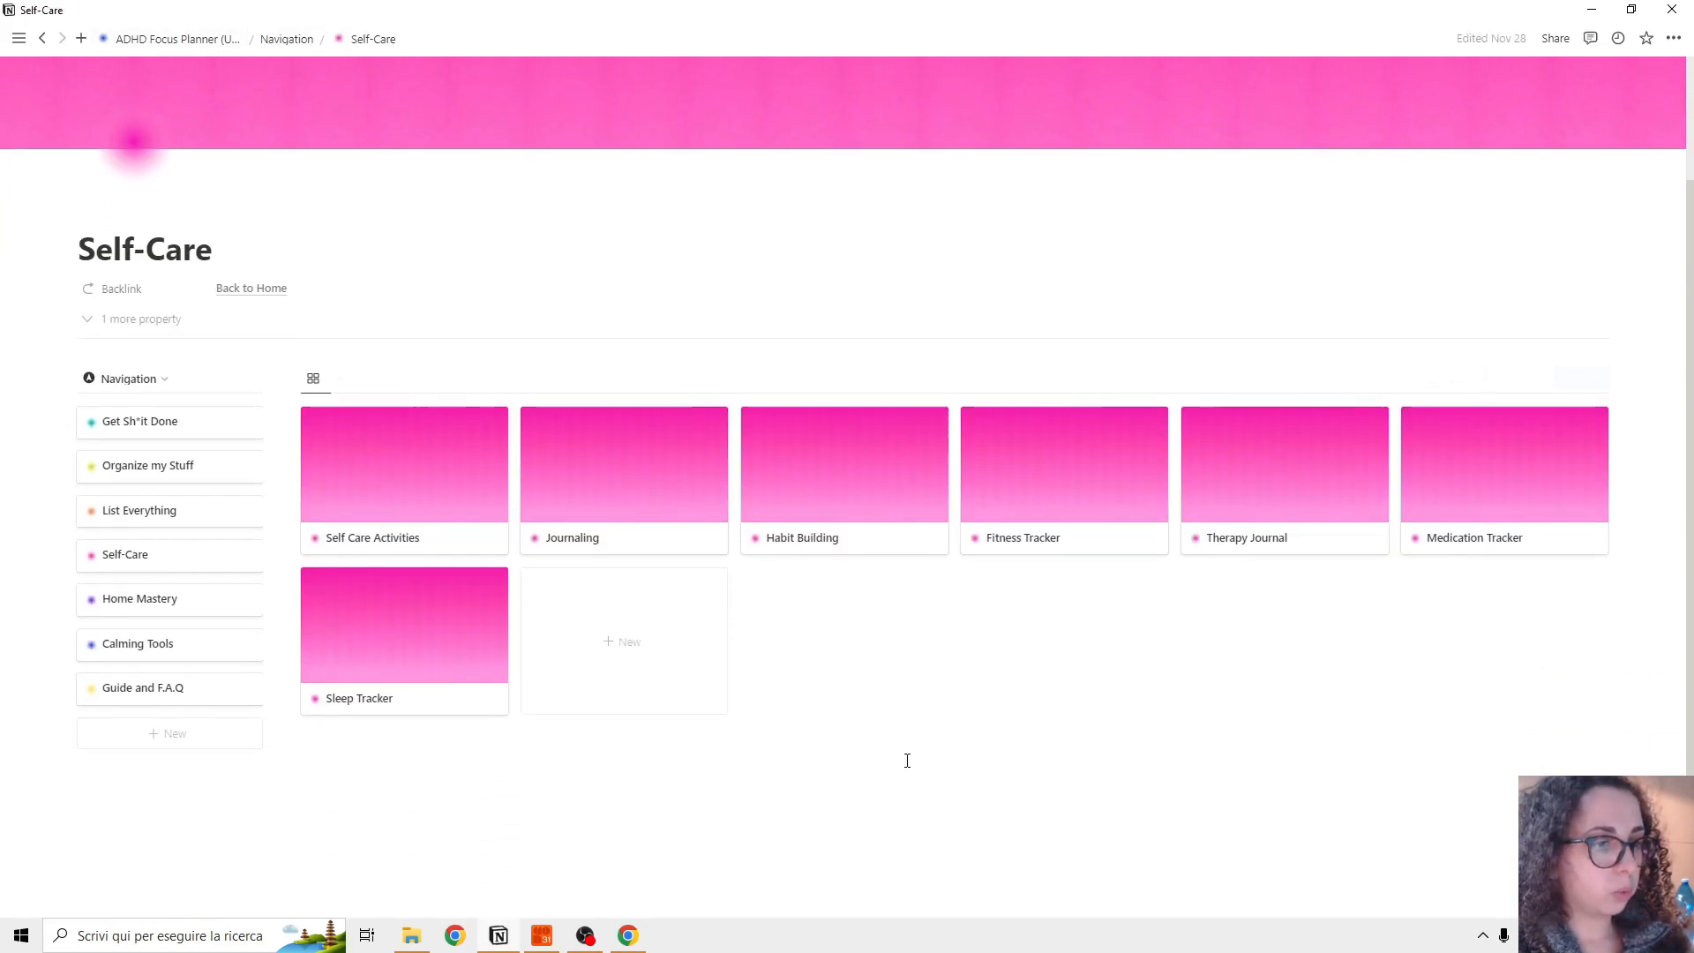
{"action": "left_click", "coordinate": [843, 464]}
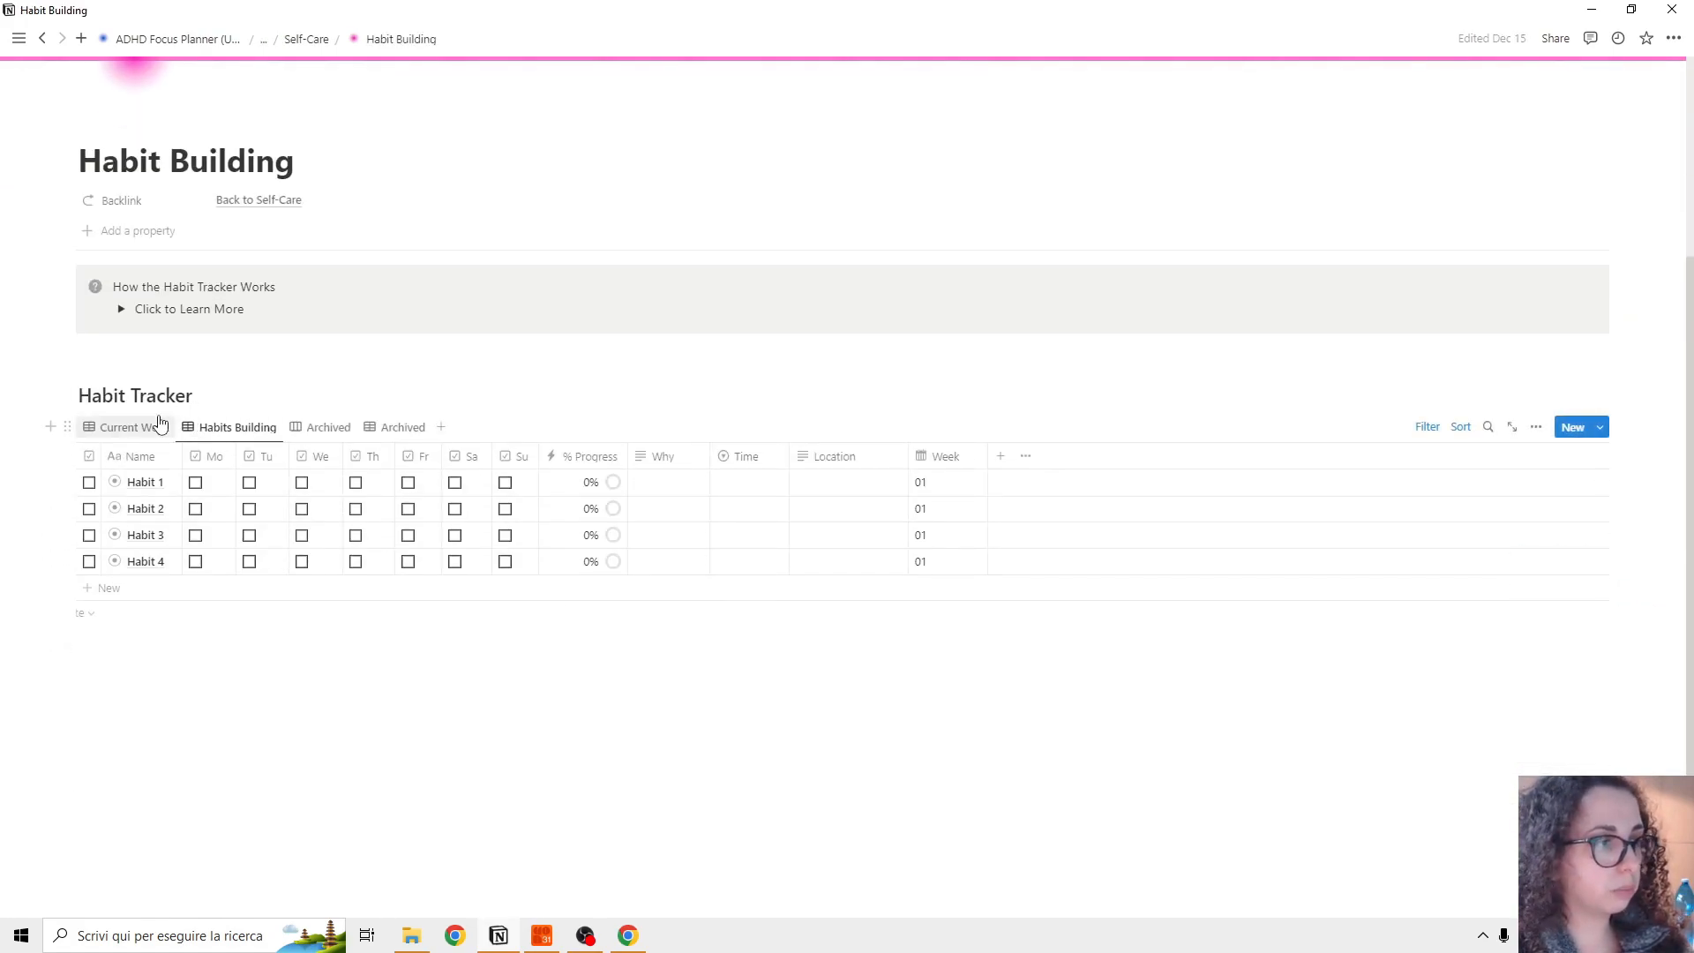
{"action": "mouse_move", "coordinate": [159, 423]}
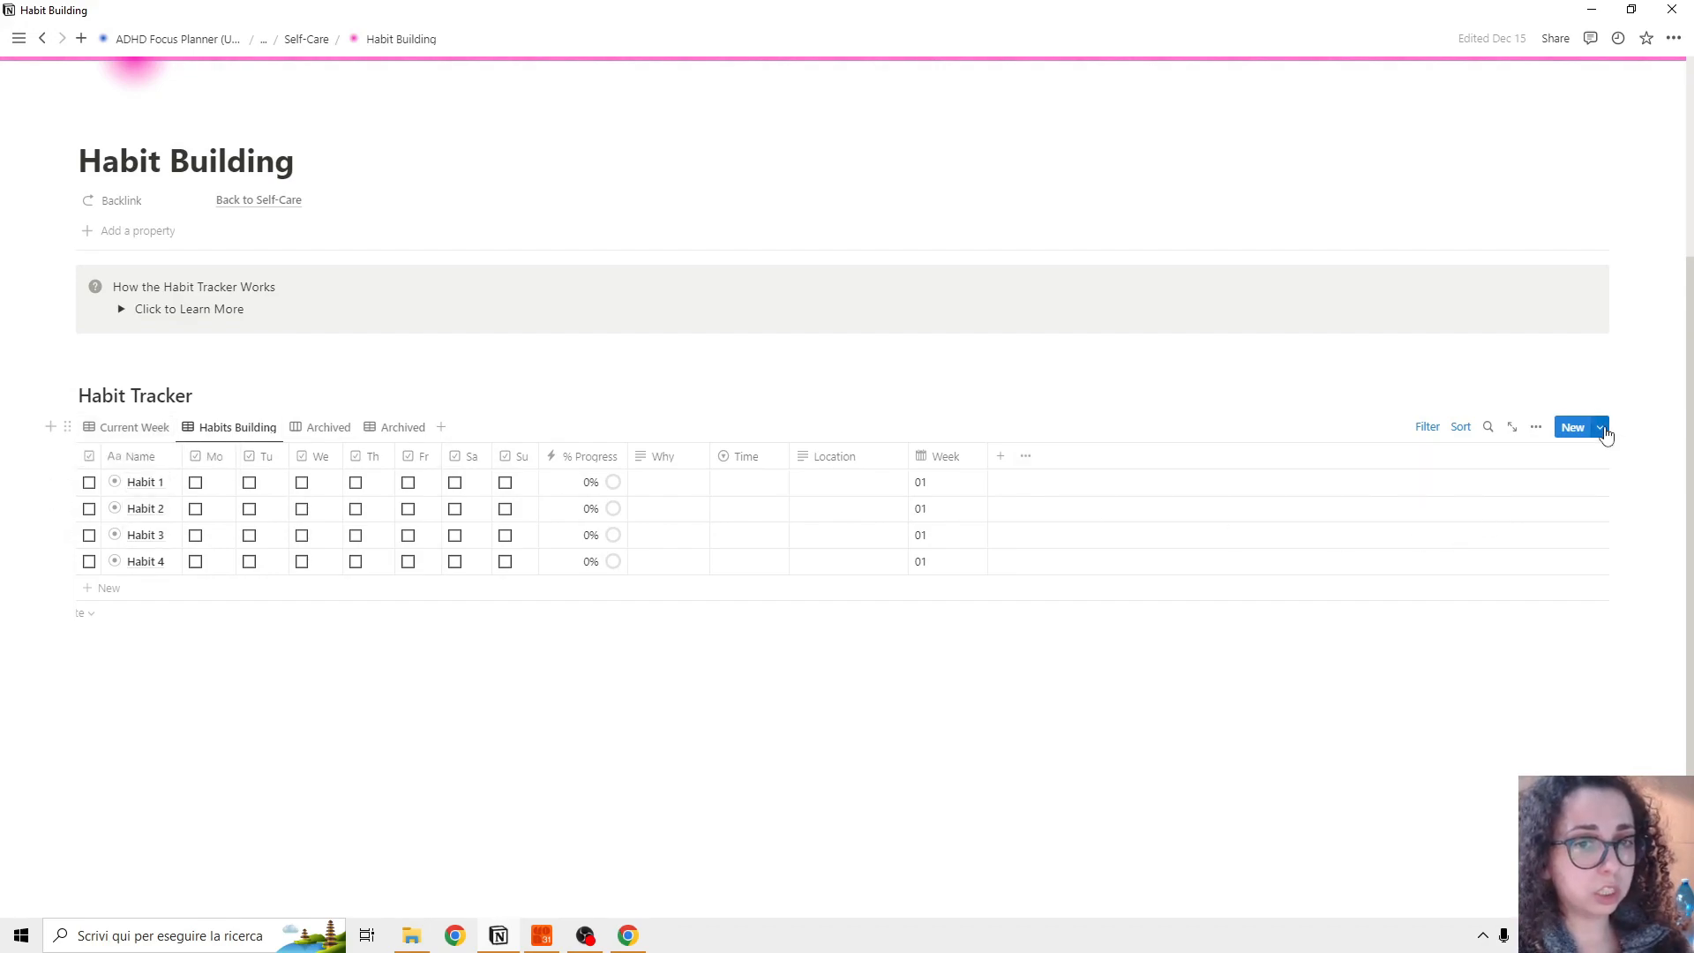
Step: Rename the Habit 1 weekly tracker template to Journaling via its Edit option
{"action": "left_click", "coordinate": [1600, 427]}
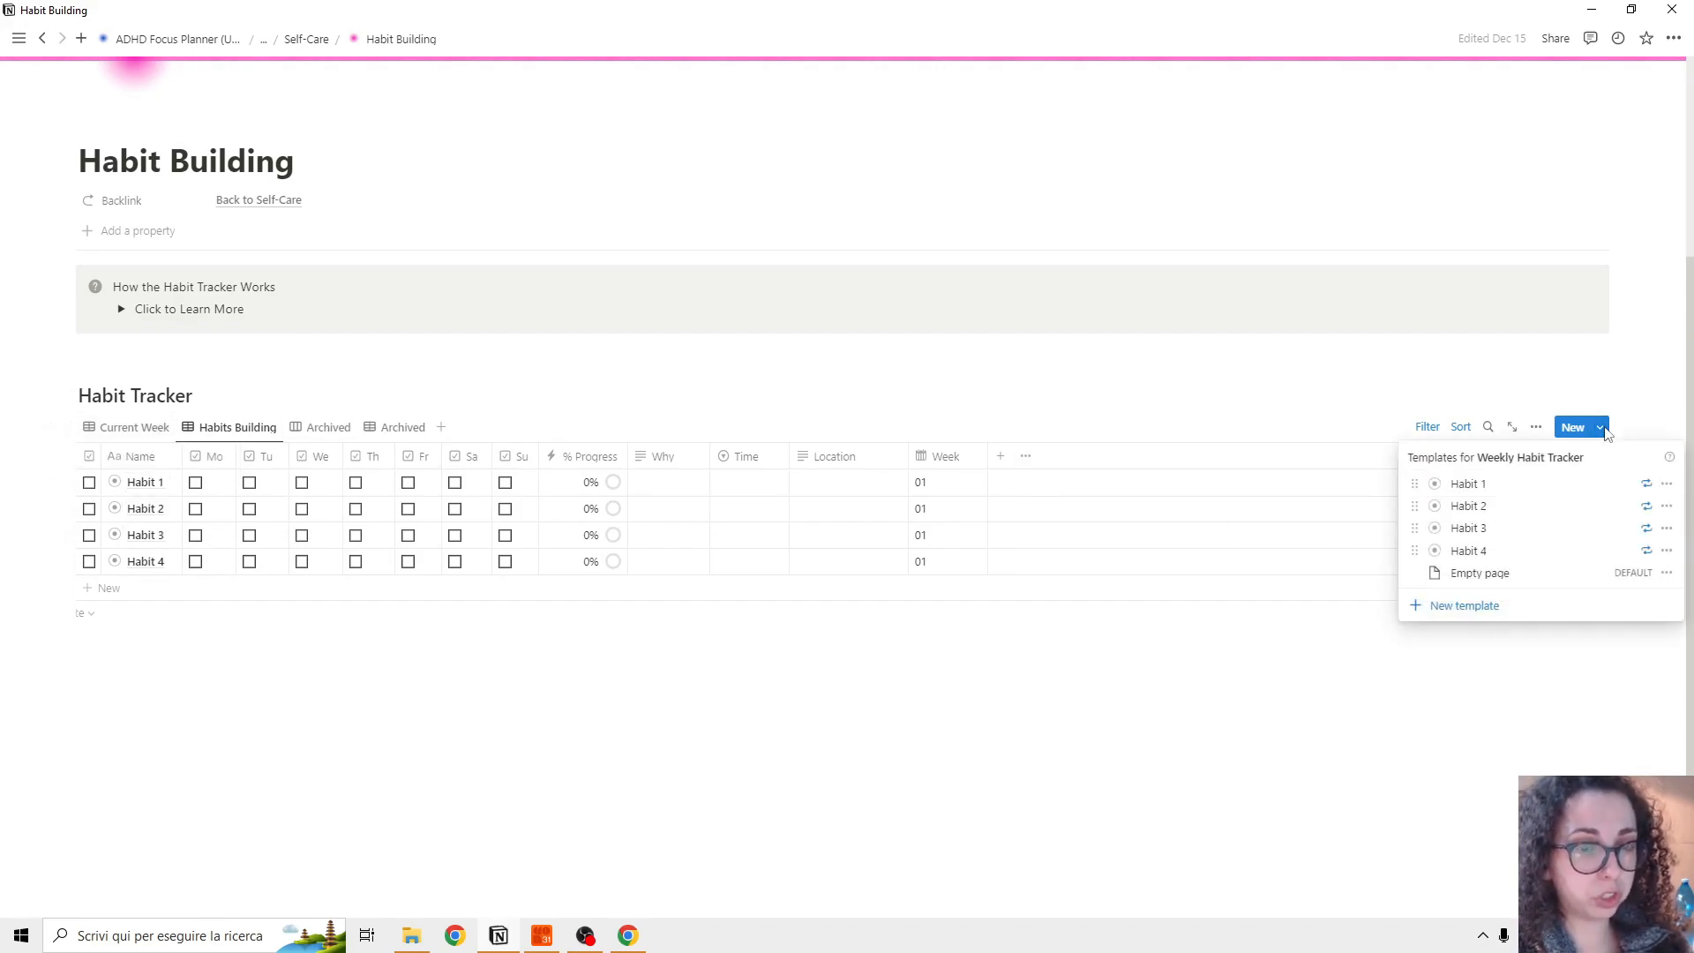
{"action": "mouse_move", "coordinate": [1500, 487]}
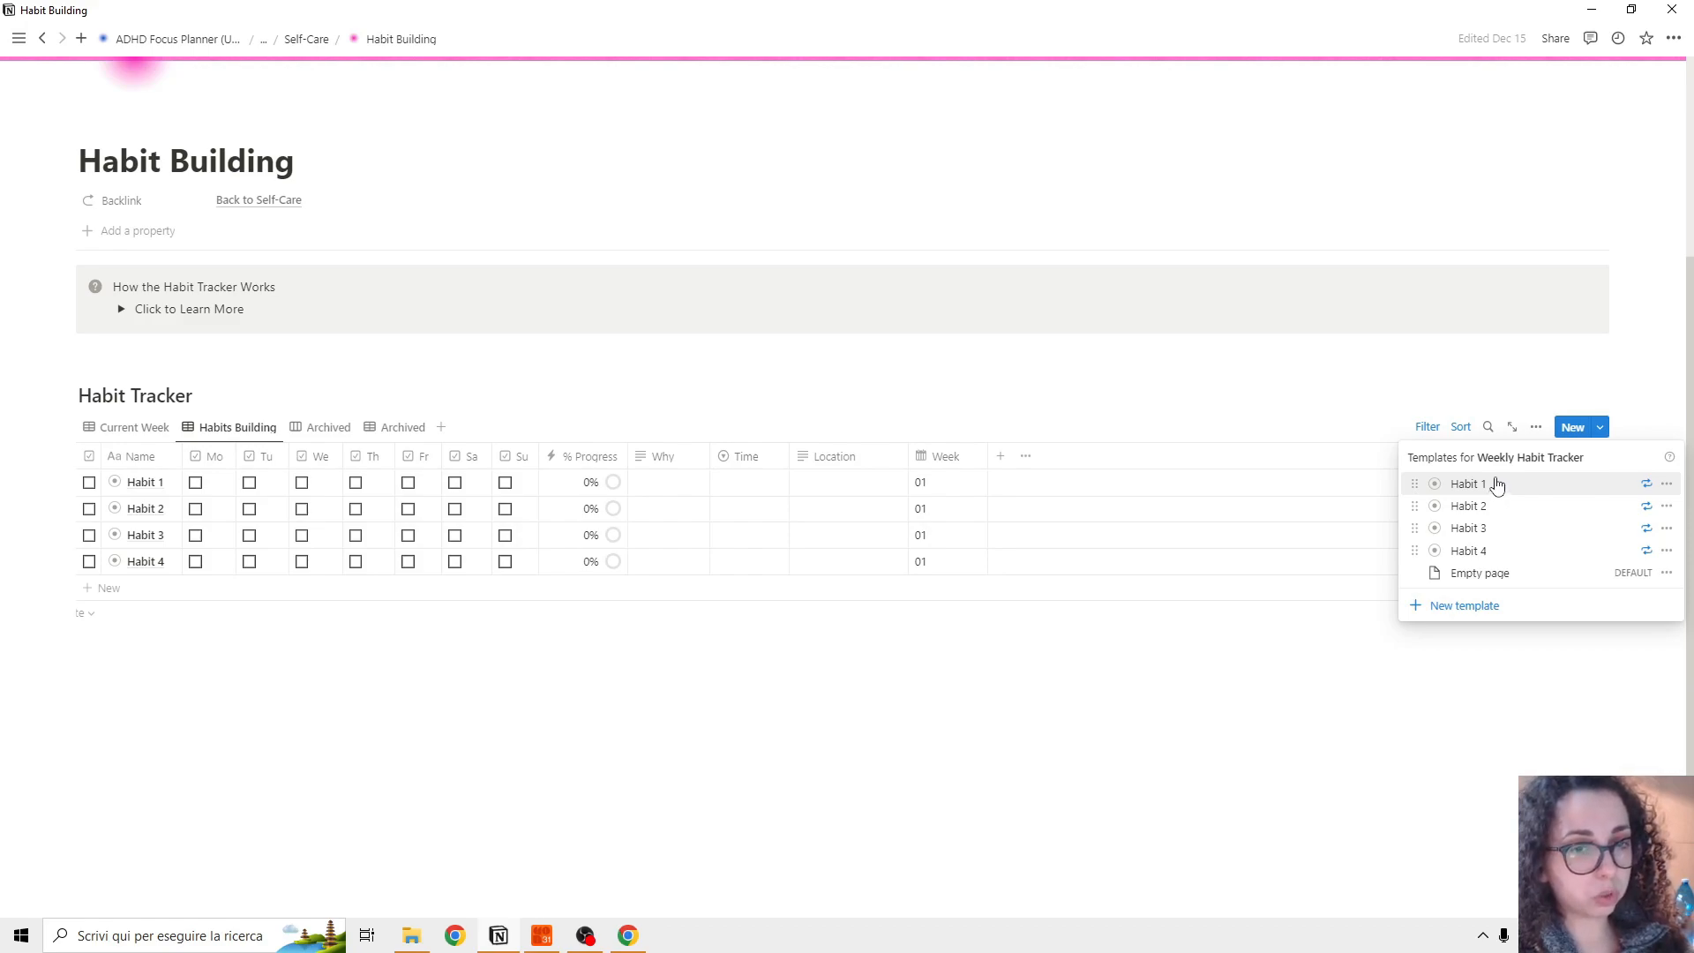
{"action": "mouse_move", "coordinate": [1577, 482]}
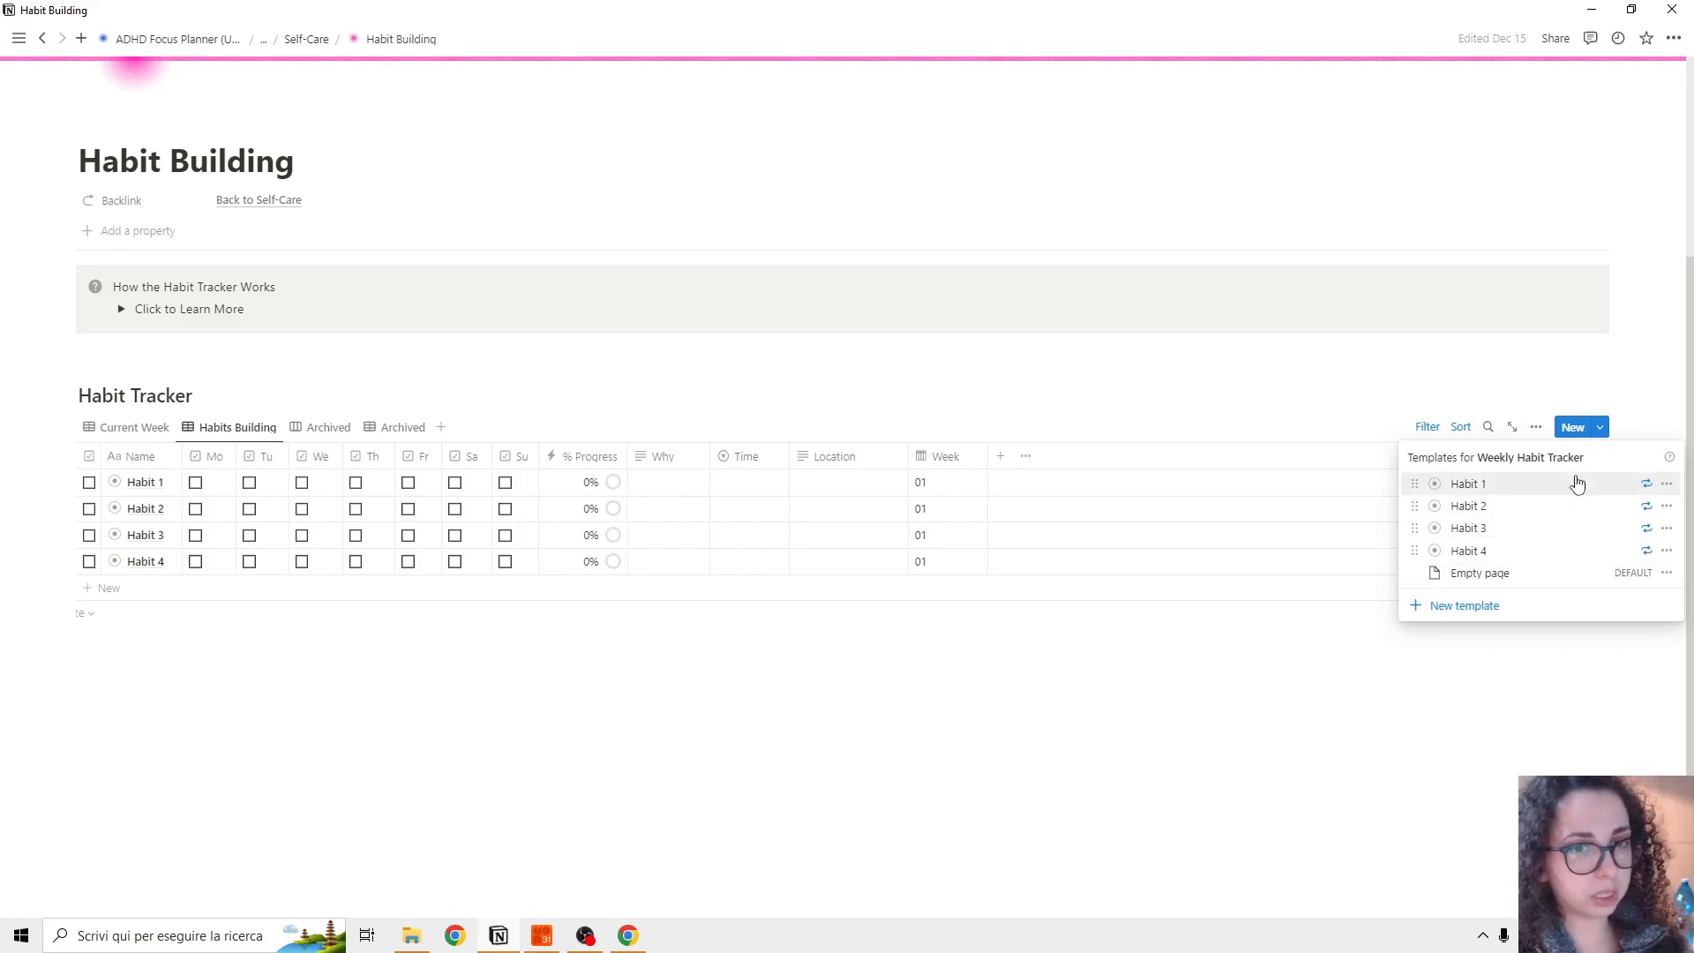
{"action": "mouse_move", "coordinate": [1665, 483]}
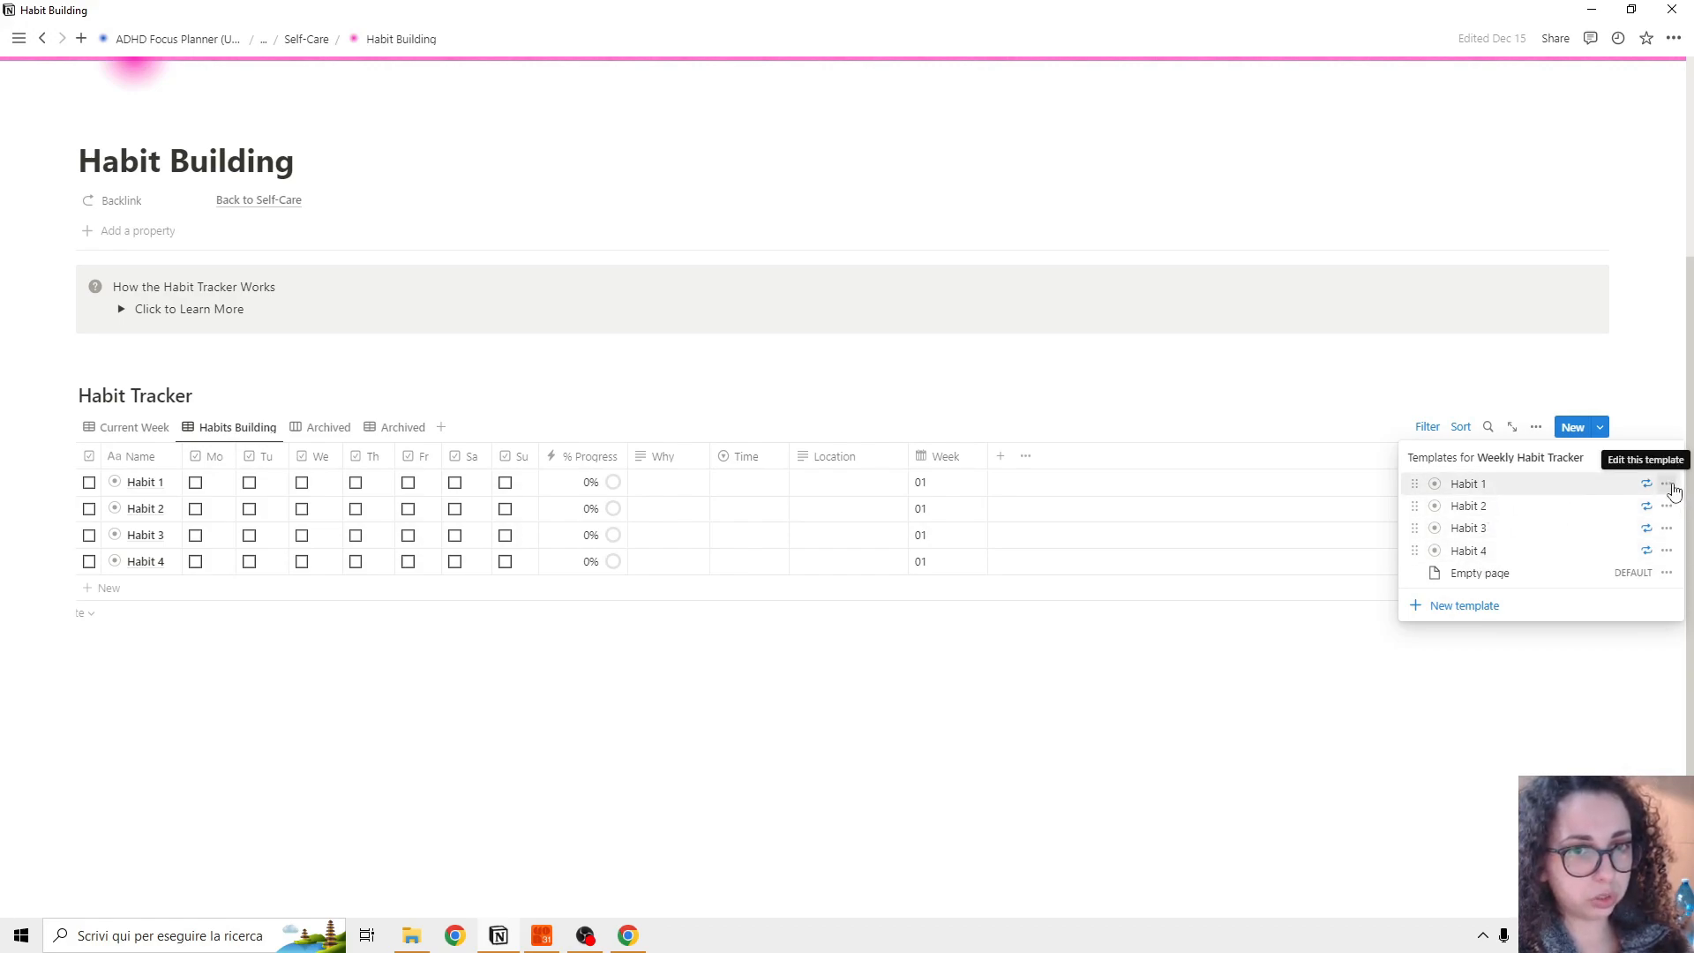
{"action": "left_click", "coordinate": [1666, 483]}
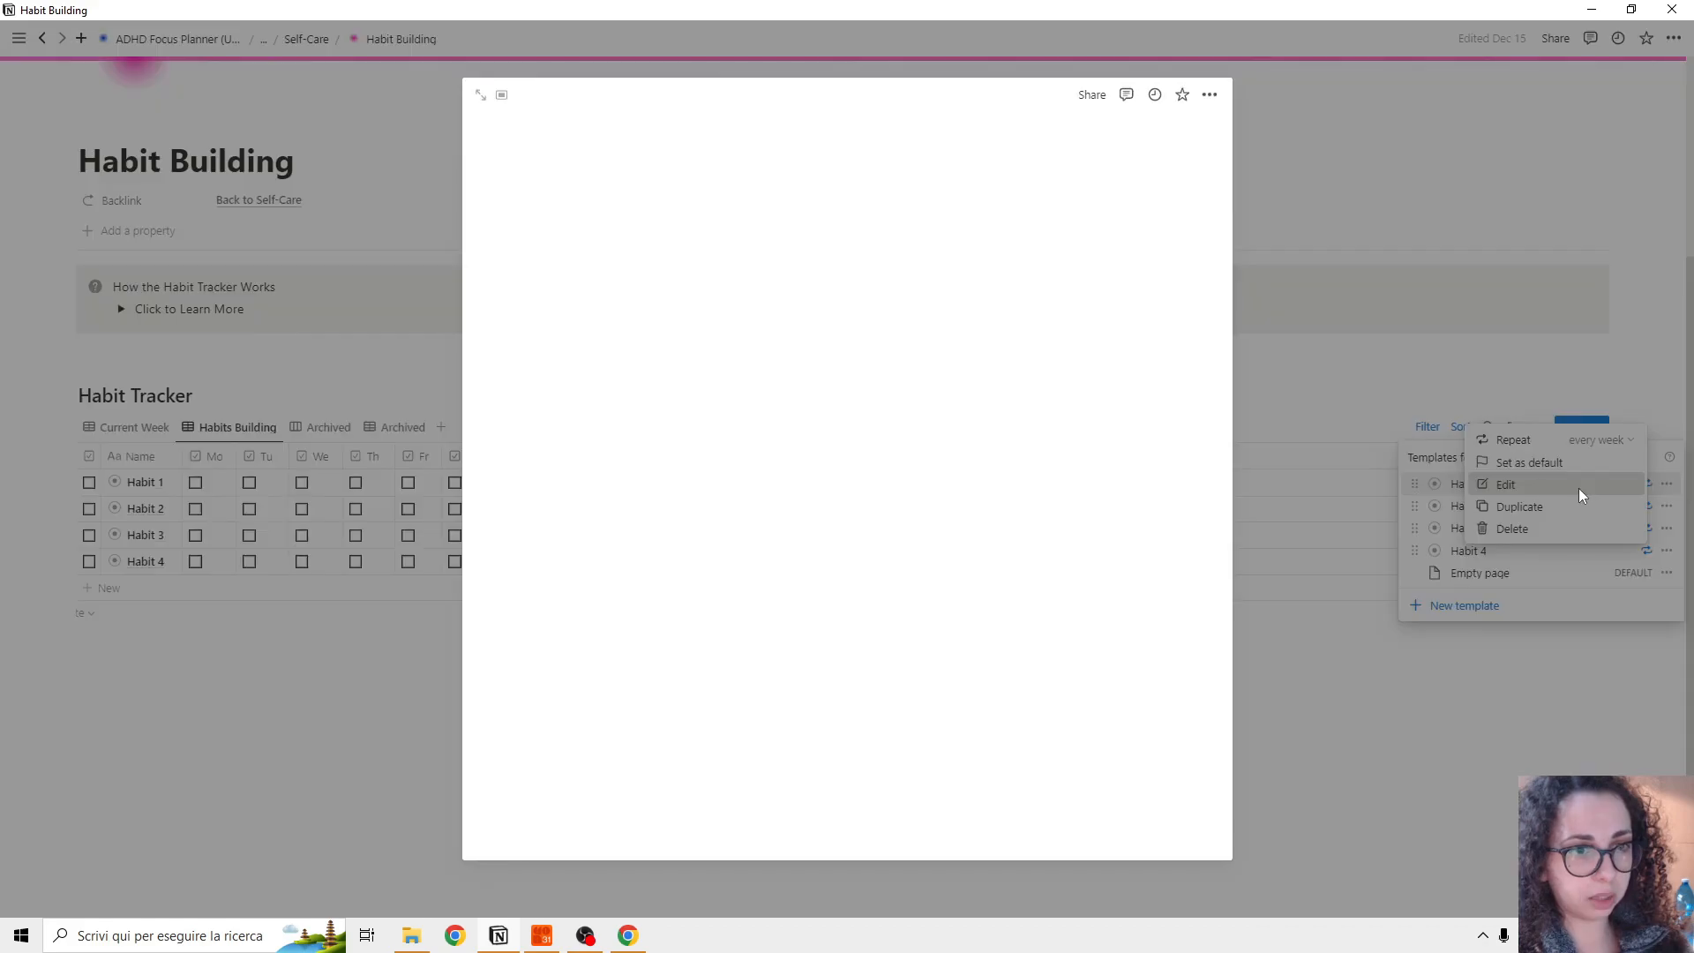
{"action": "left_click", "coordinate": [1507, 483]}
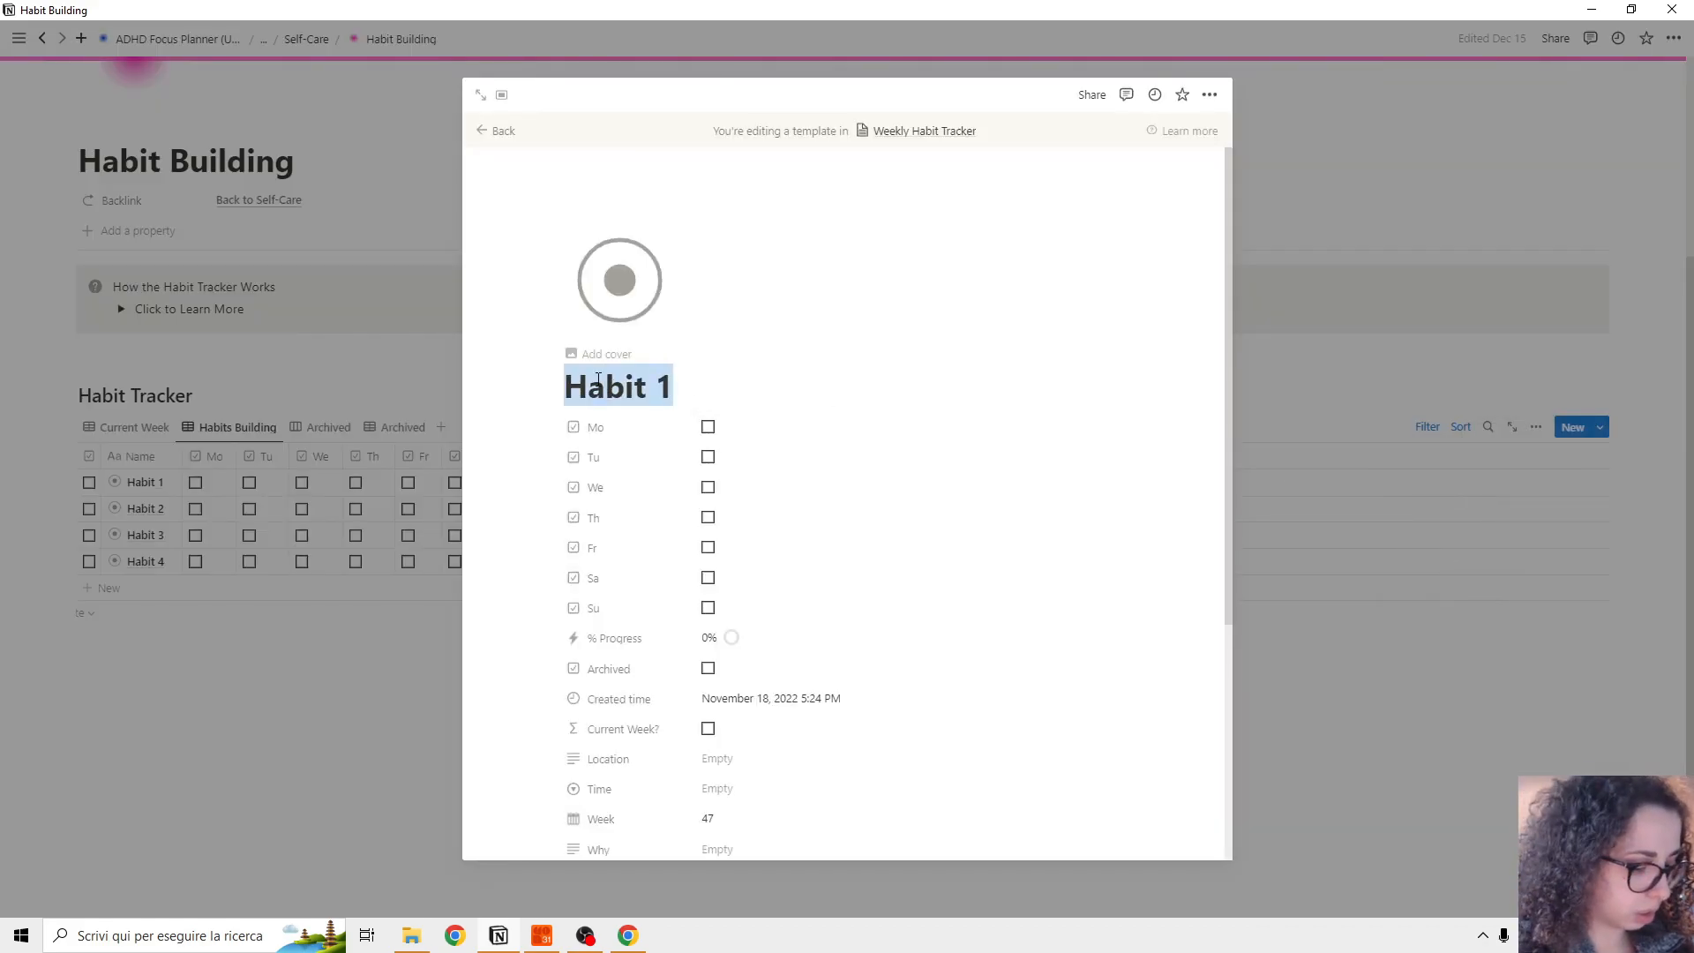
{"action": "type", "text": "Jo"}
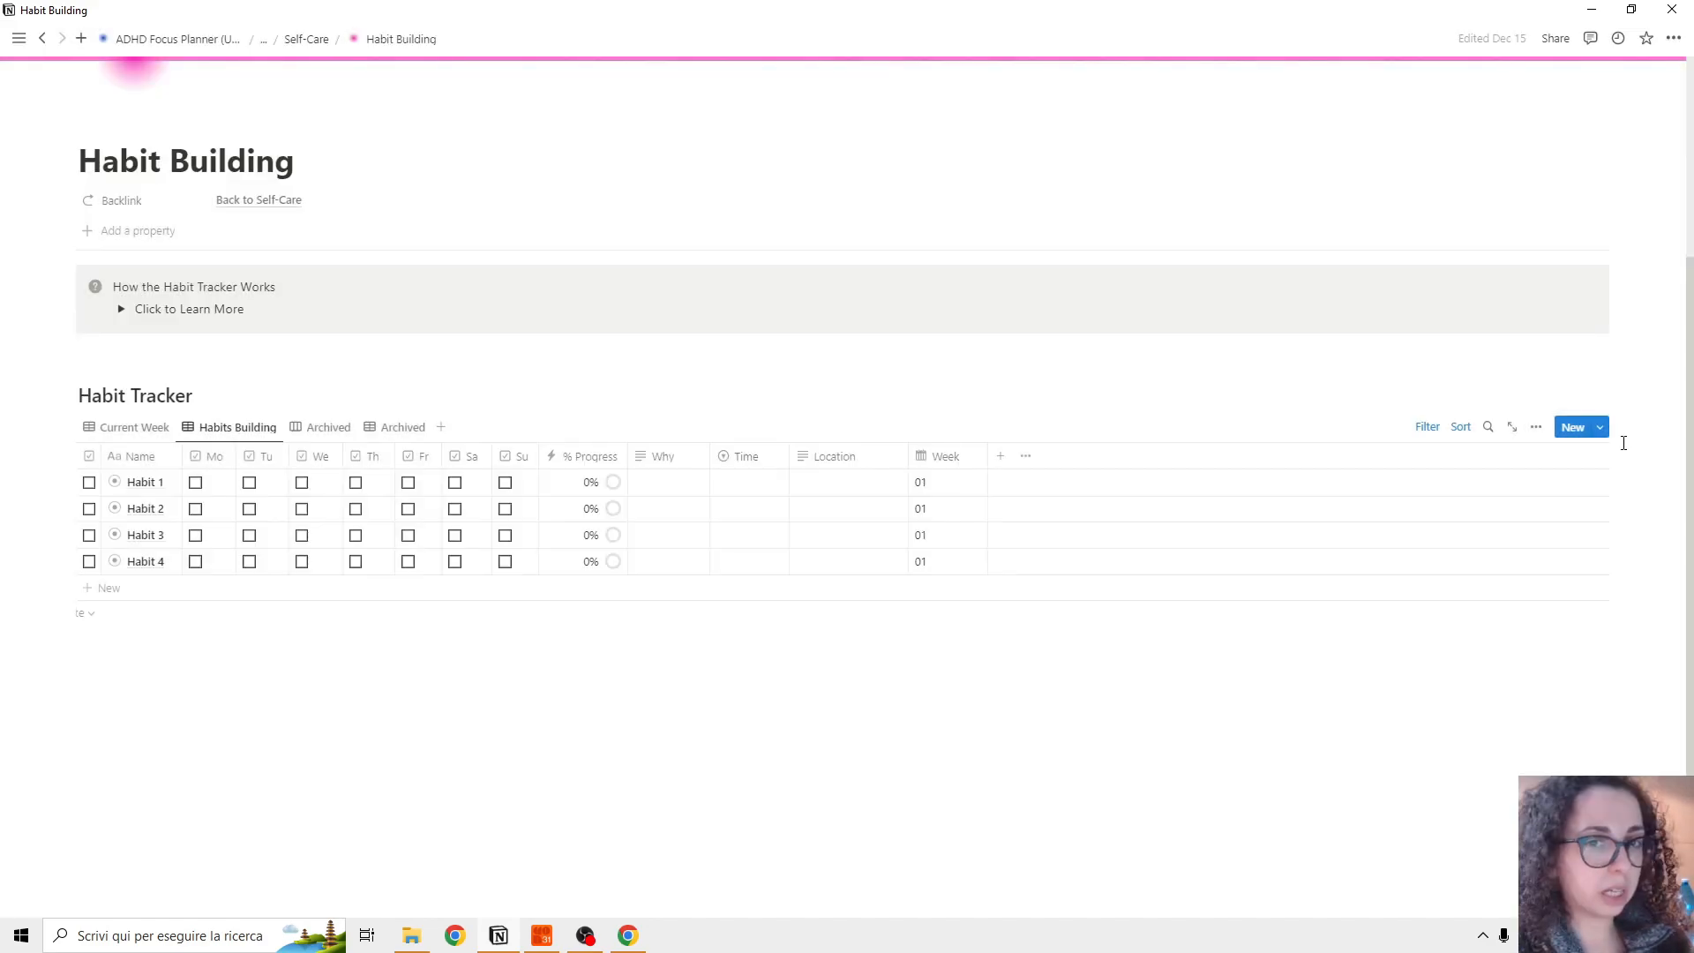
{"action": "left_click", "coordinate": [1599, 425]}
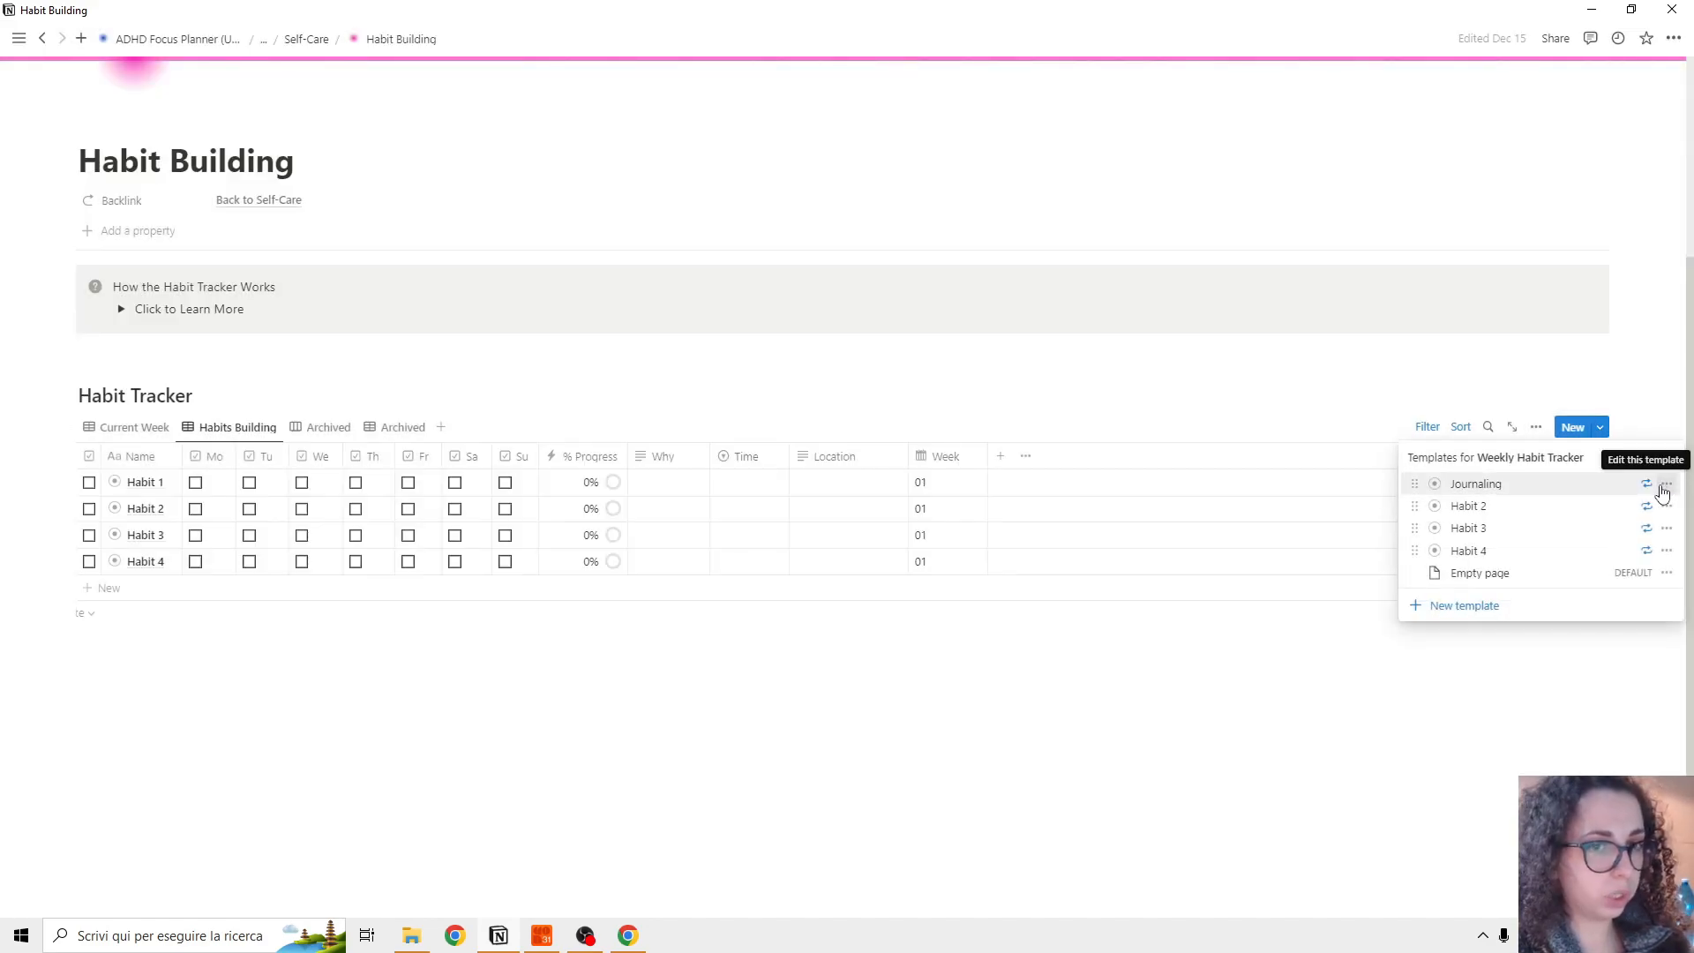
{"action": "left_click", "coordinate": [1667, 483]}
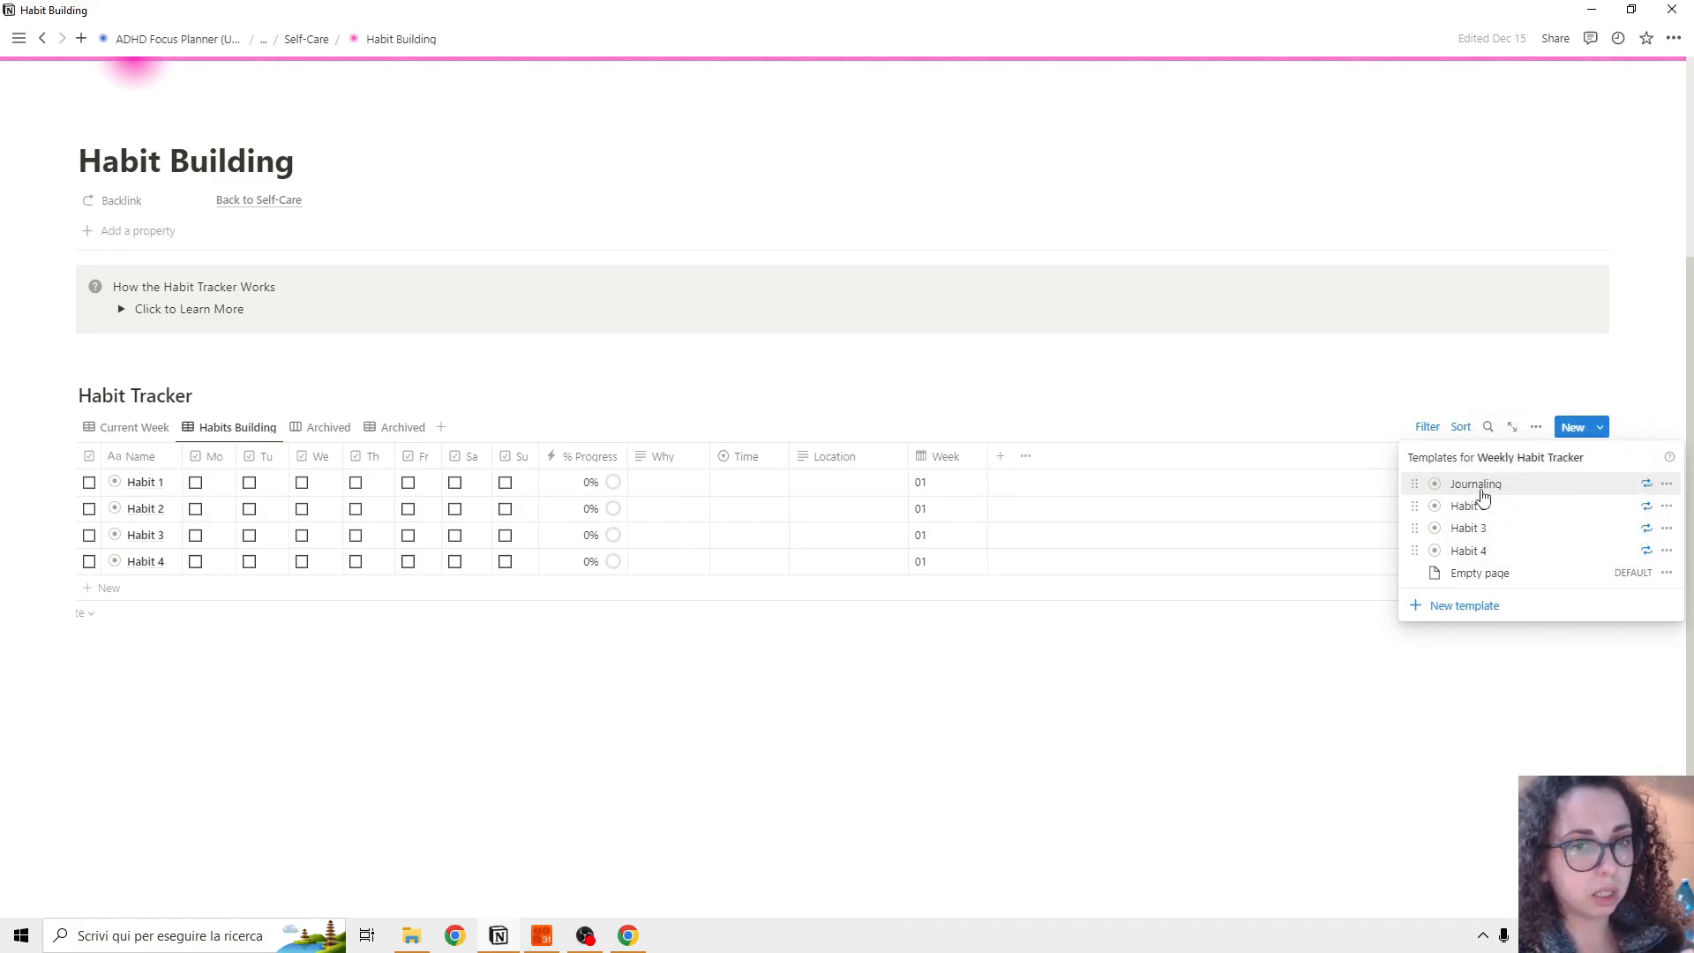
Step: Show the Current Week habits table, then the archived weekly board
{"action": "left_click", "coordinate": [134, 427]}
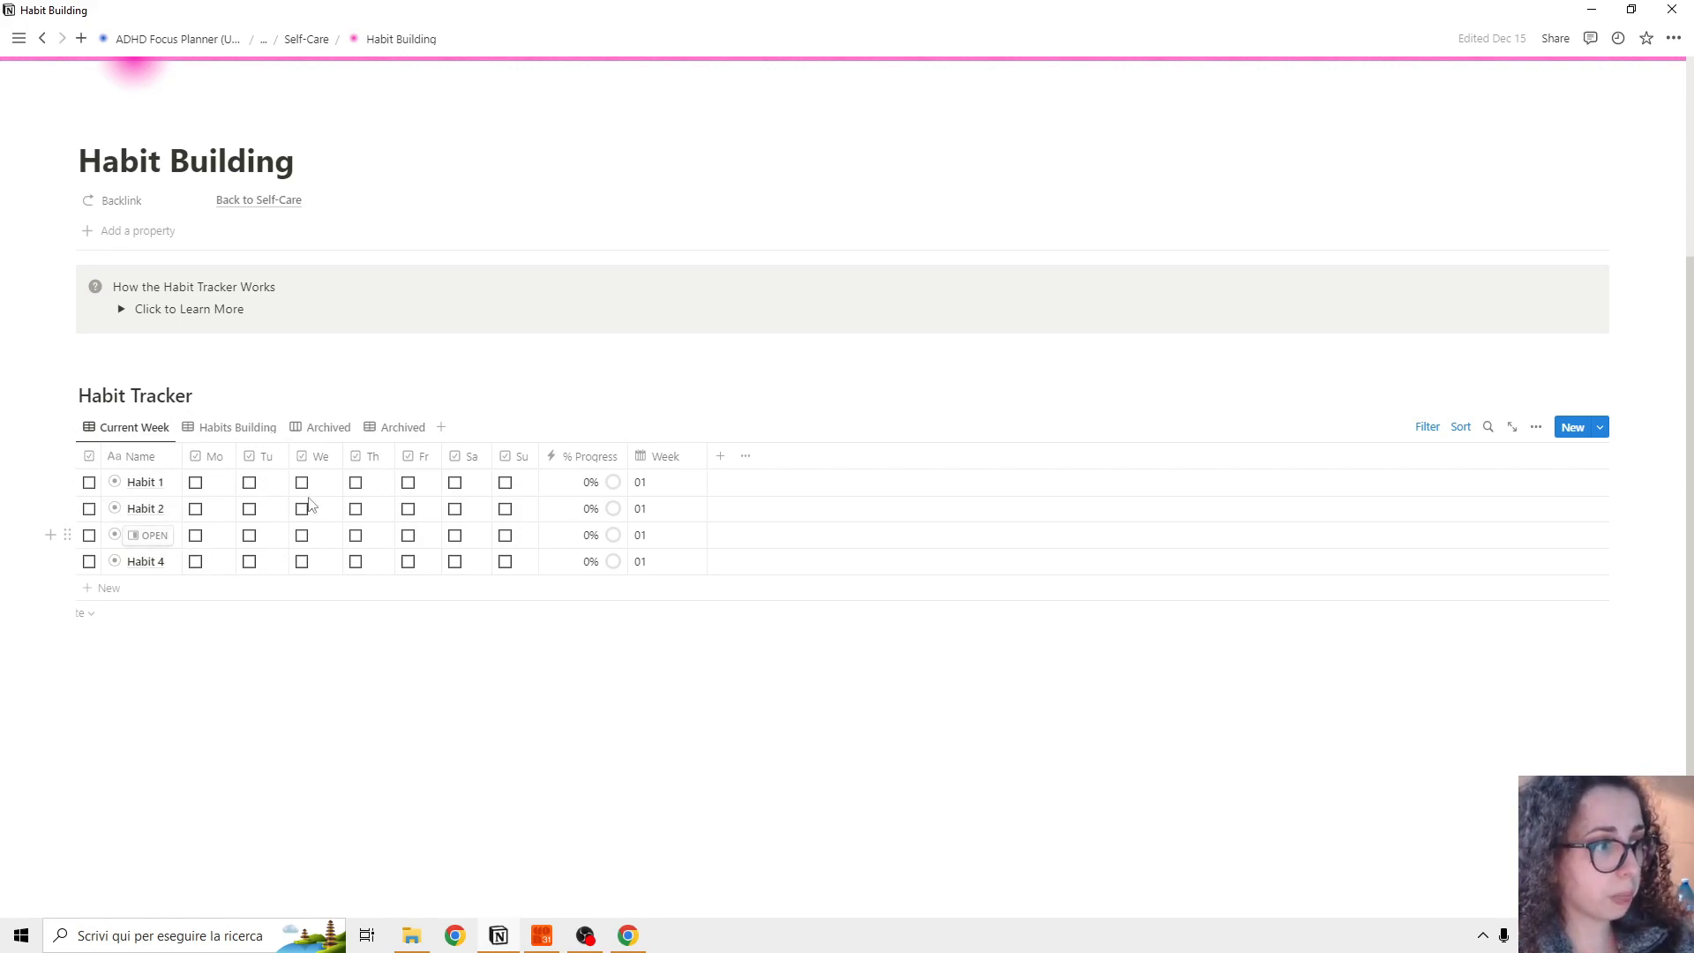
{"action": "left_click", "coordinate": [329, 427]}
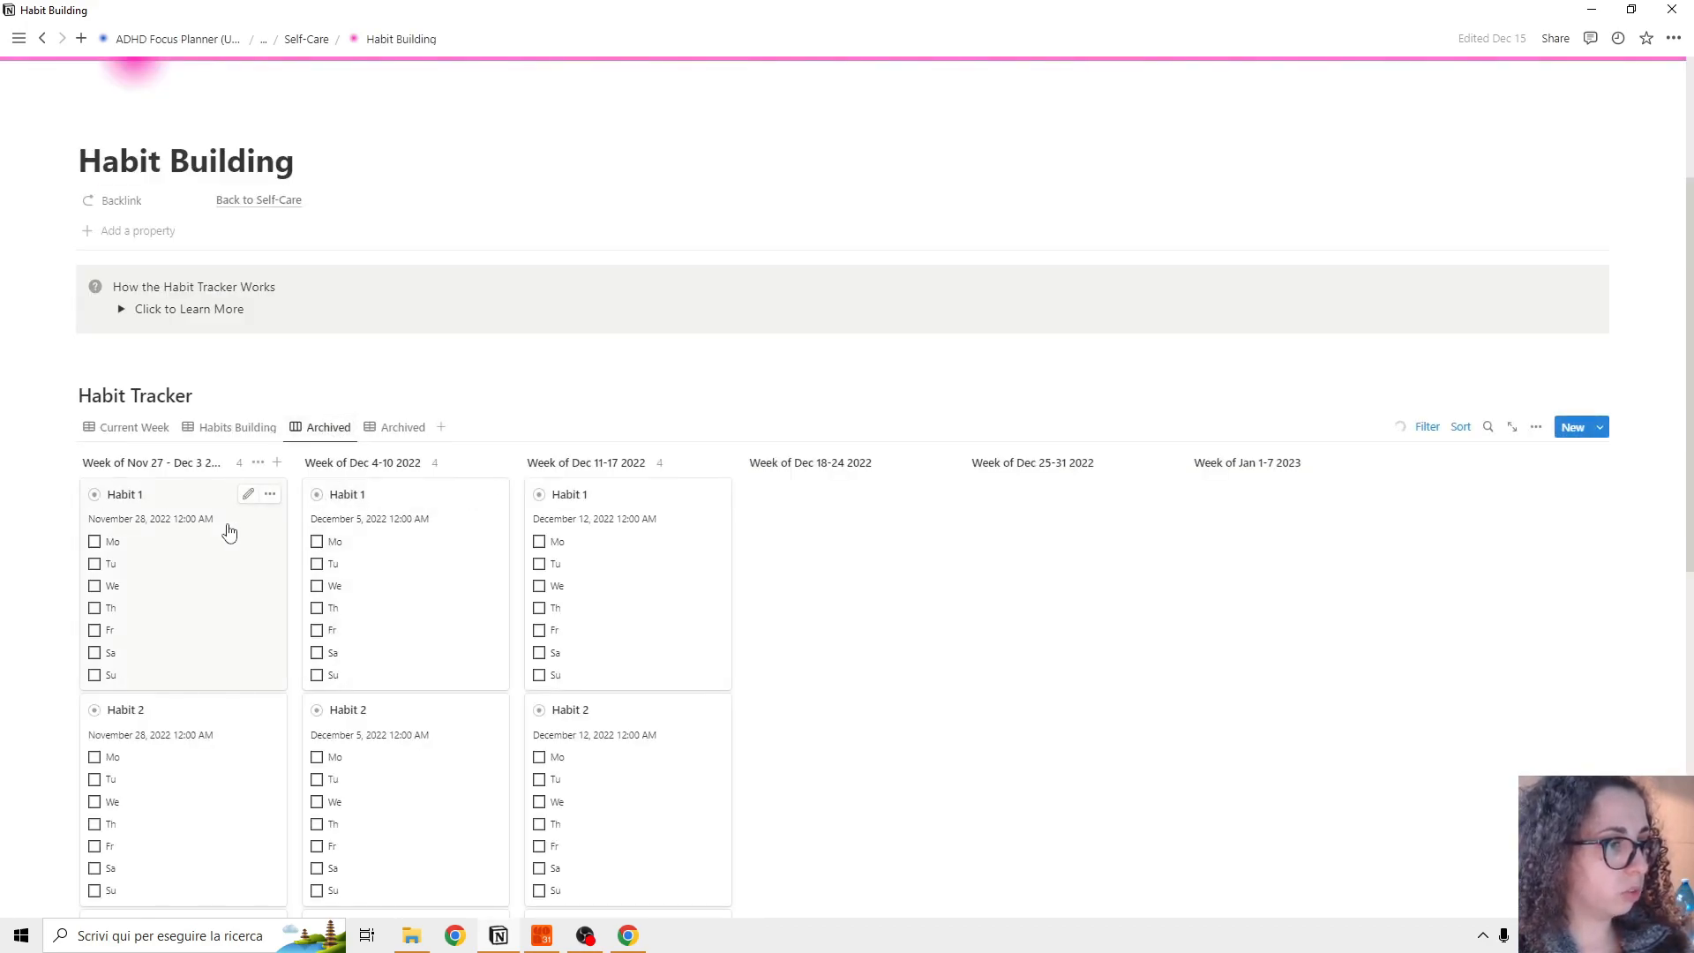
Step: Browse Current Week, the archived habits grouped by week and the archived weekly board
{"action": "scroll", "scroll_direction": "down", "scroll_amount": 3}
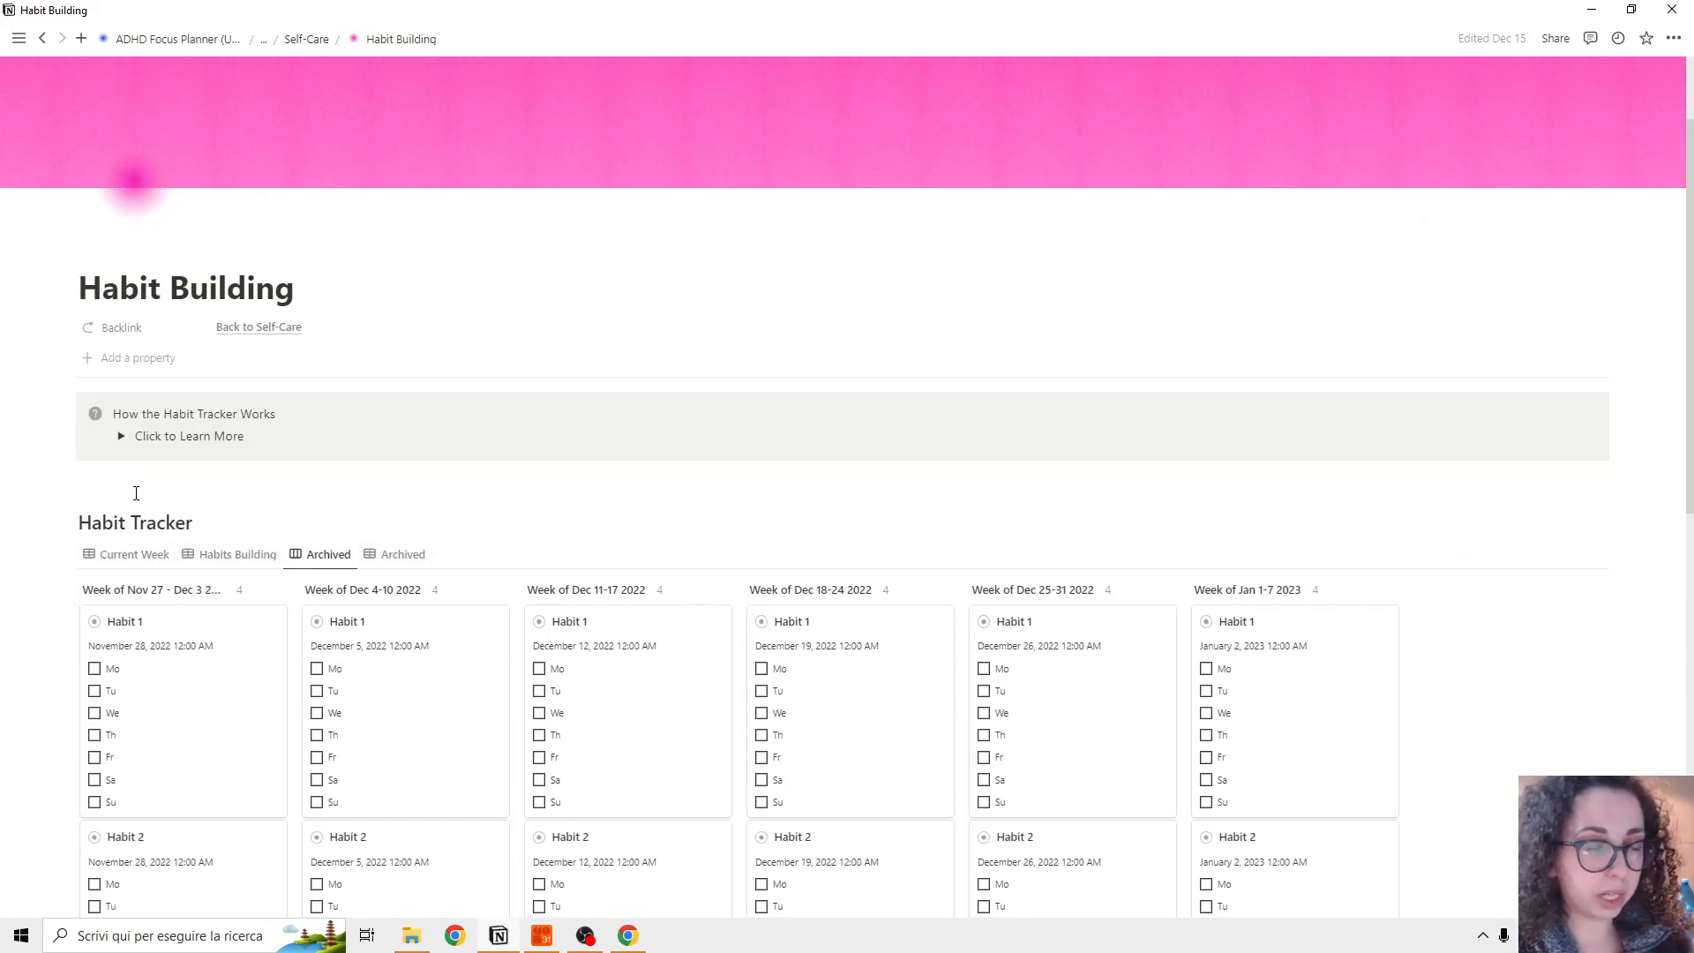
{"action": "mouse_move", "coordinate": [150, 563]}
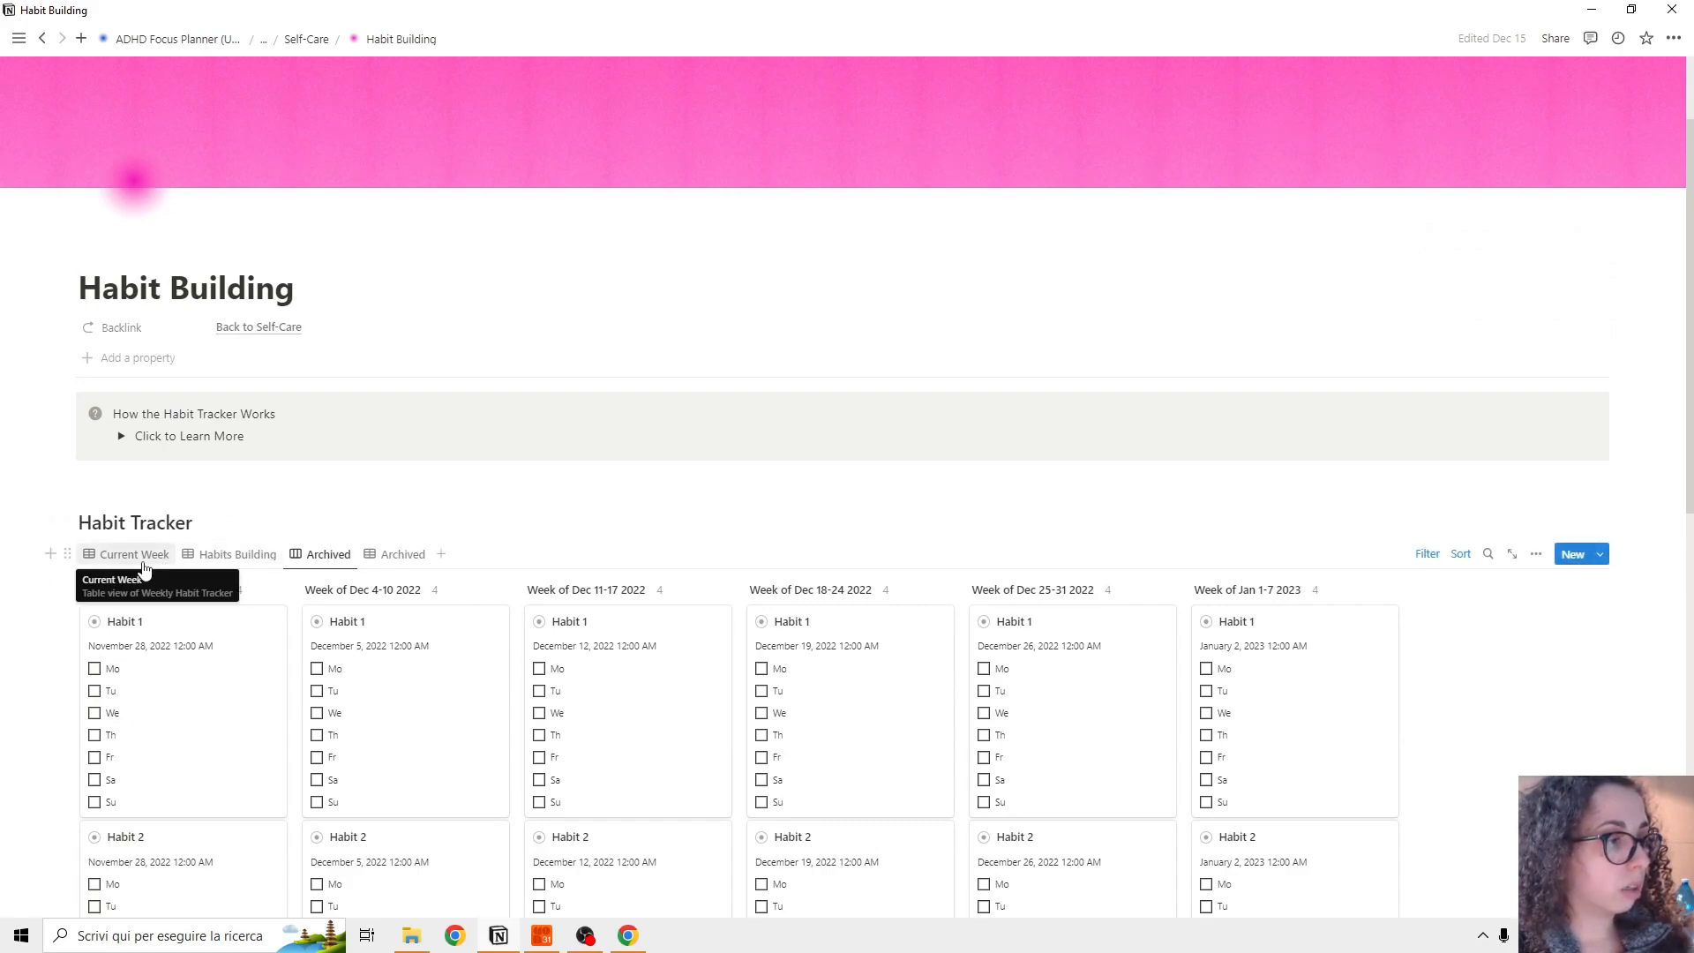
{"action": "left_click", "coordinate": [239, 554]}
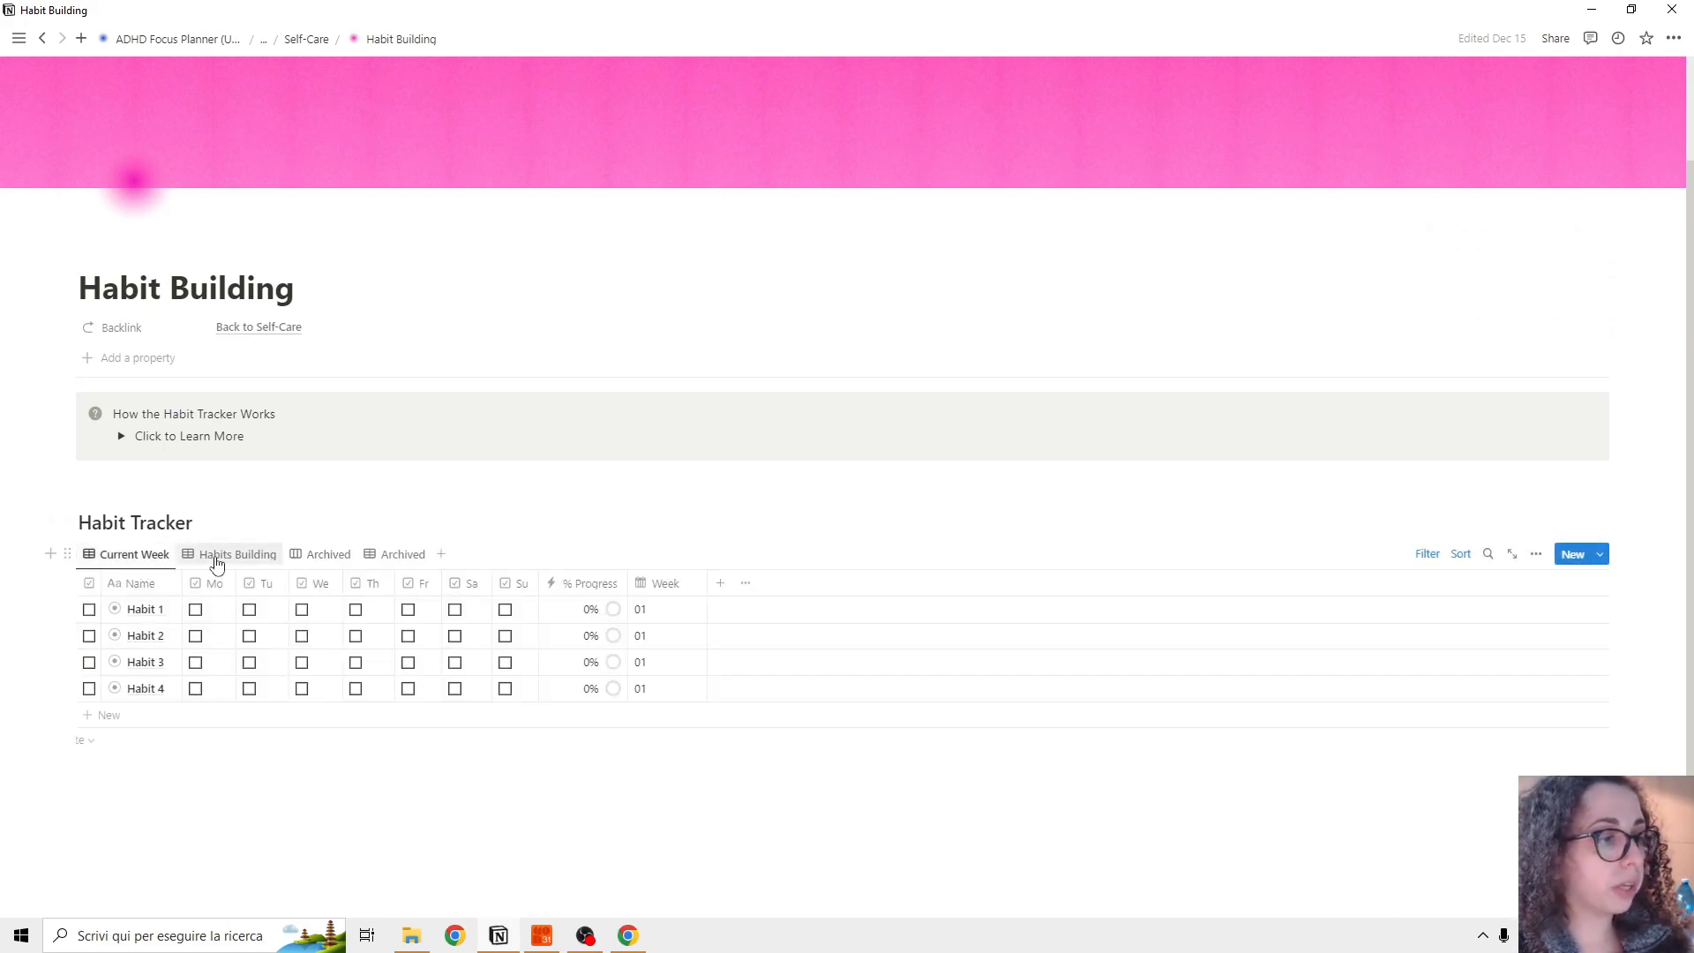
{"action": "mouse_move", "coordinate": [219, 563]}
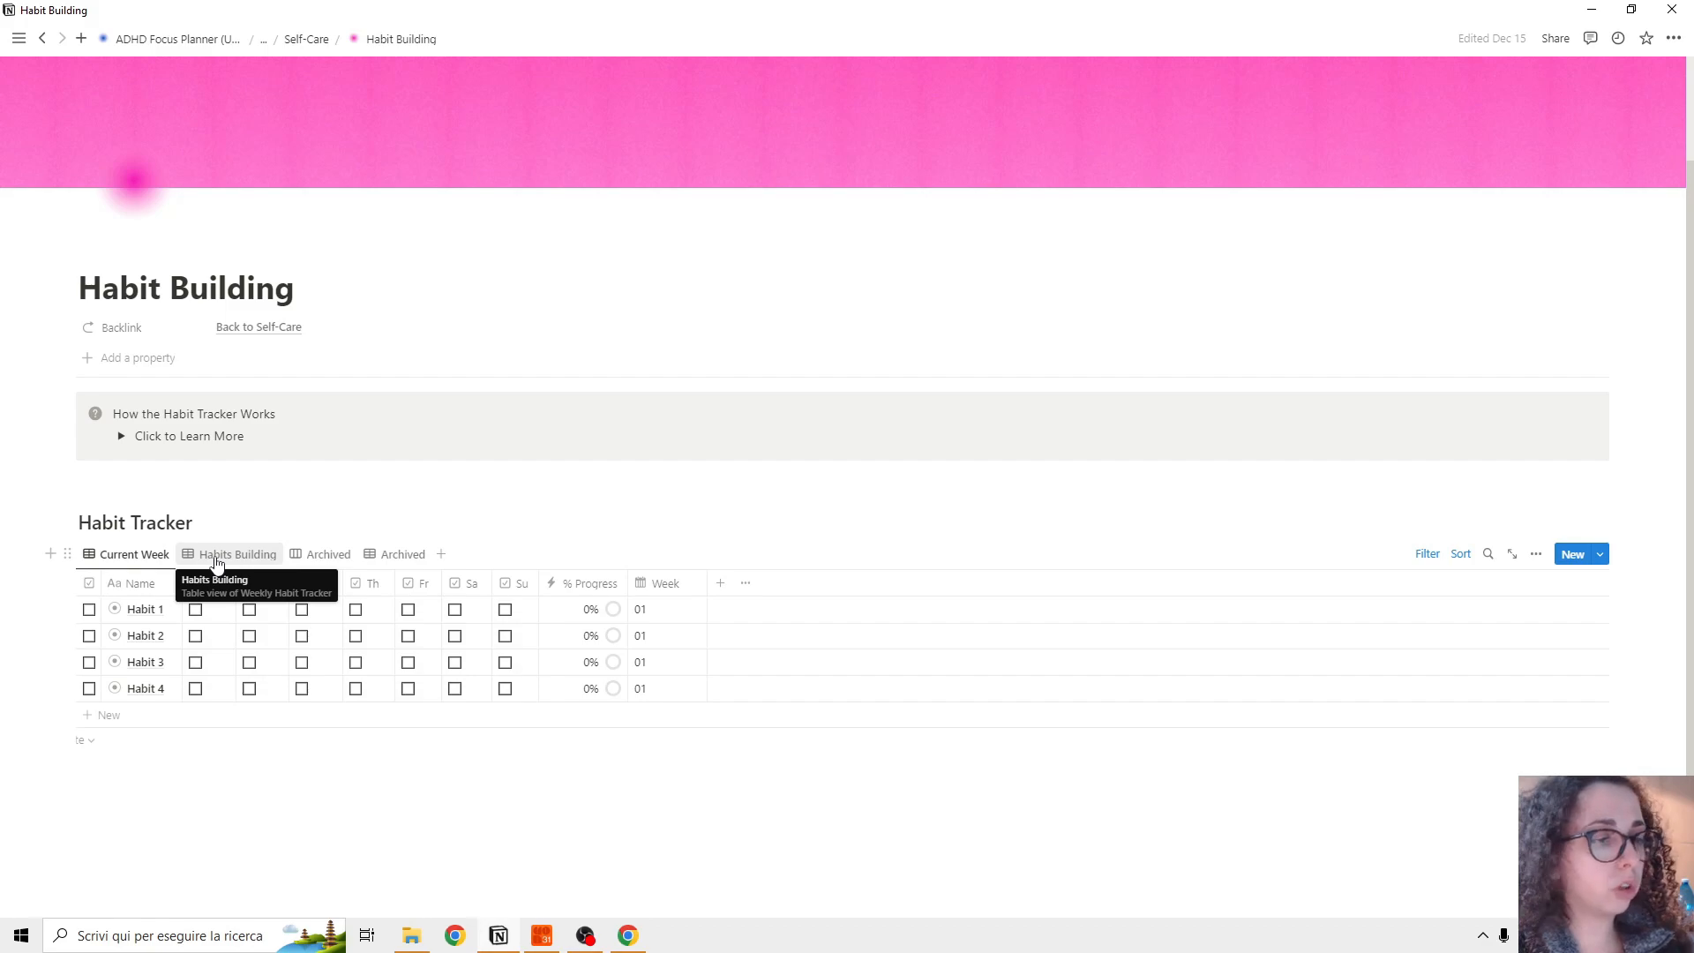
{"action": "left_click", "coordinate": [321, 554]}
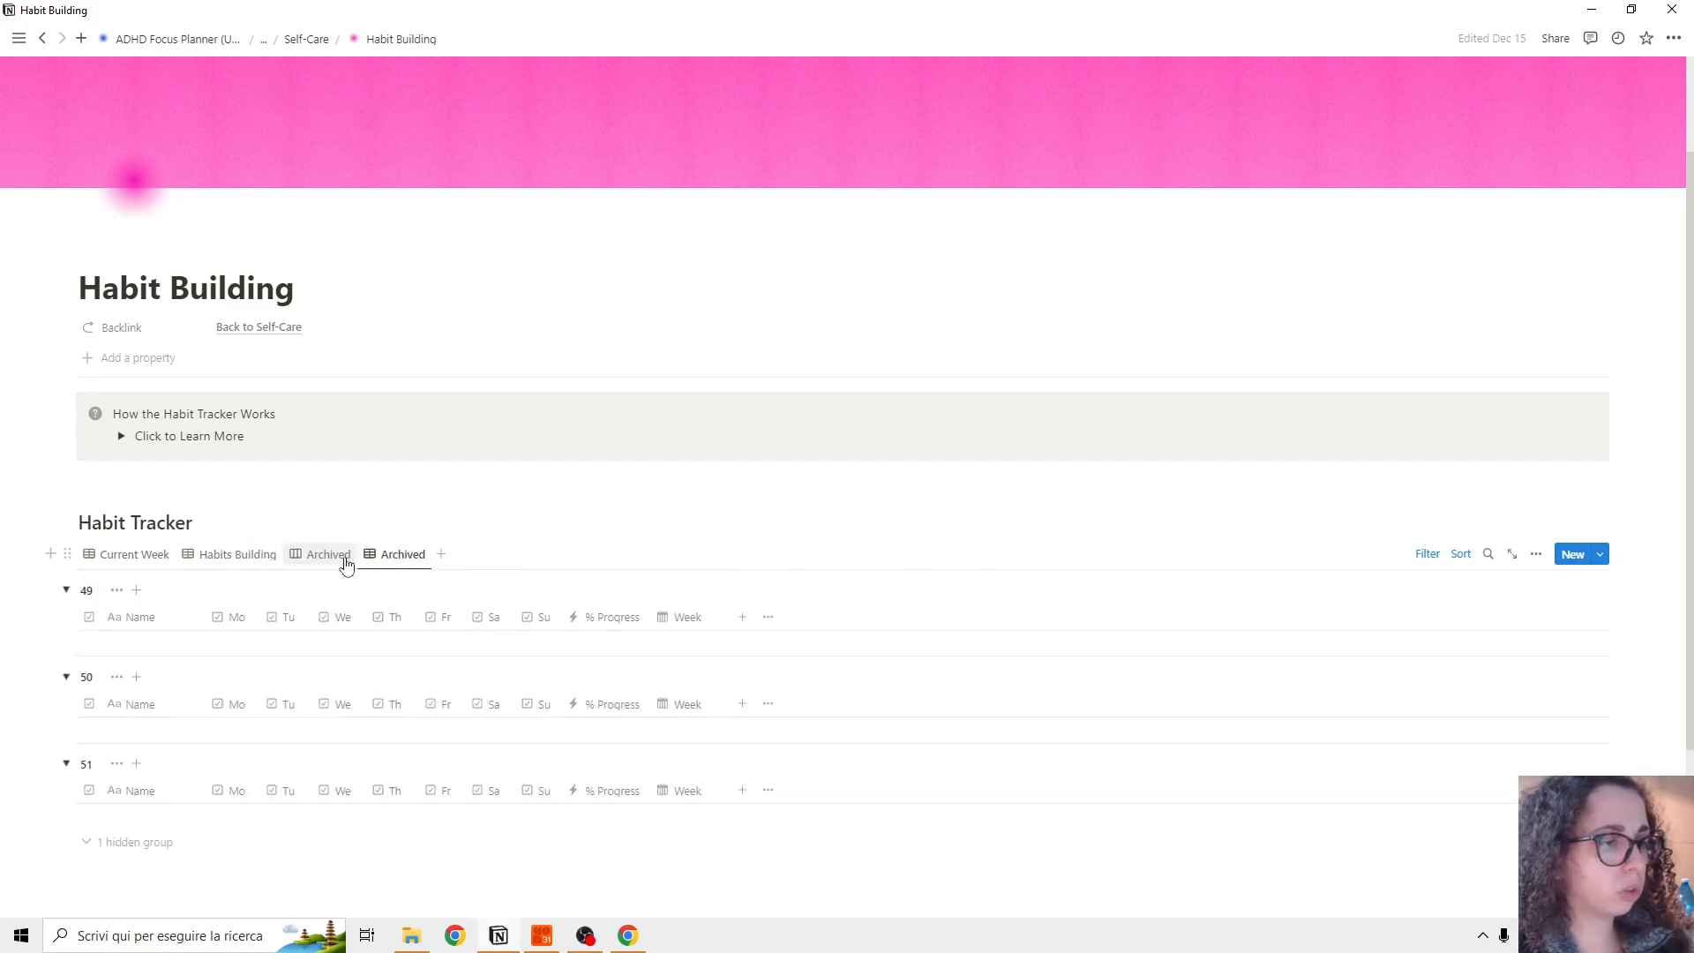
{"action": "left_click", "coordinate": [328, 552]}
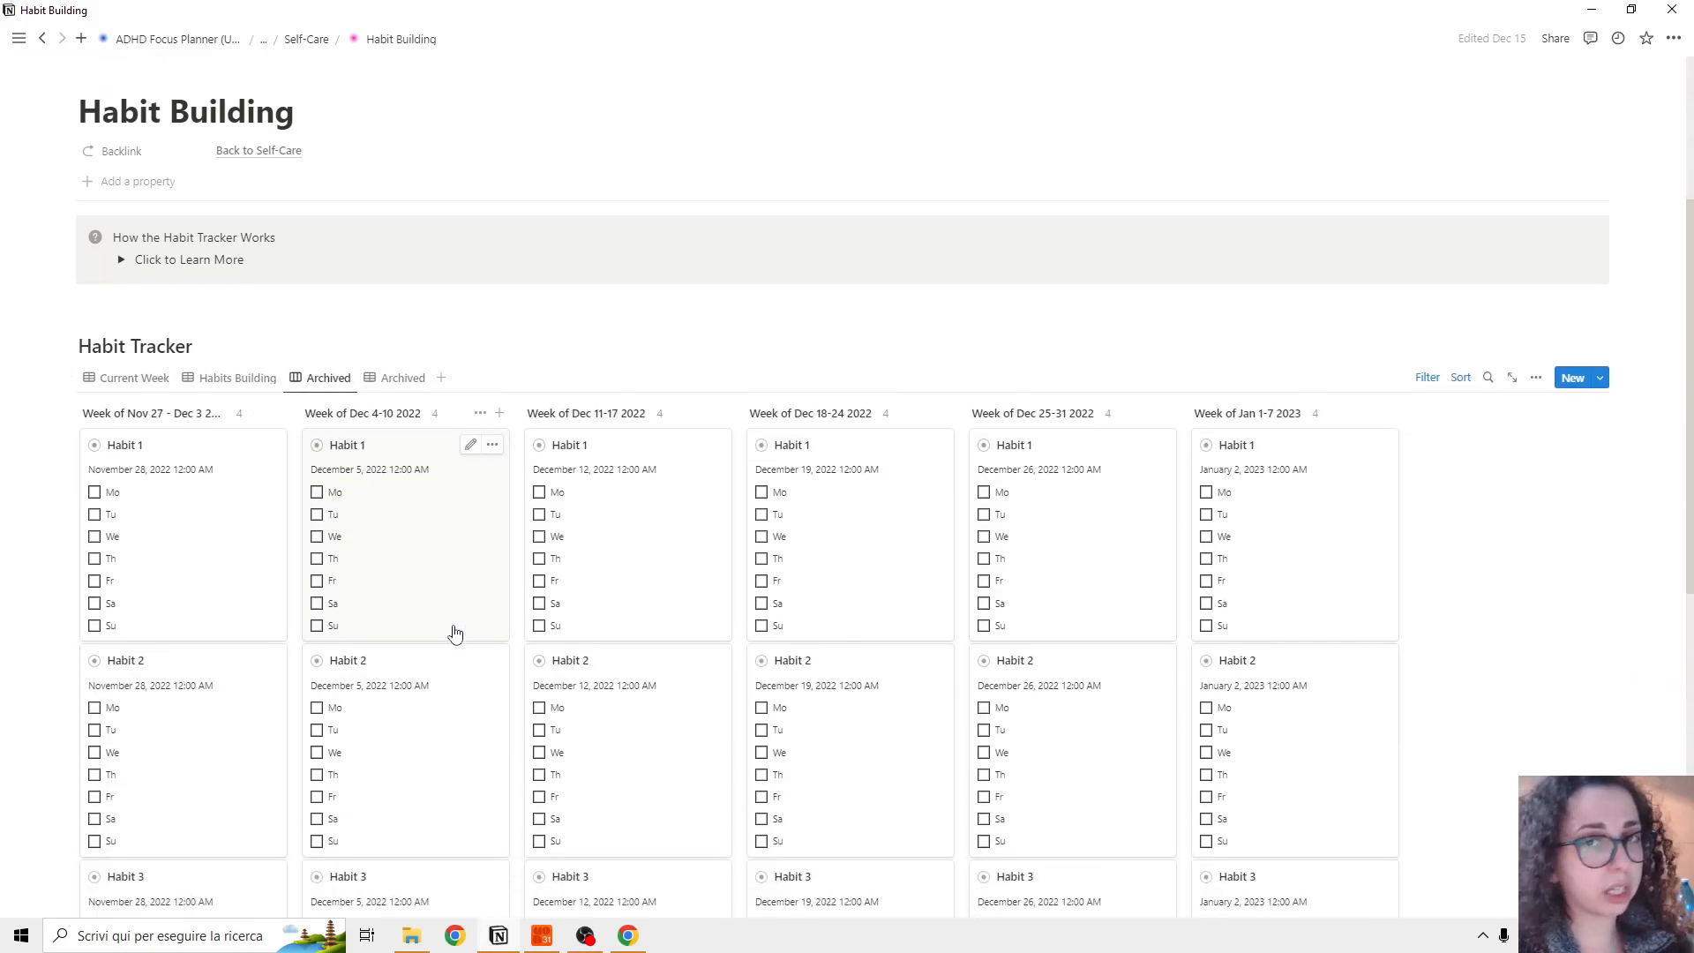
{"action": "mouse_move", "coordinate": [724, 554]}
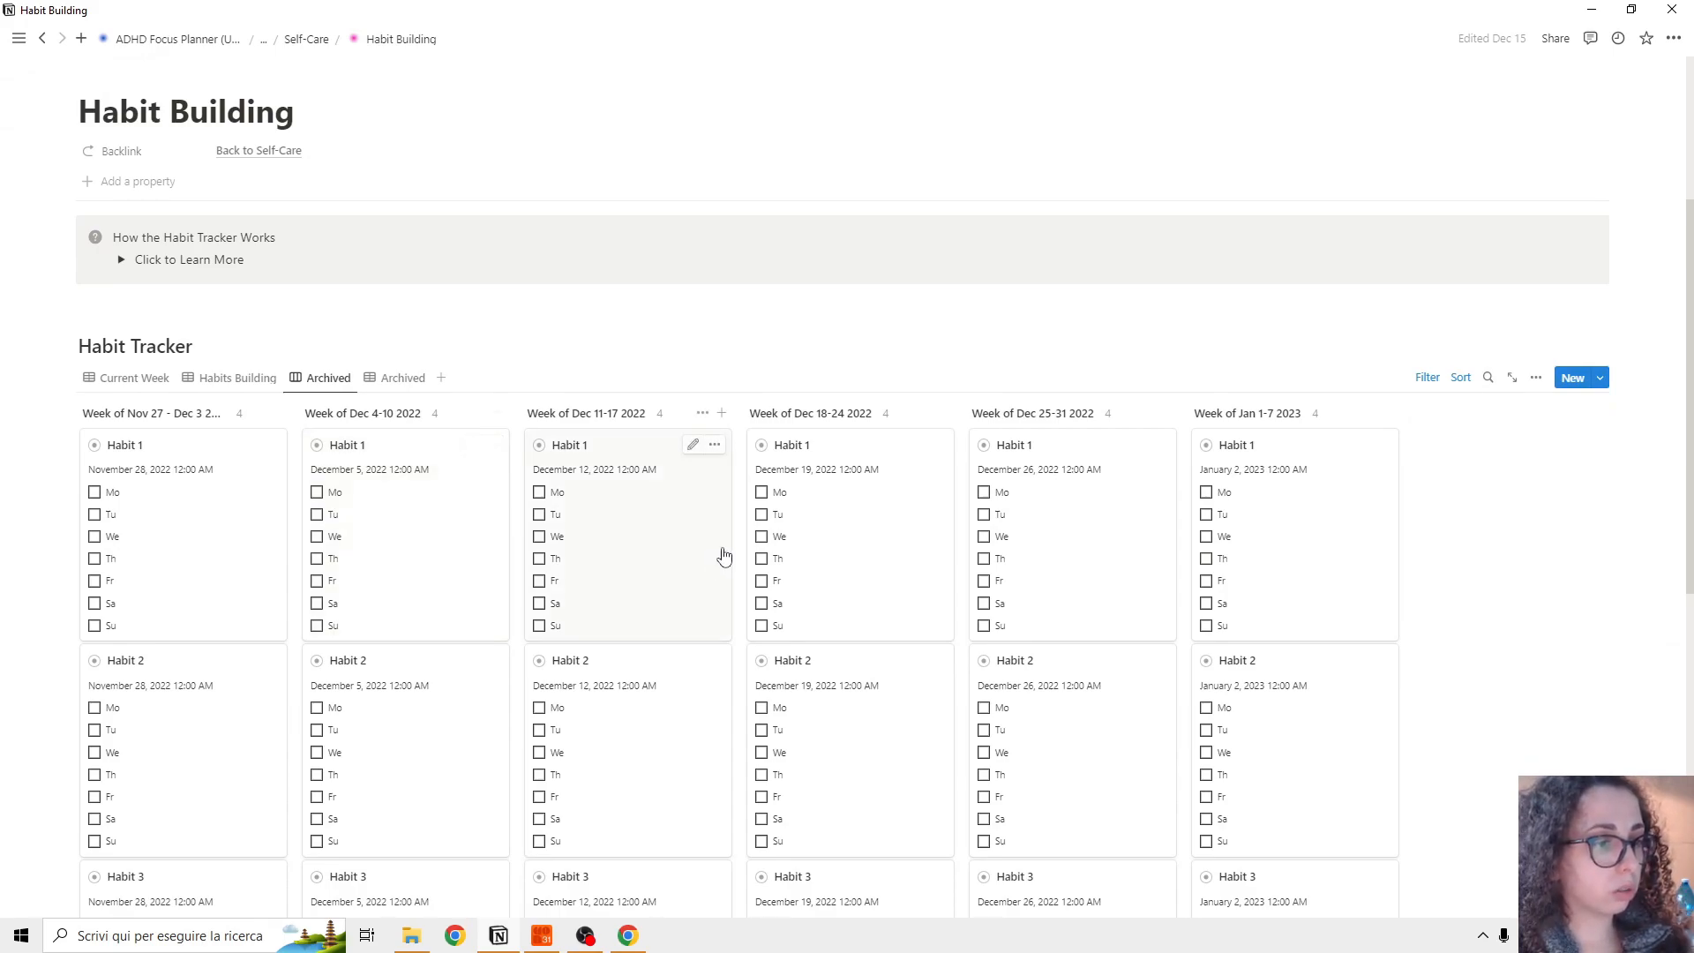
{"action": "mouse_move", "coordinate": [450, 596]}
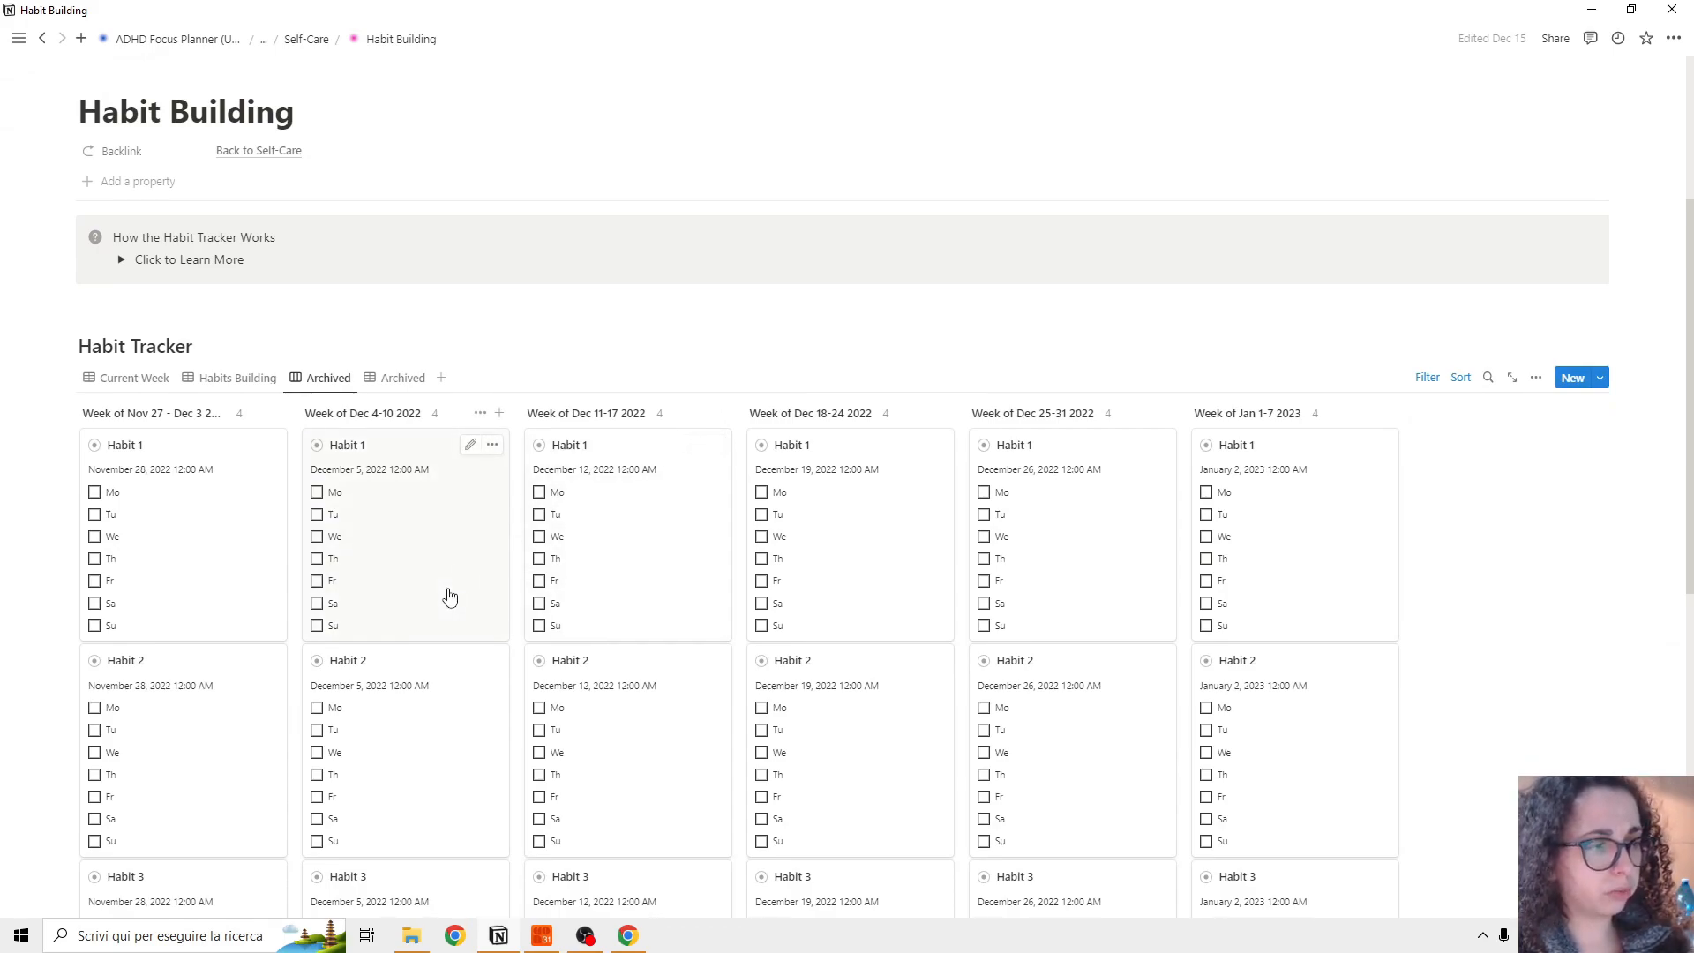
{"action": "mouse_move", "coordinate": [457, 572]}
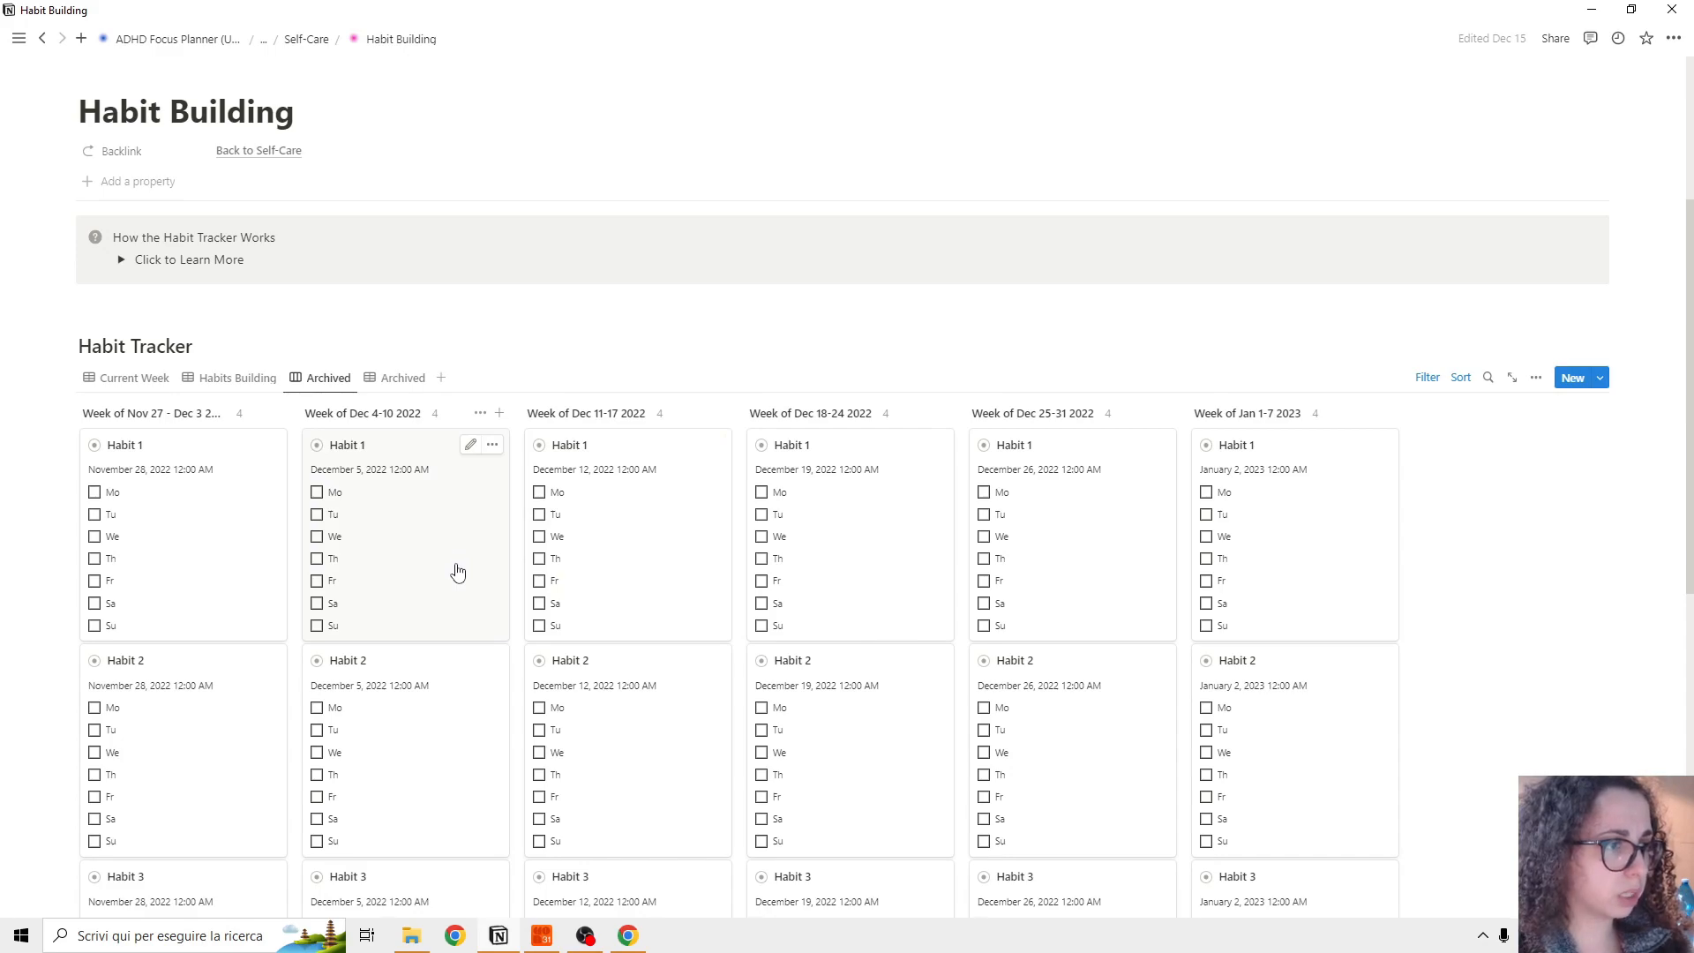
Step: Revisit the grouped archive, then land on the Habits Building and Current Week tables
{"action": "scroll", "scroll_direction": "down", "scroll_amount": 3}
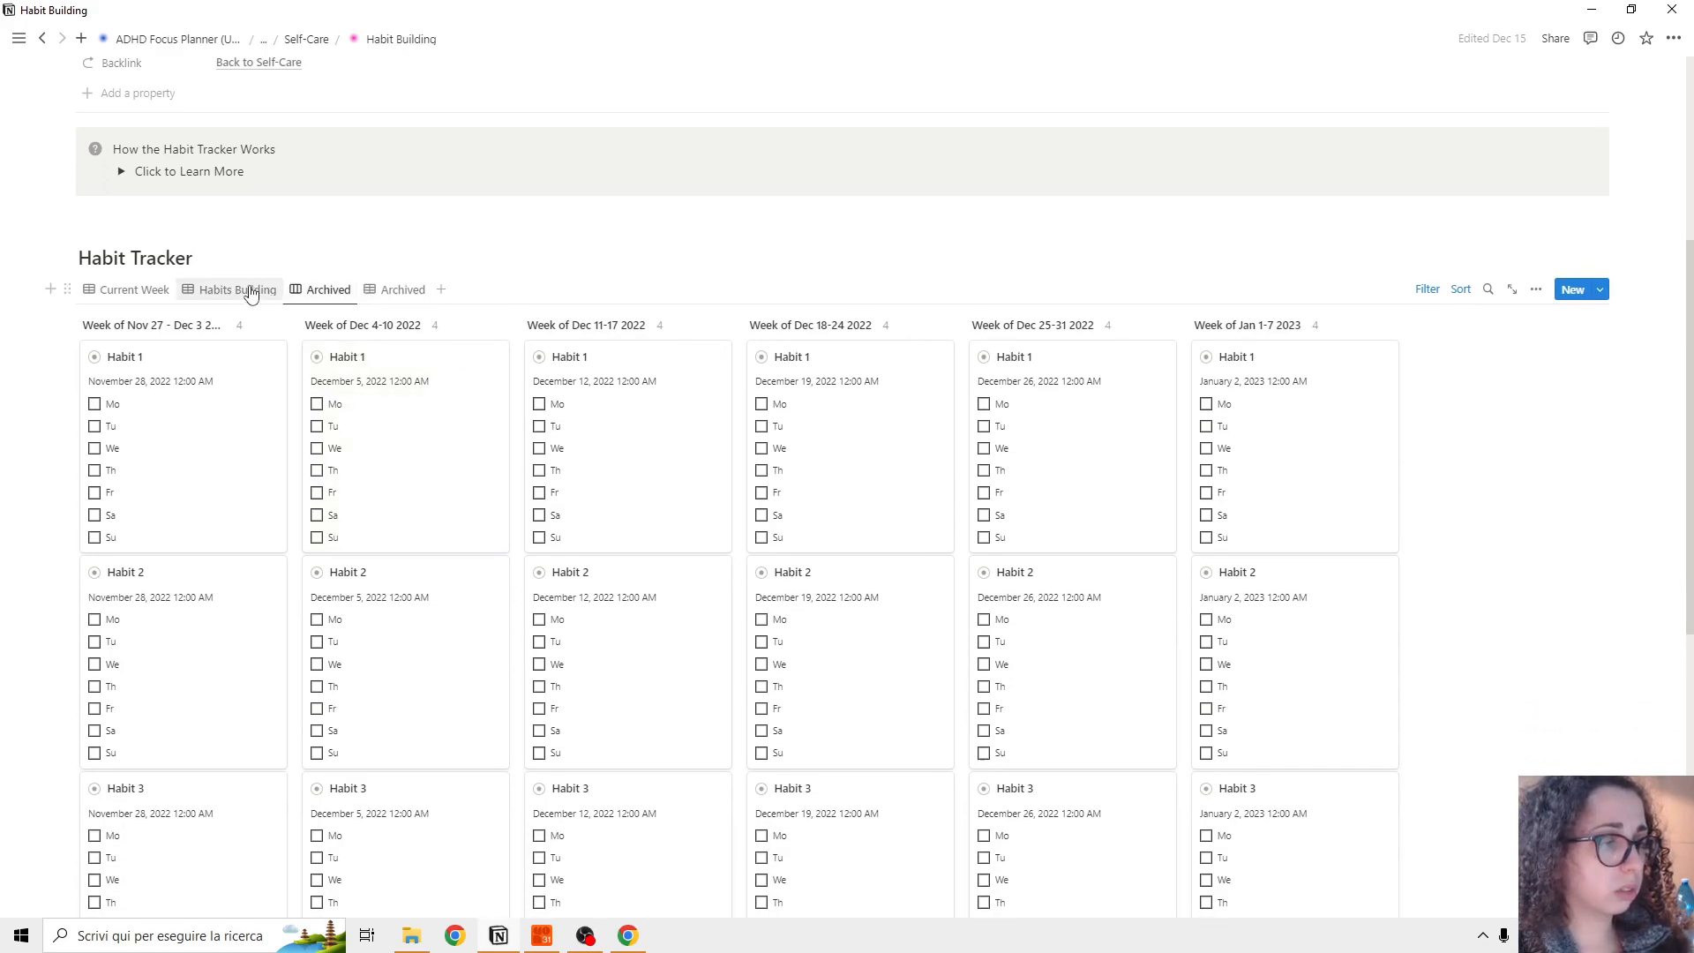
{"action": "left_click", "coordinate": [325, 289]}
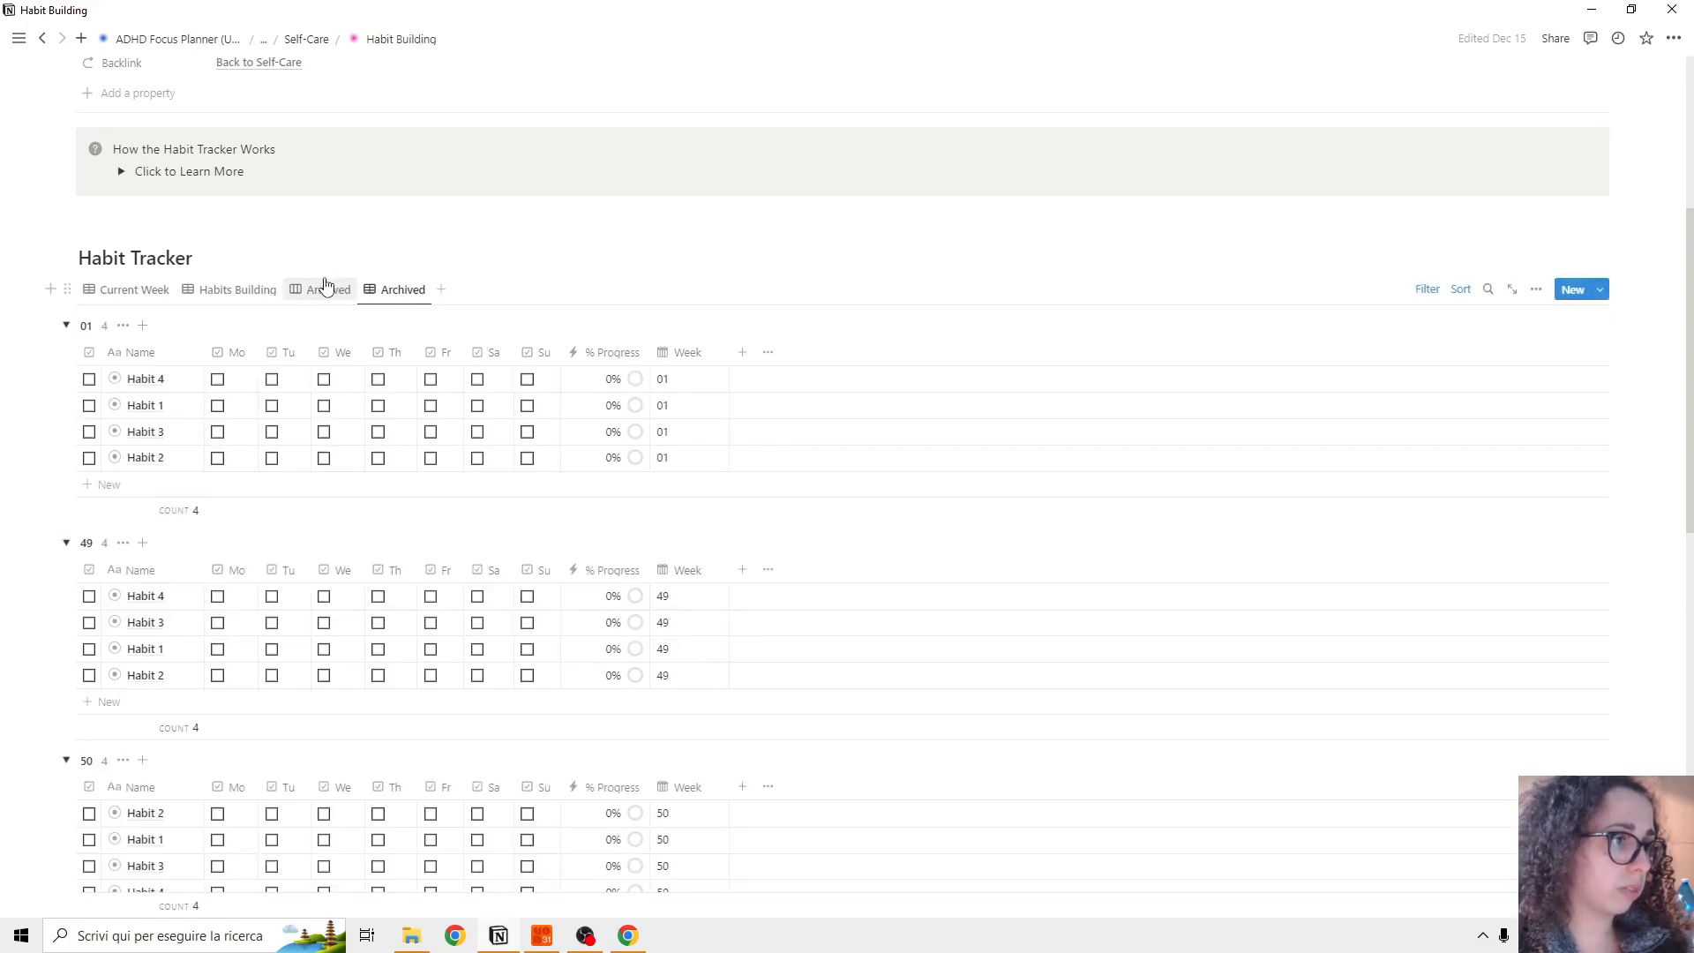
{"action": "left_click", "coordinate": [236, 289]}
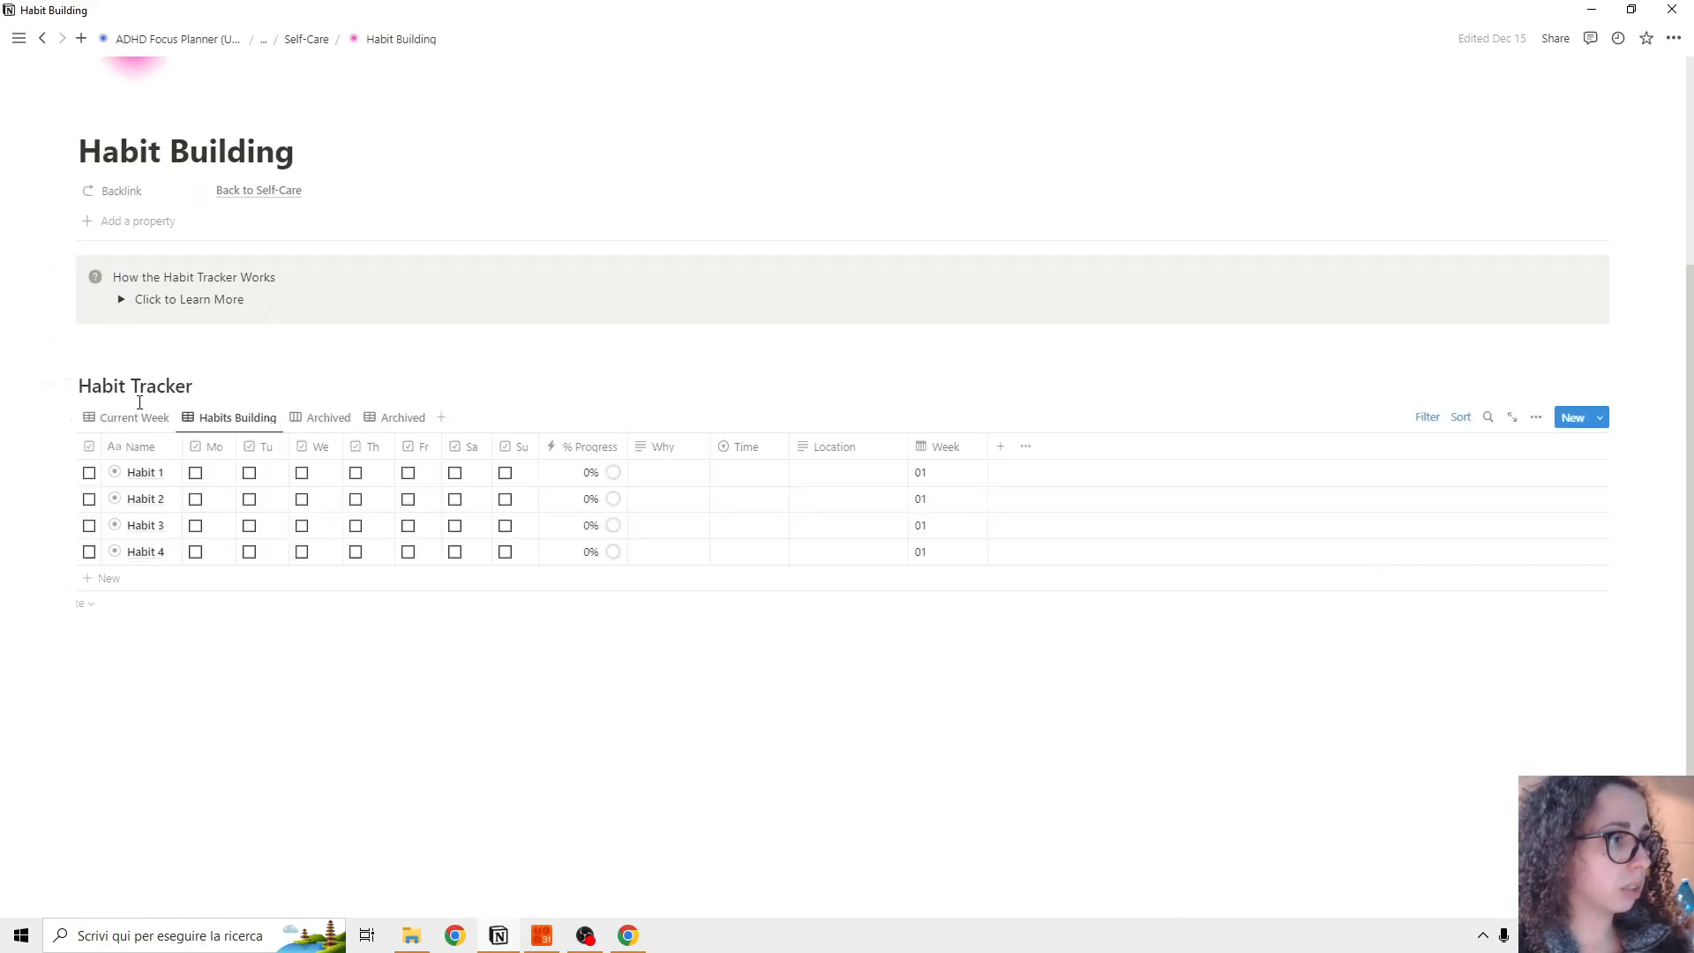
{"action": "left_click", "coordinate": [132, 417]}
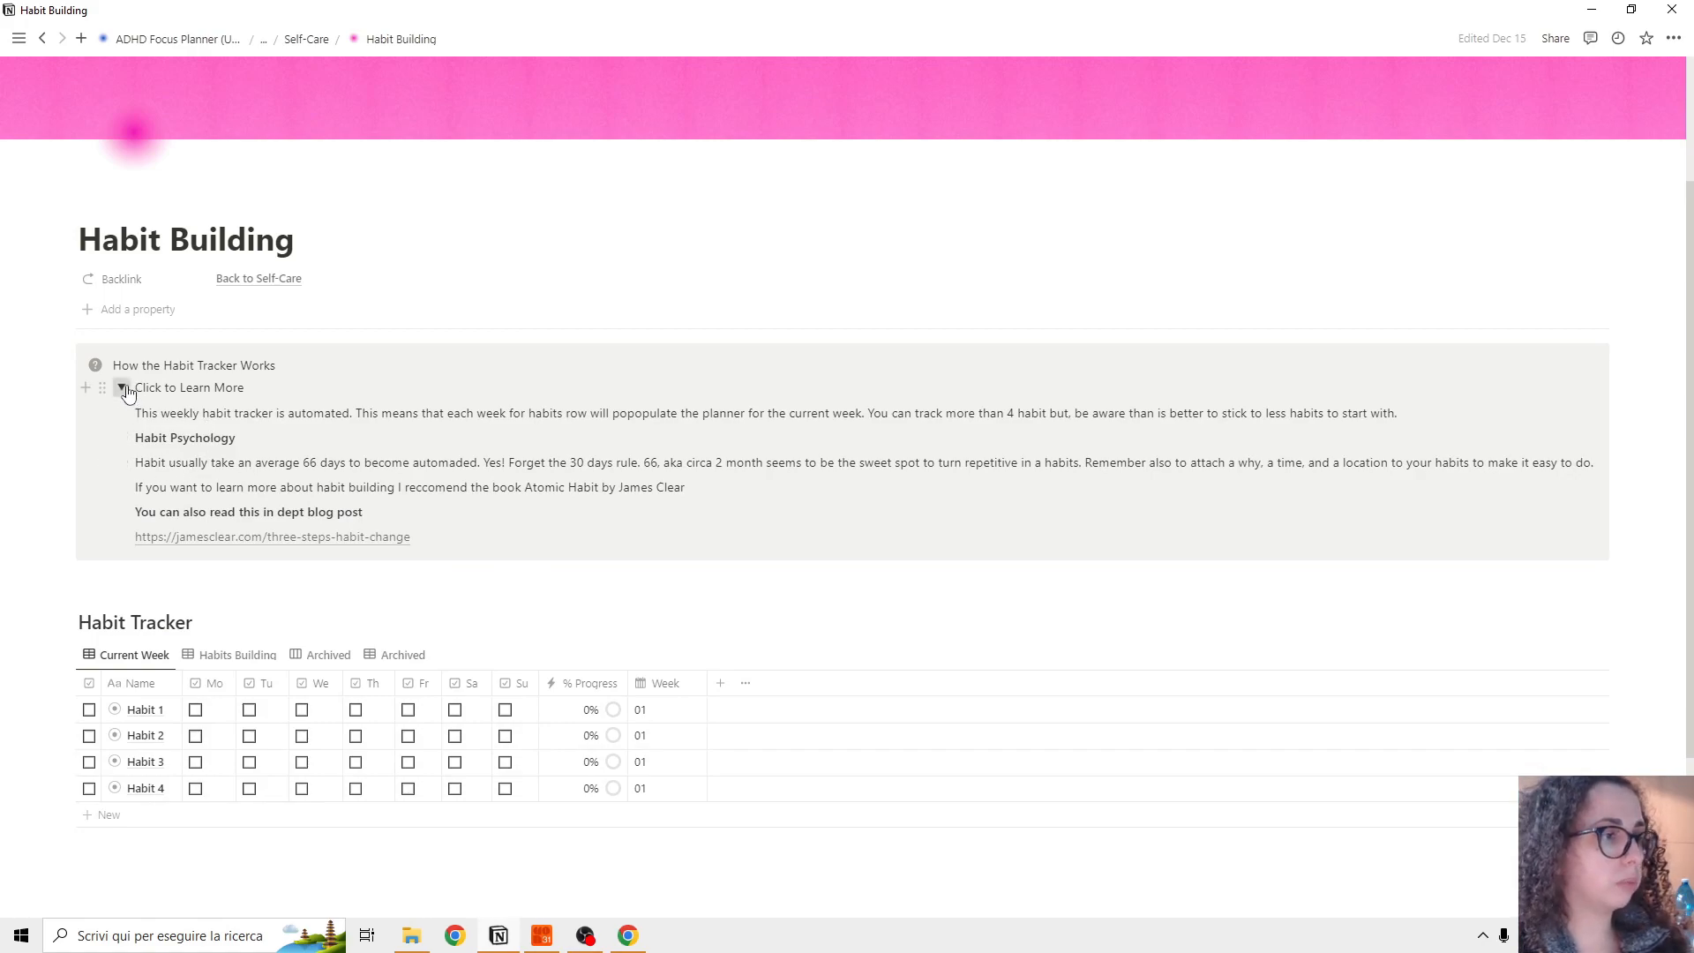
Step: Collapse the habit tracker explanation and return to the ADHD Focus Planner home
{"action": "left_click", "coordinate": [123, 387]}
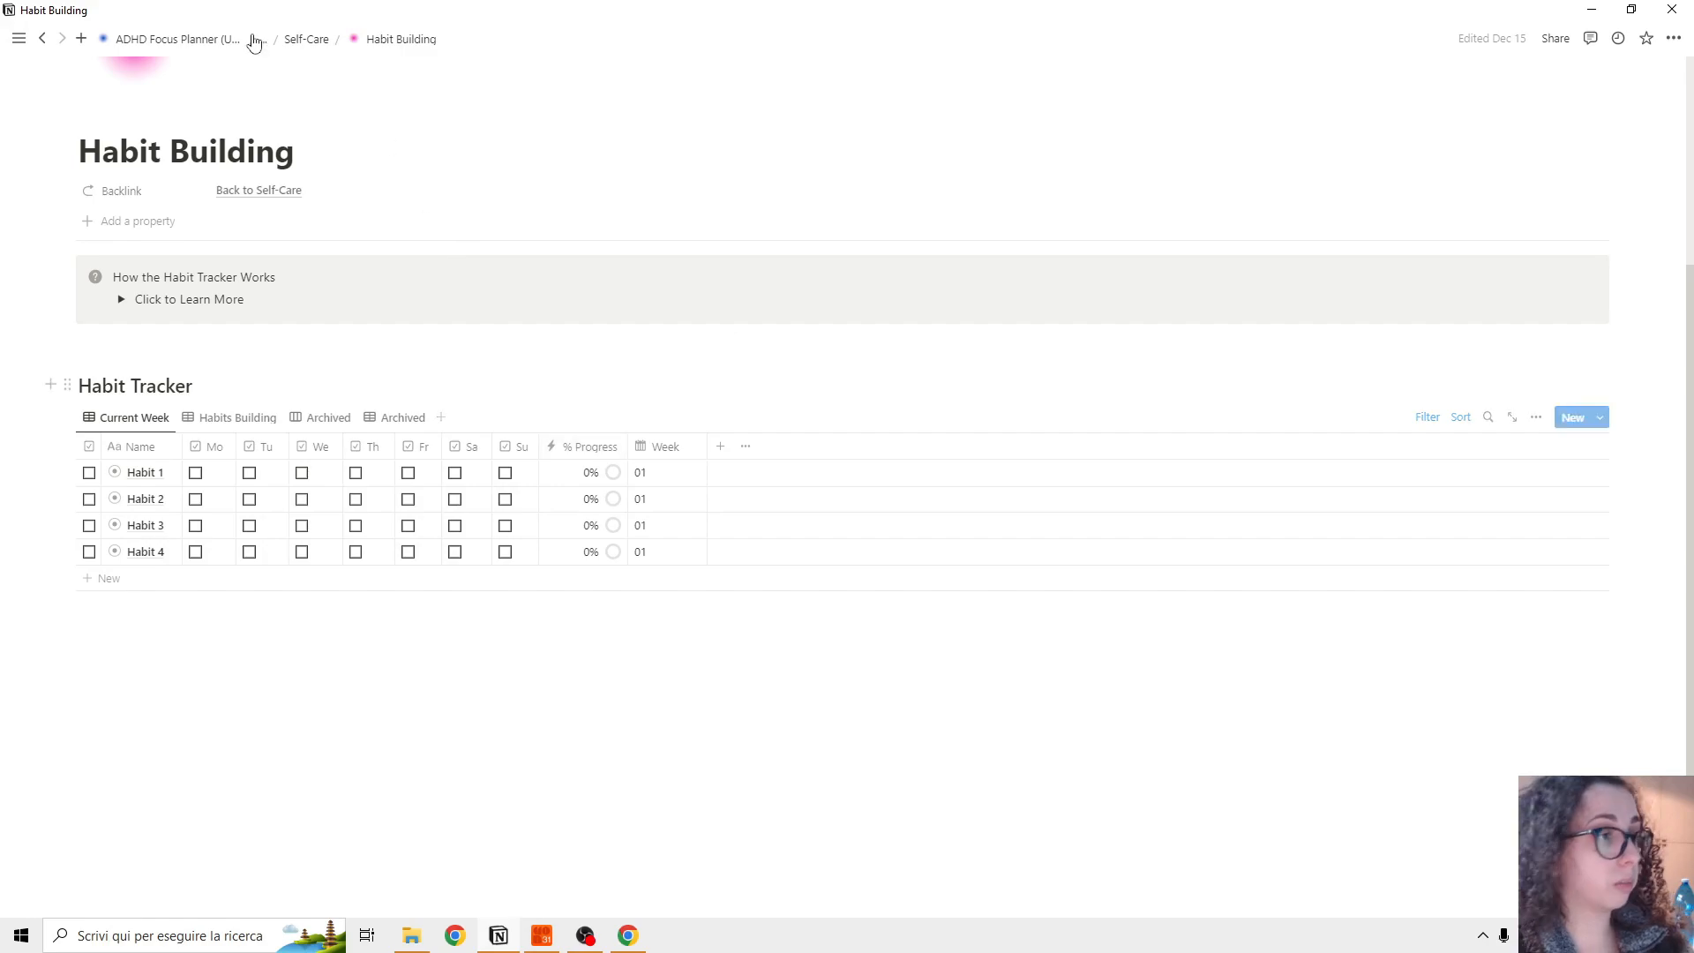
{"action": "left_click", "coordinate": [173, 41]}
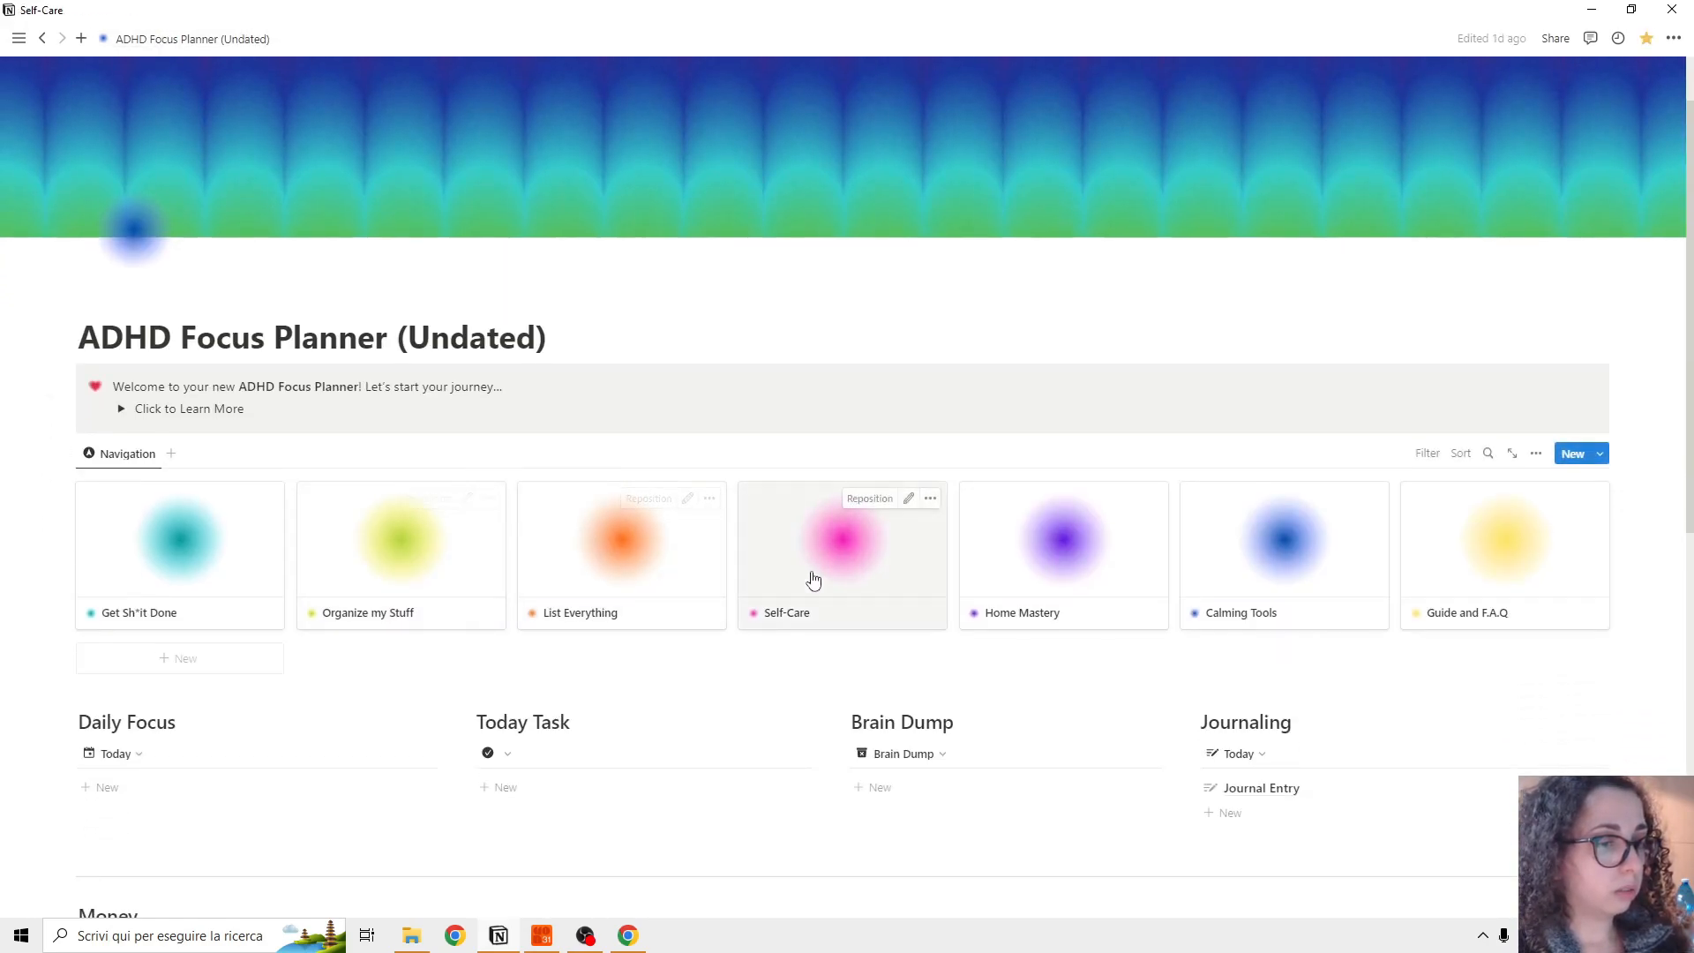
Step: Open Self-Care, then the Fitness Tracker's Monthly Planner, selecting the Day 1 workout entry
{"action": "left_click", "coordinate": [815, 551]}
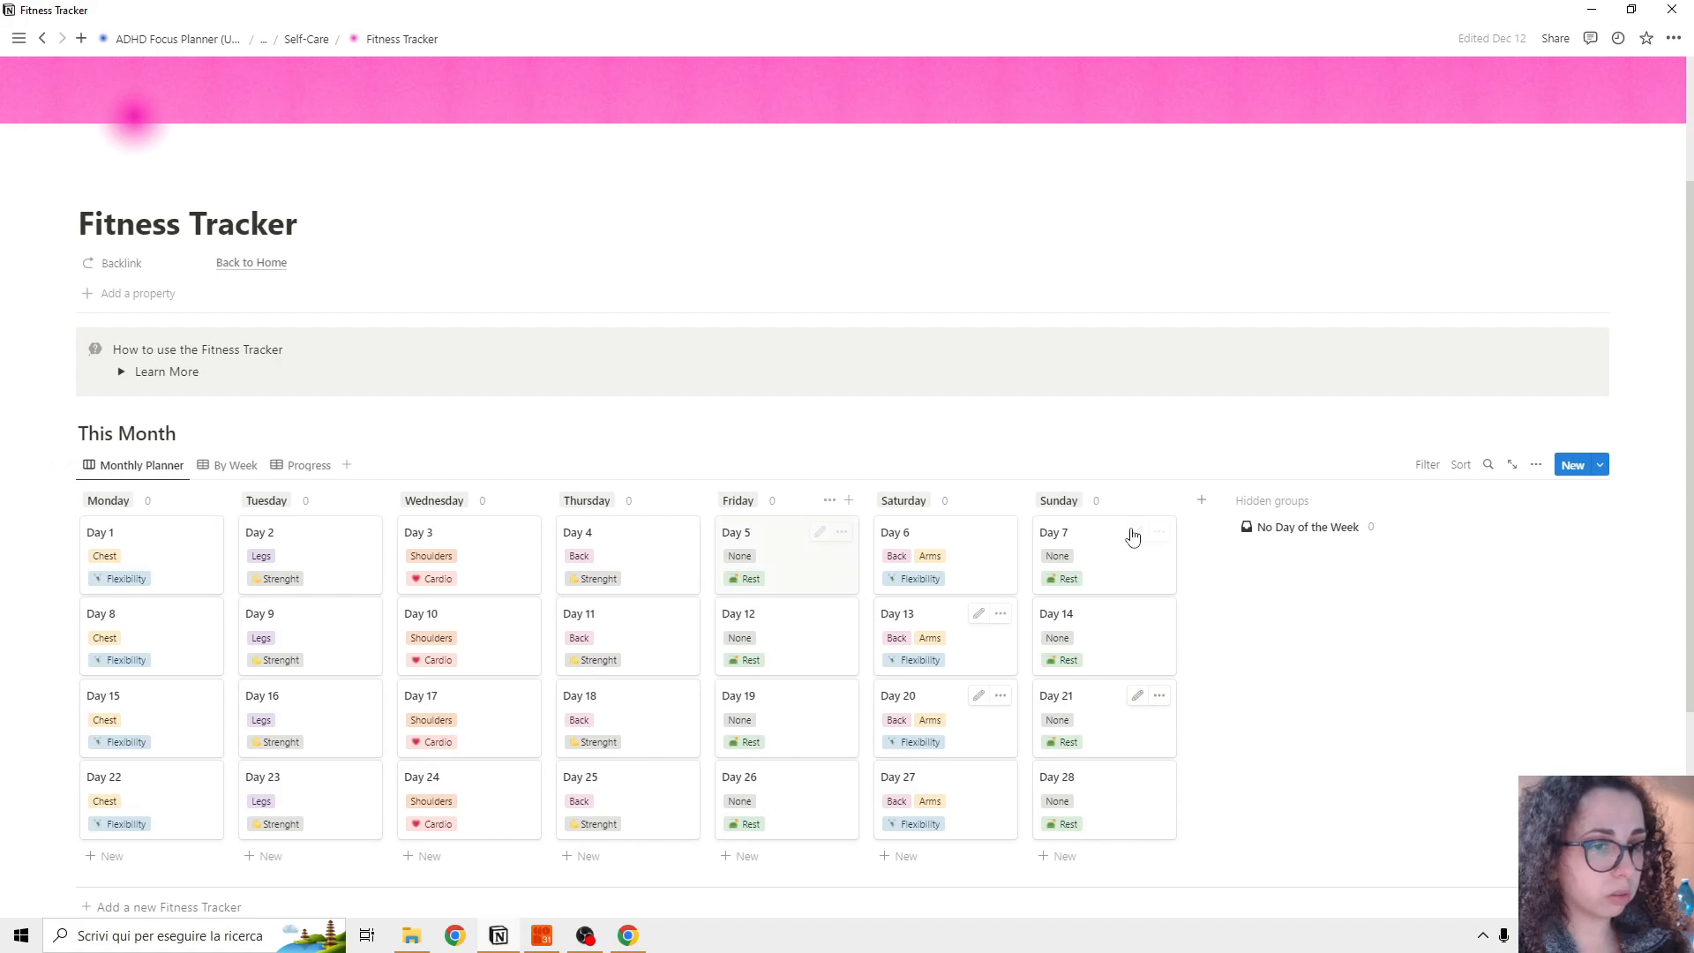
{"action": "scroll", "scroll_direction": "down", "scroll_amount": 3}
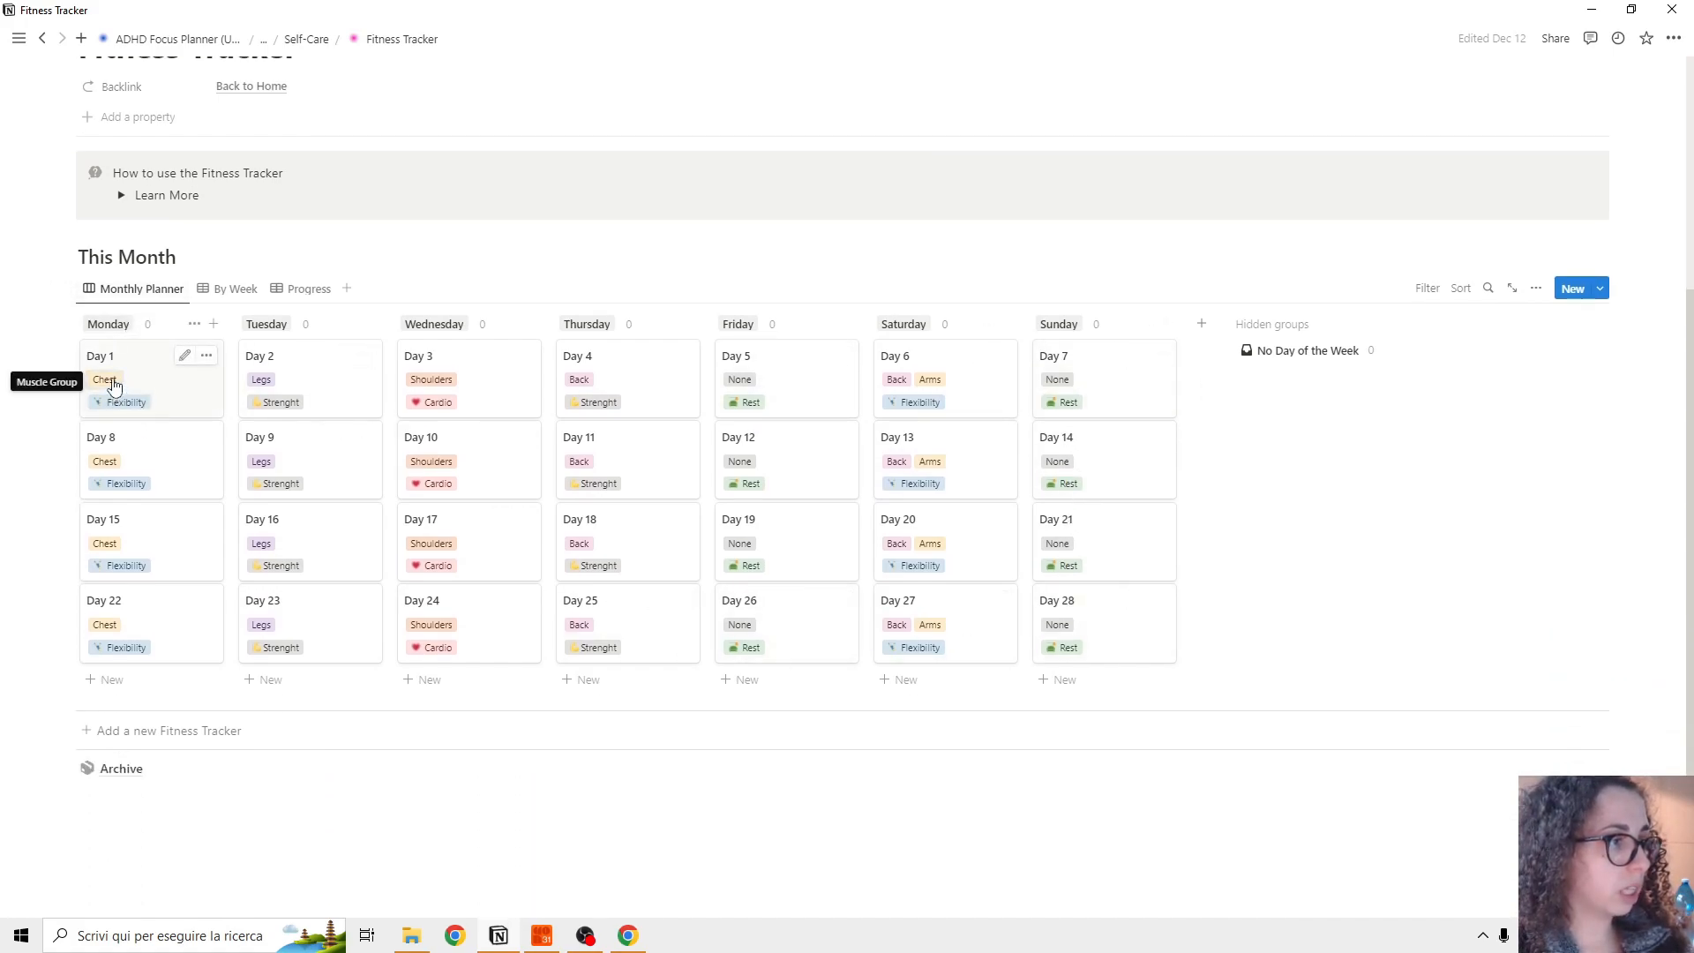
{"action": "left_click", "coordinate": [103, 377]}
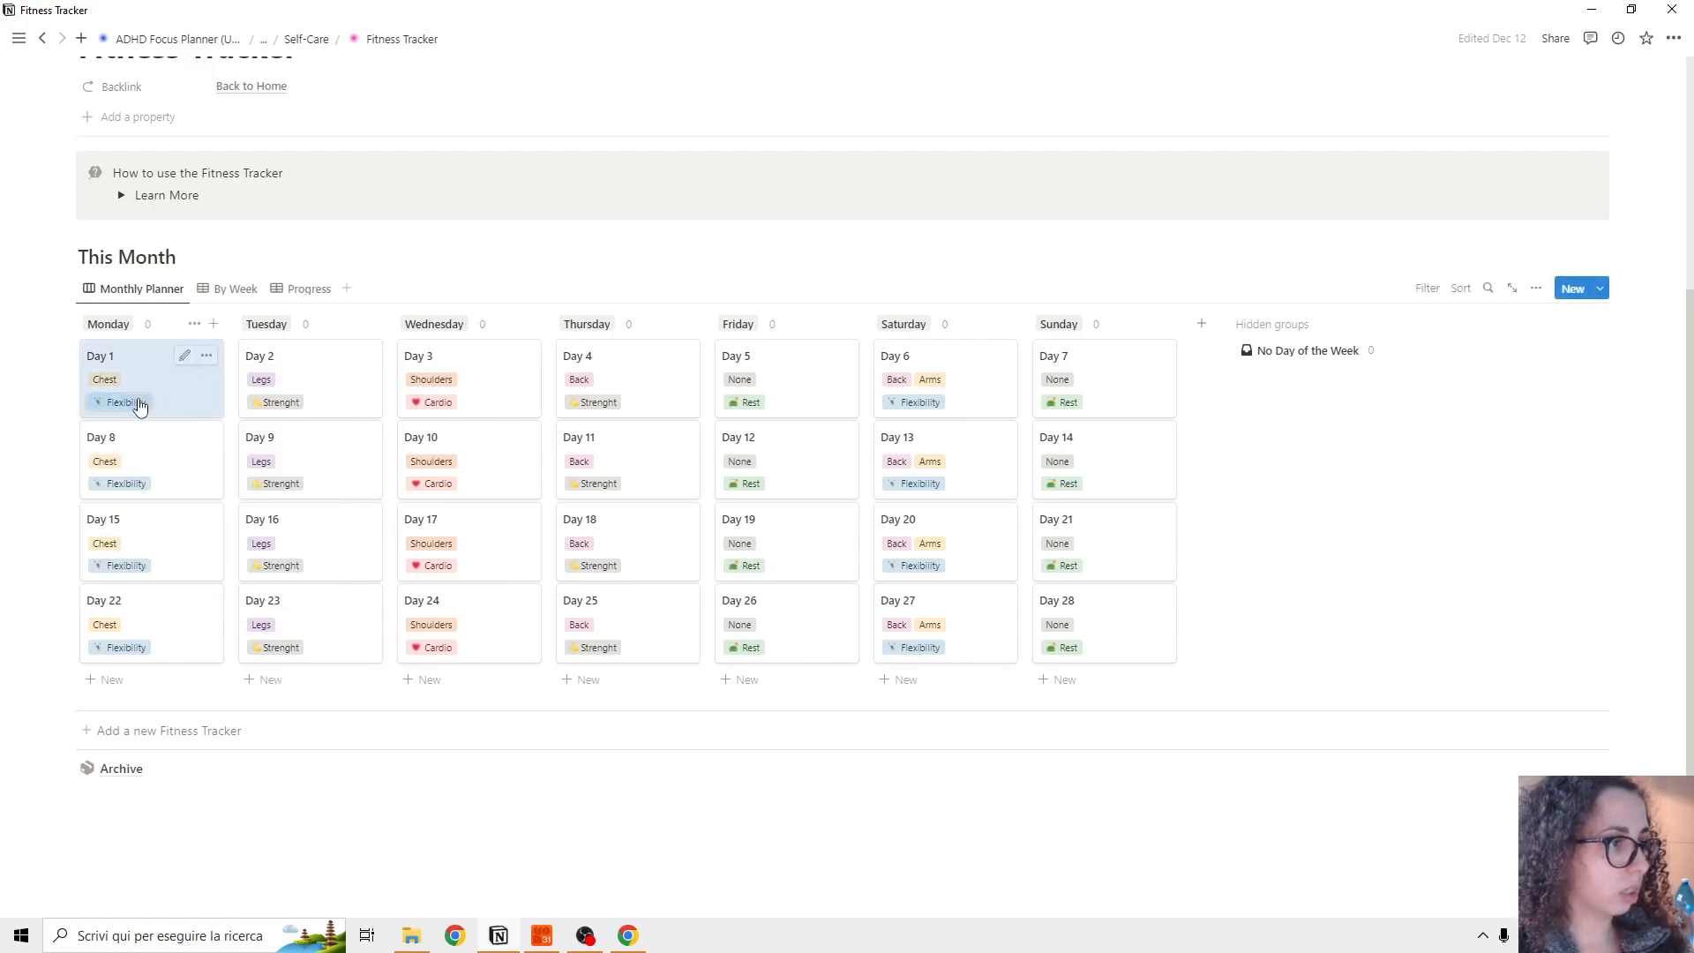
{"action": "left_click", "coordinate": [120, 402]}
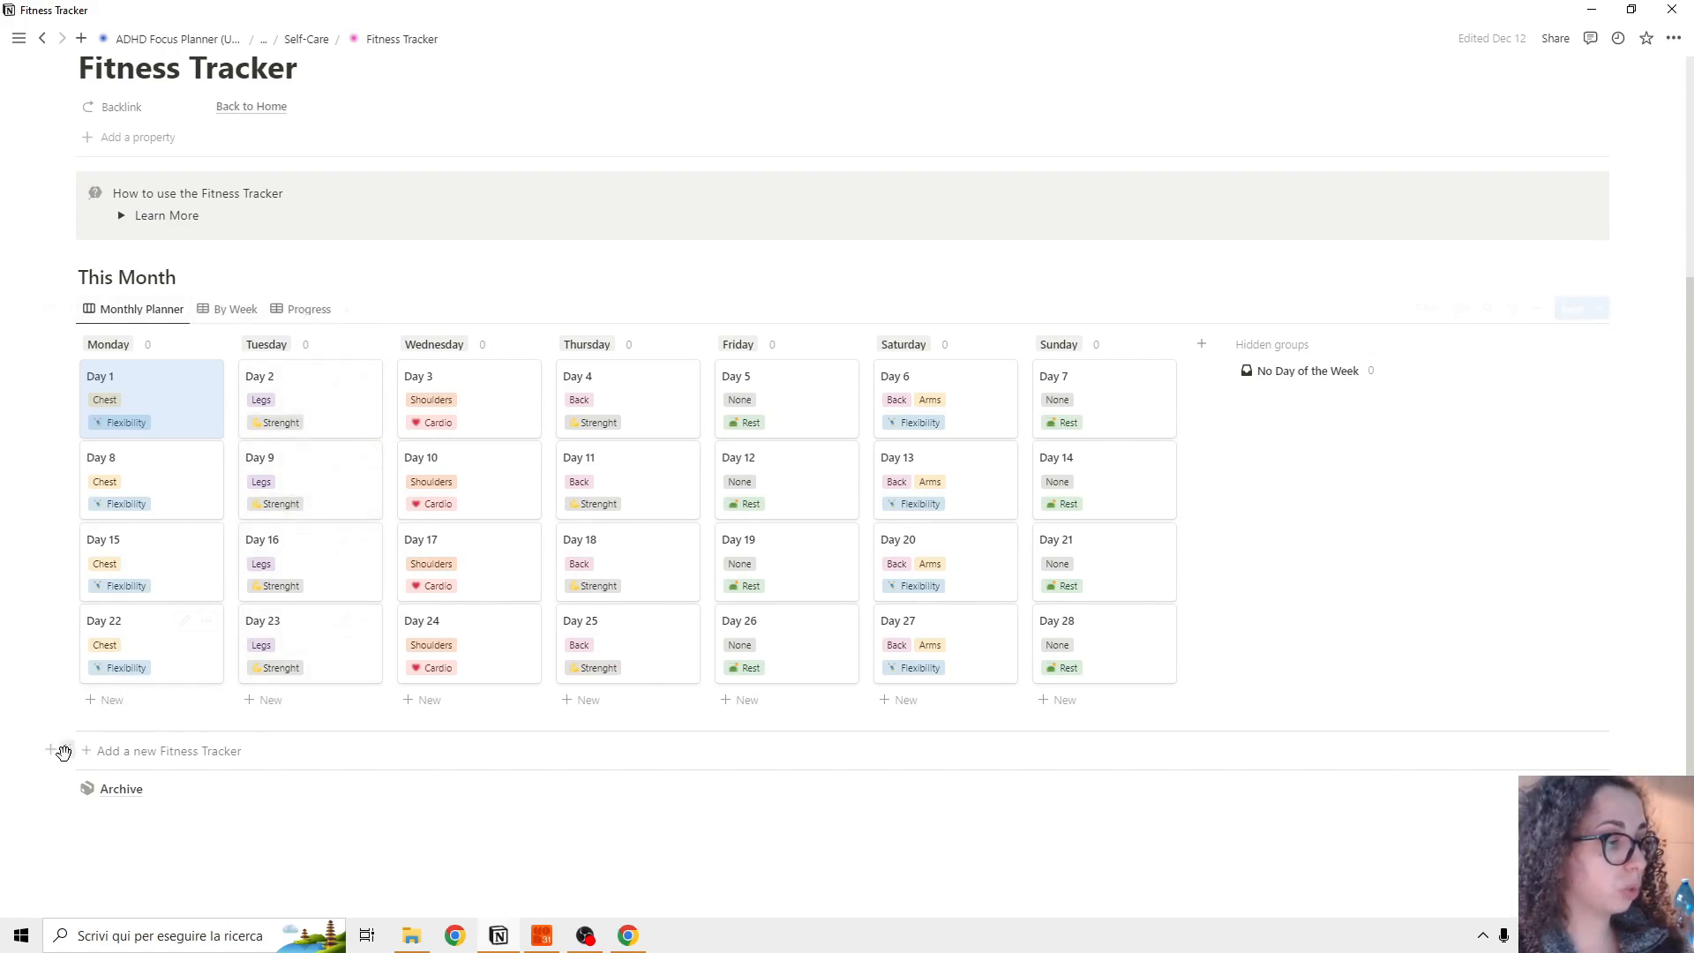
{"action": "mouse_move", "coordinate": [113, 758]}
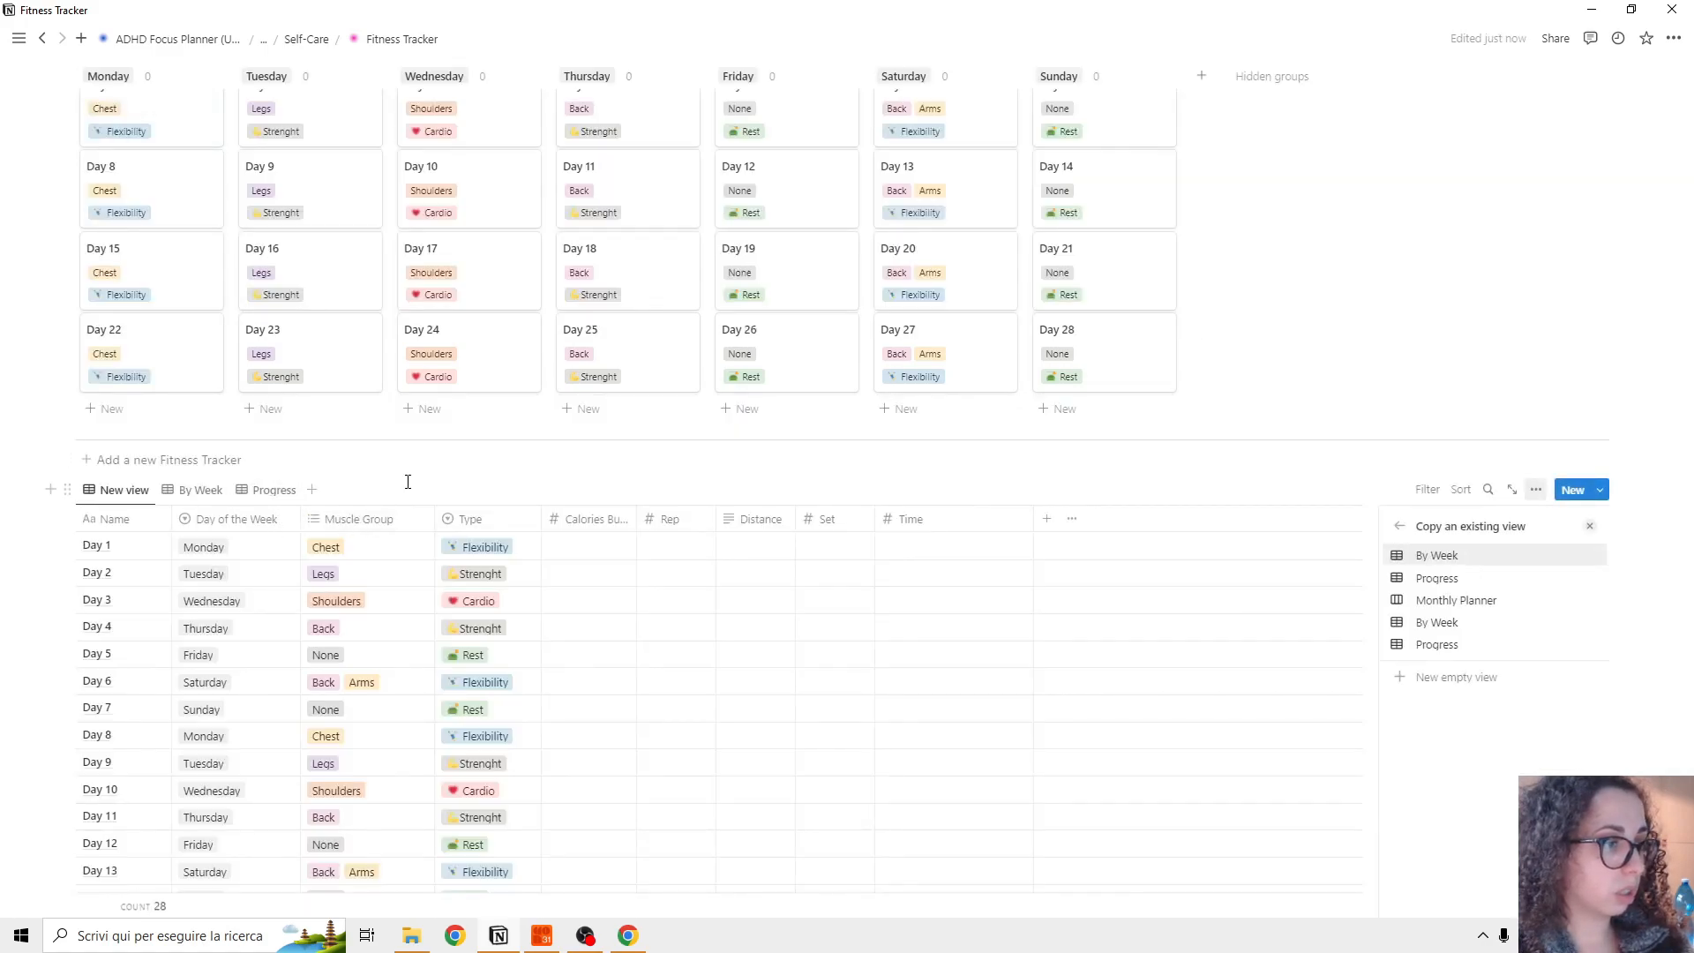
{"action": "left_click", "coordinate": [199, 490]}
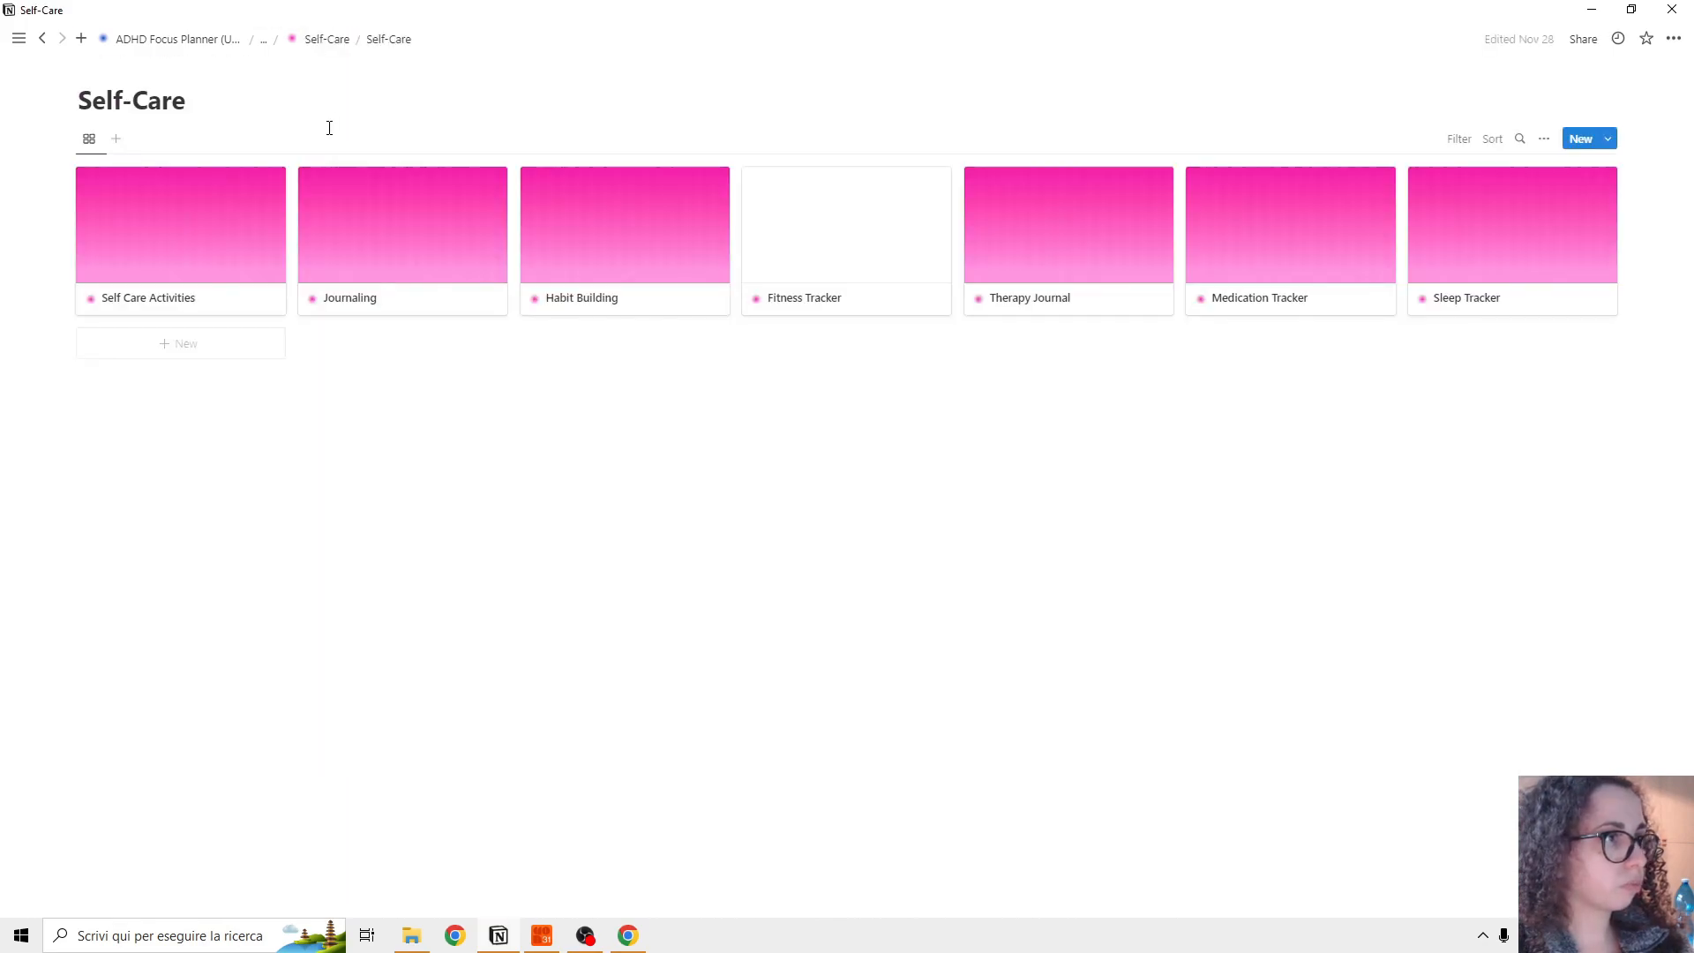
Step: Show the Therapy Journal's three session entries and their linked therapy notes
{"action": "left_click", "coordinate": [1068, 224]}
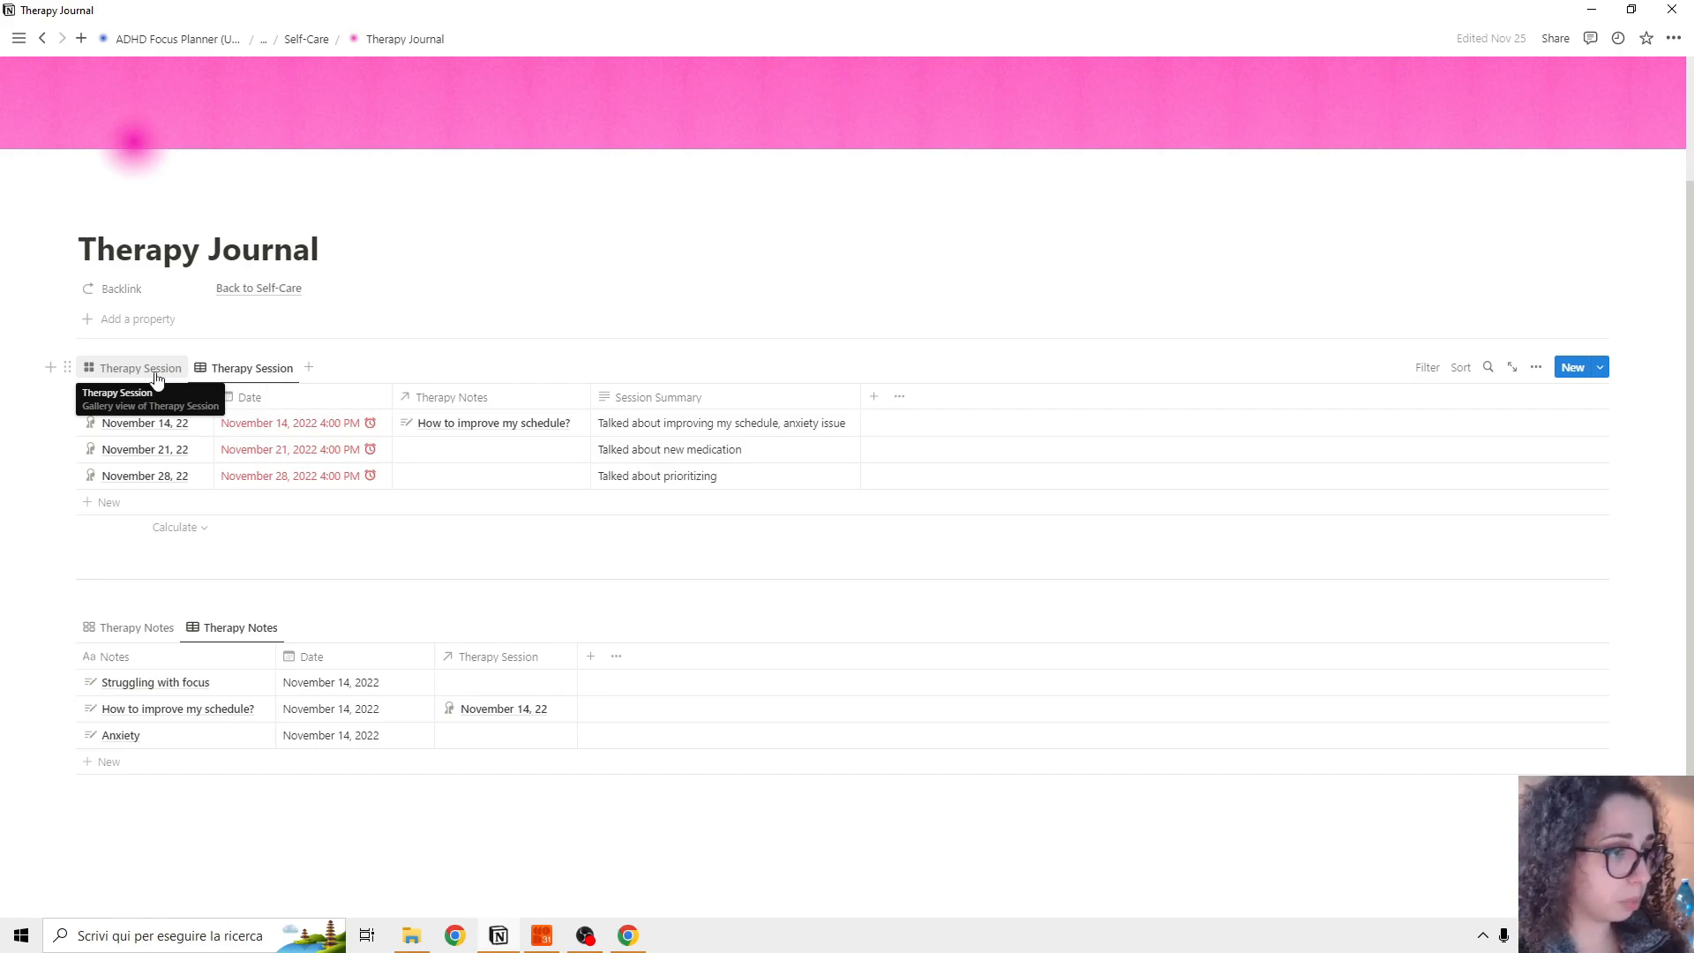
{"action": "scroll", "scroll_direction": "down", "scroll_amount": 3}
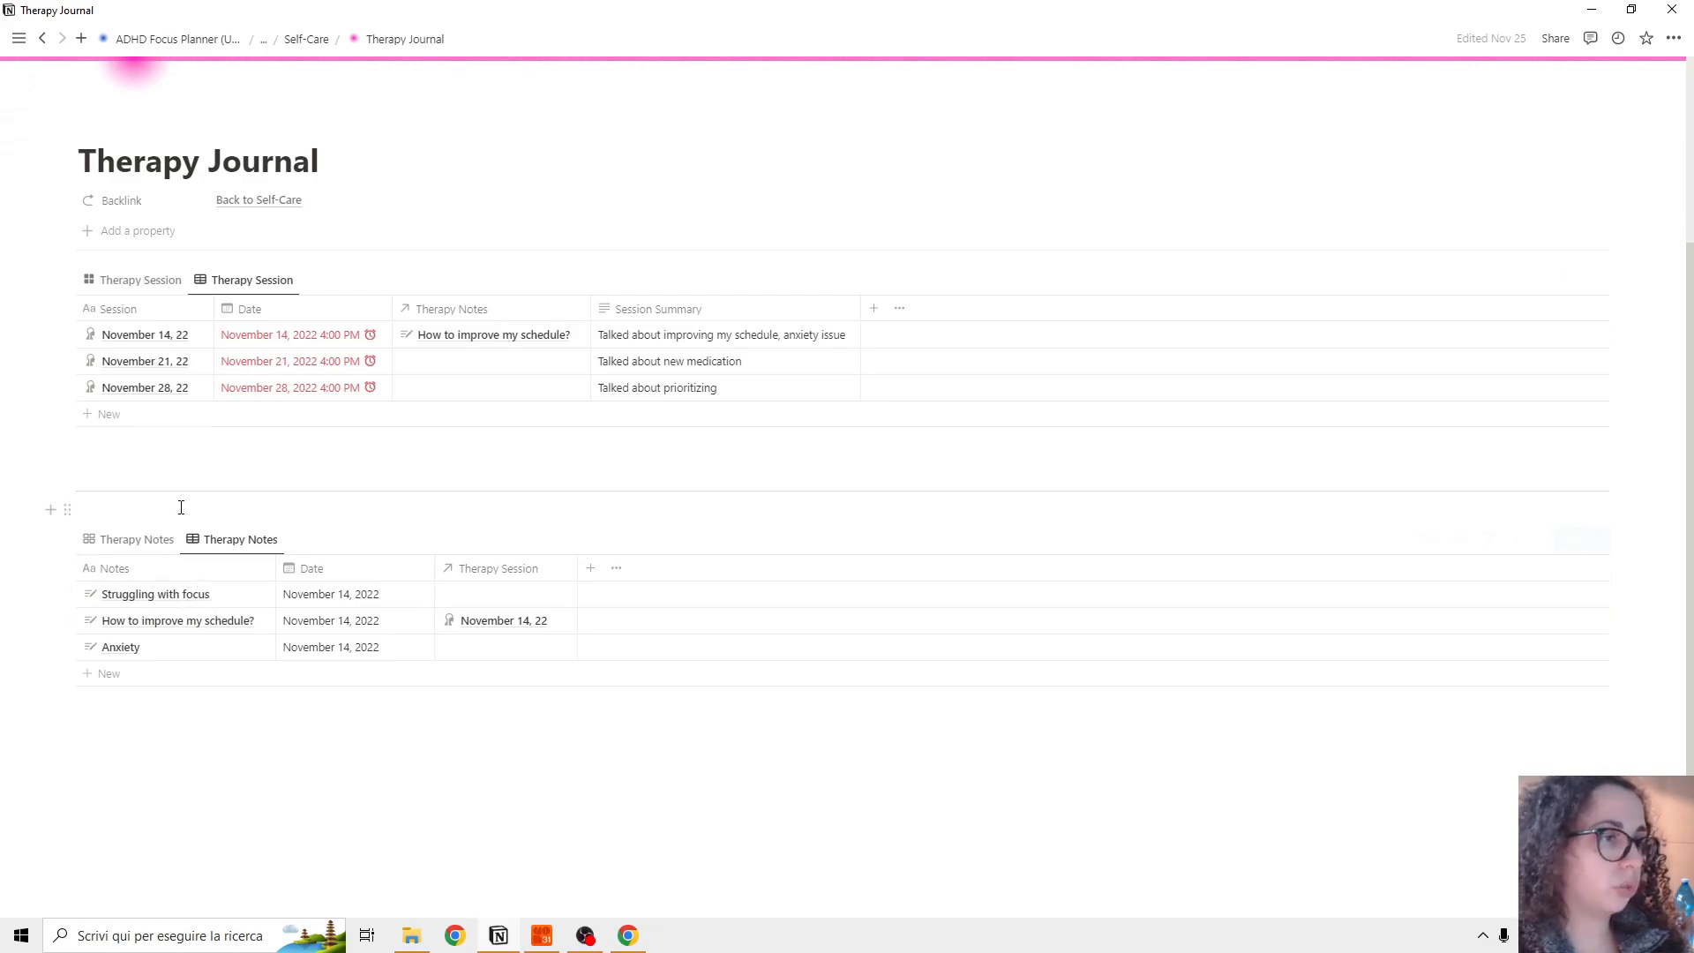
{"action": "mouse_move", "coordinate": [202, 502]}
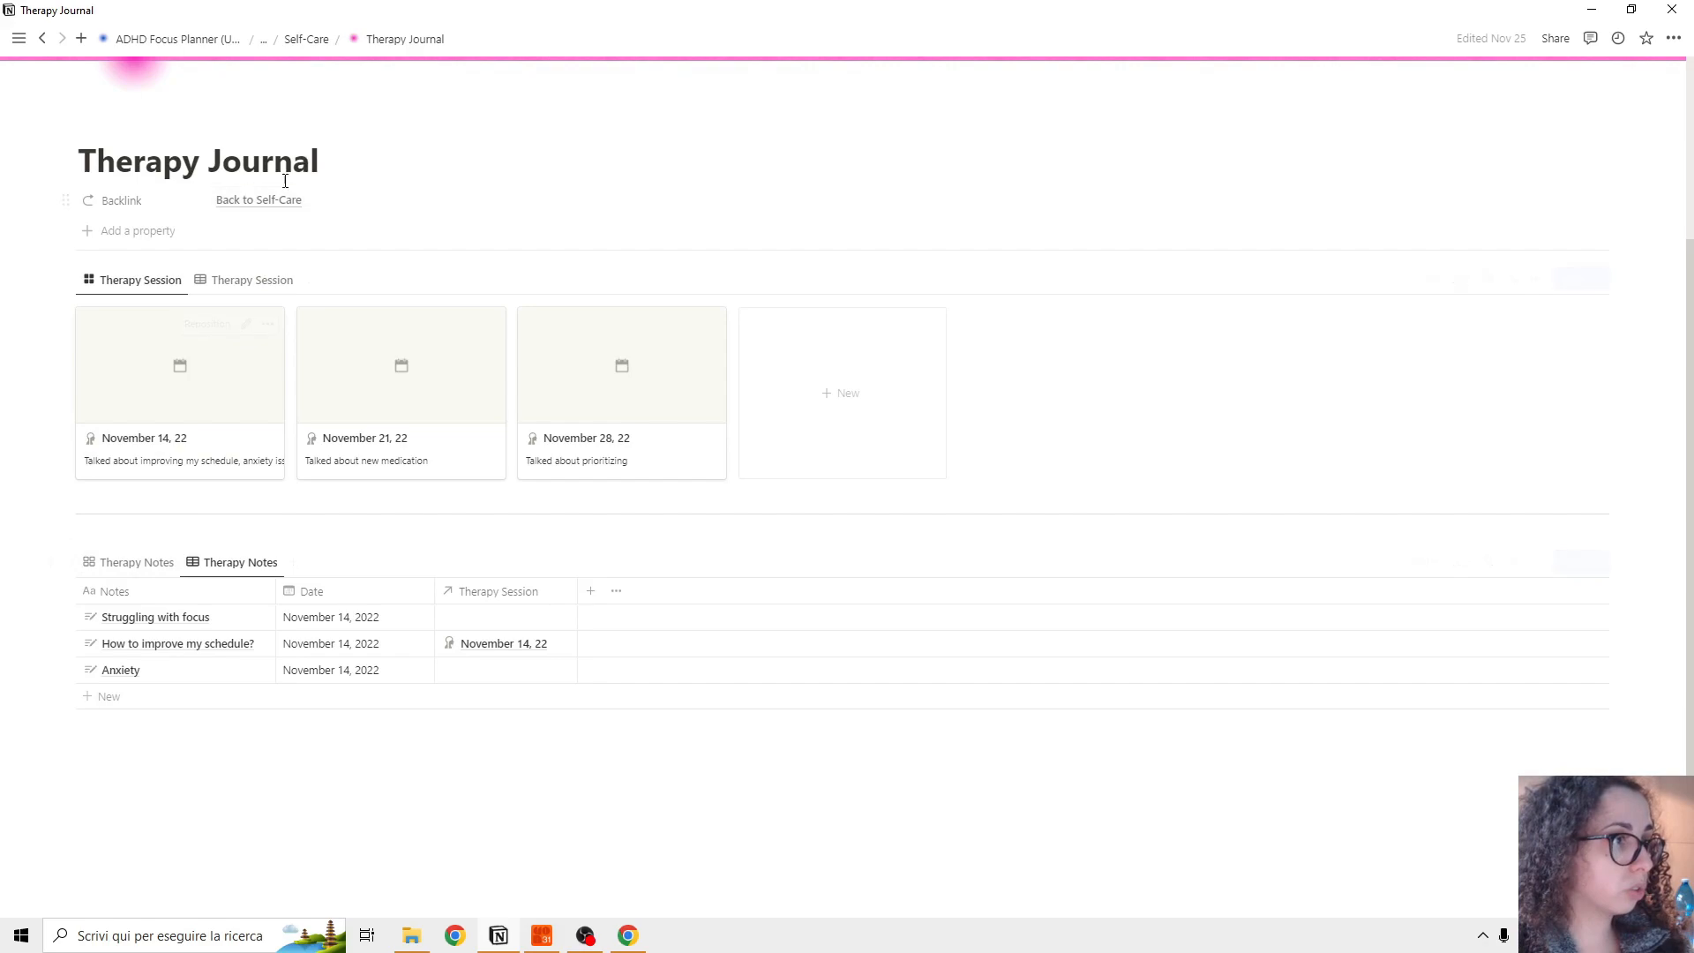
{"action": "mouse_move", "coordinate": [342, 422]}
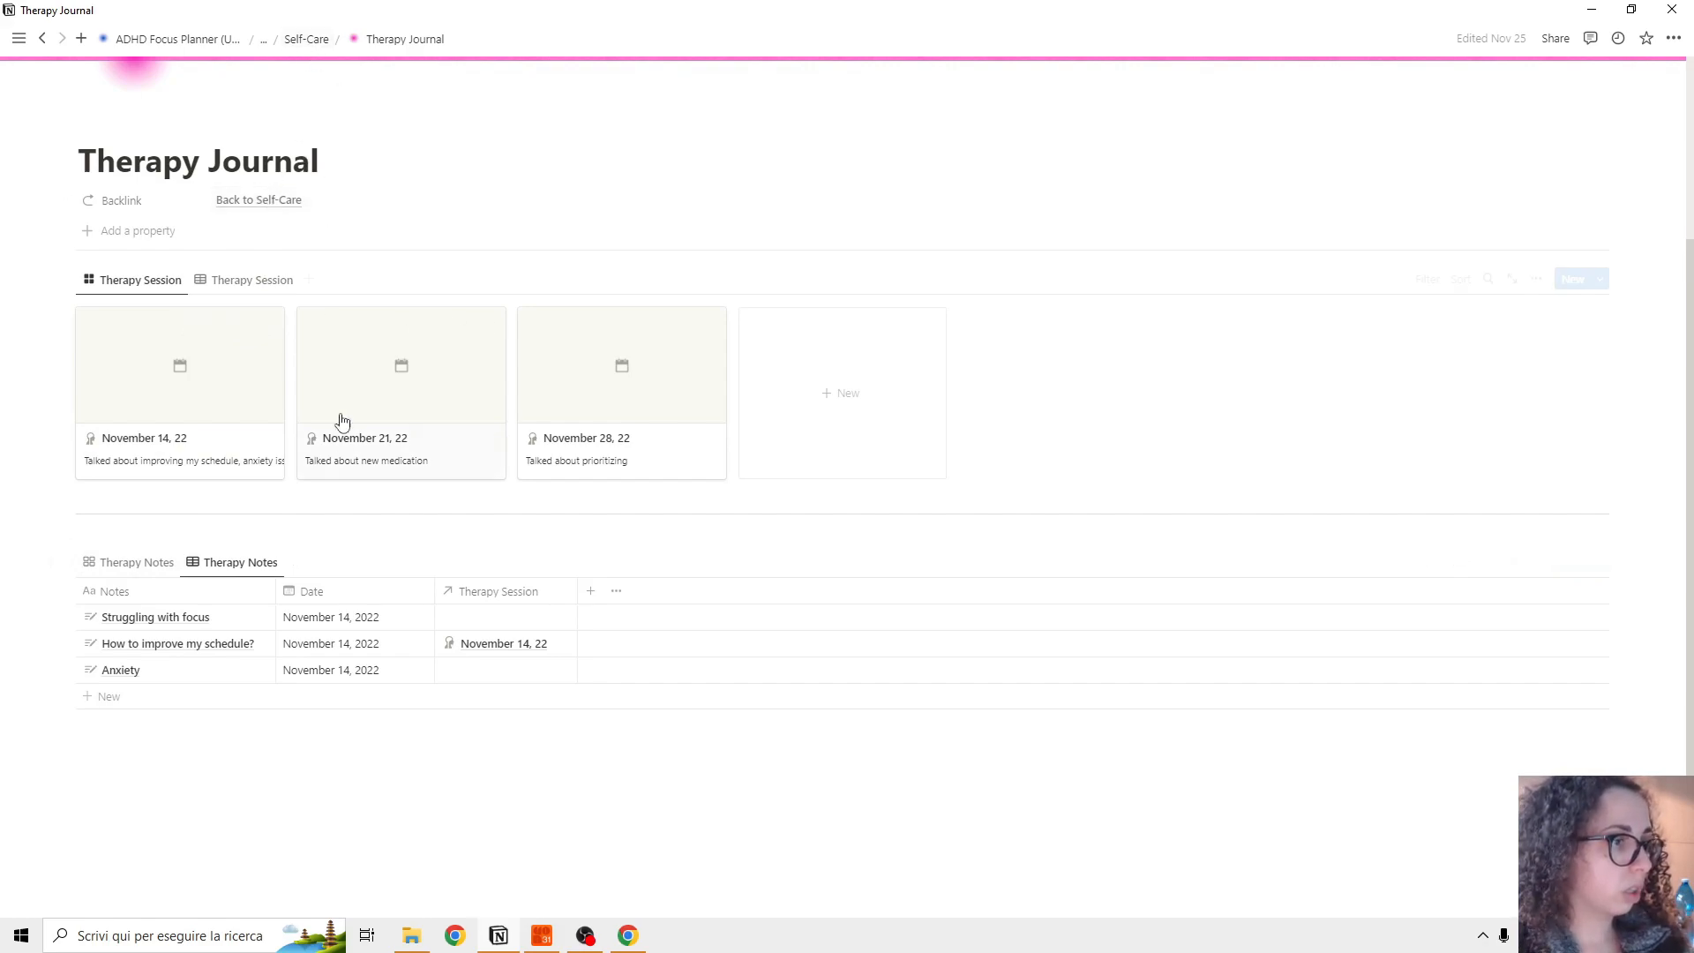
{"action": "mouse_move", "coordinate": [385, 473]}
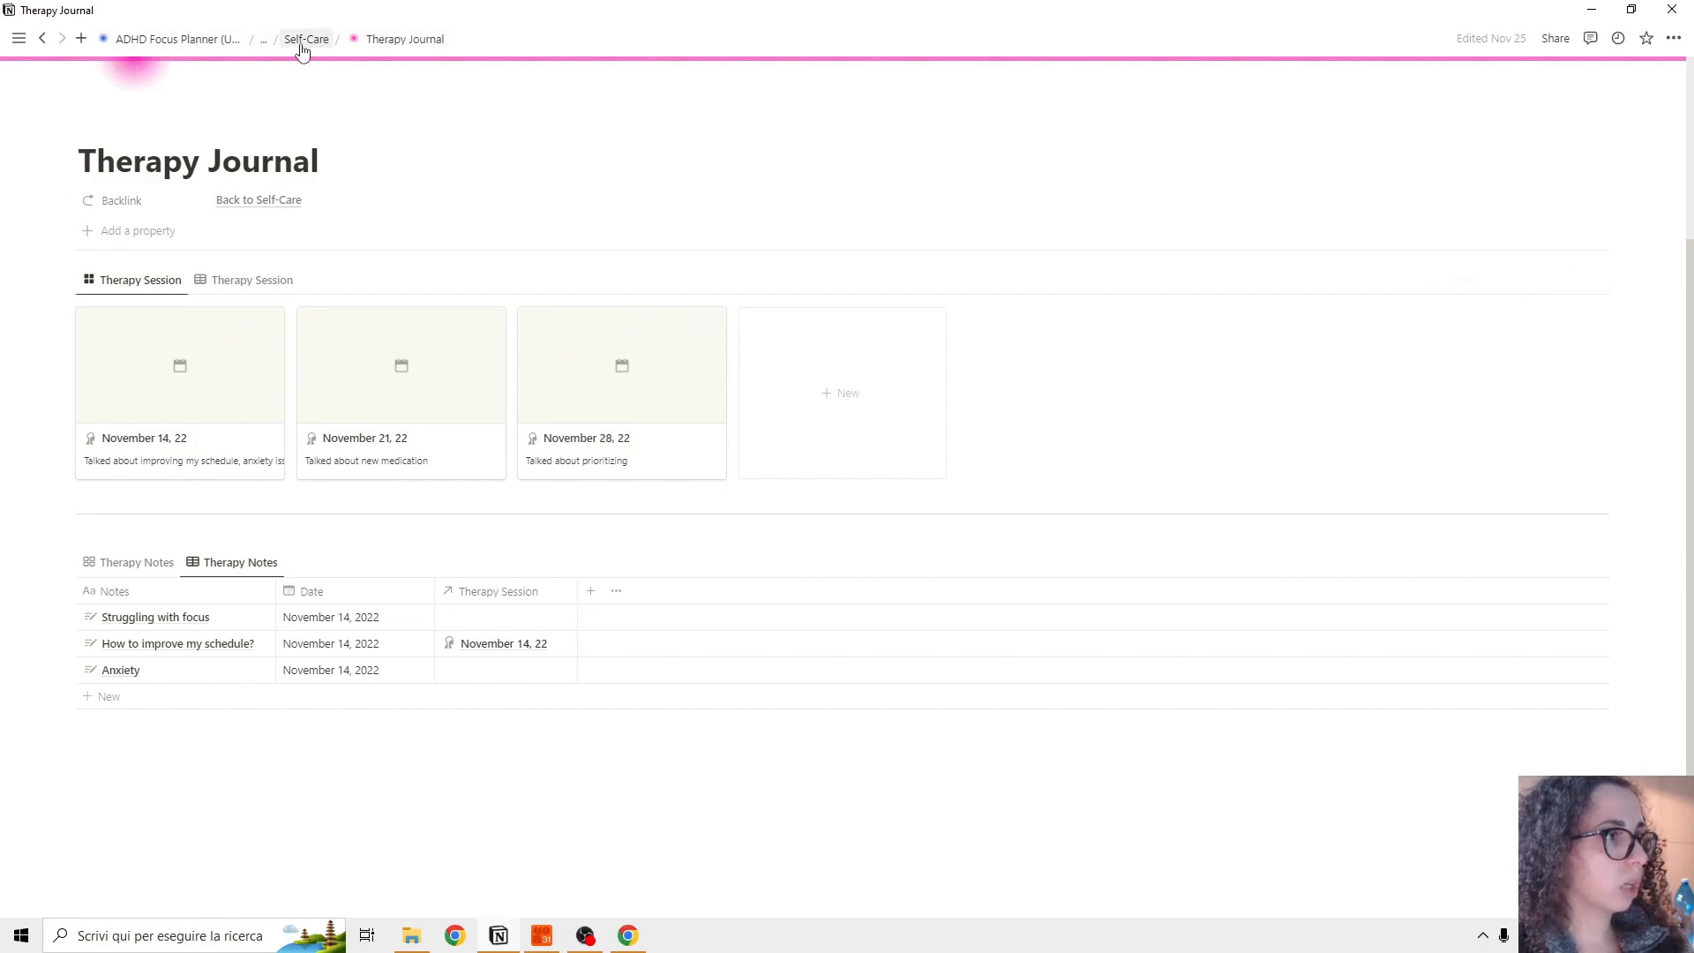
Step: Go back to Self-Care and bring up the Medication Tracker page
{"action": "left_click", "coordinate": [309, 39]}
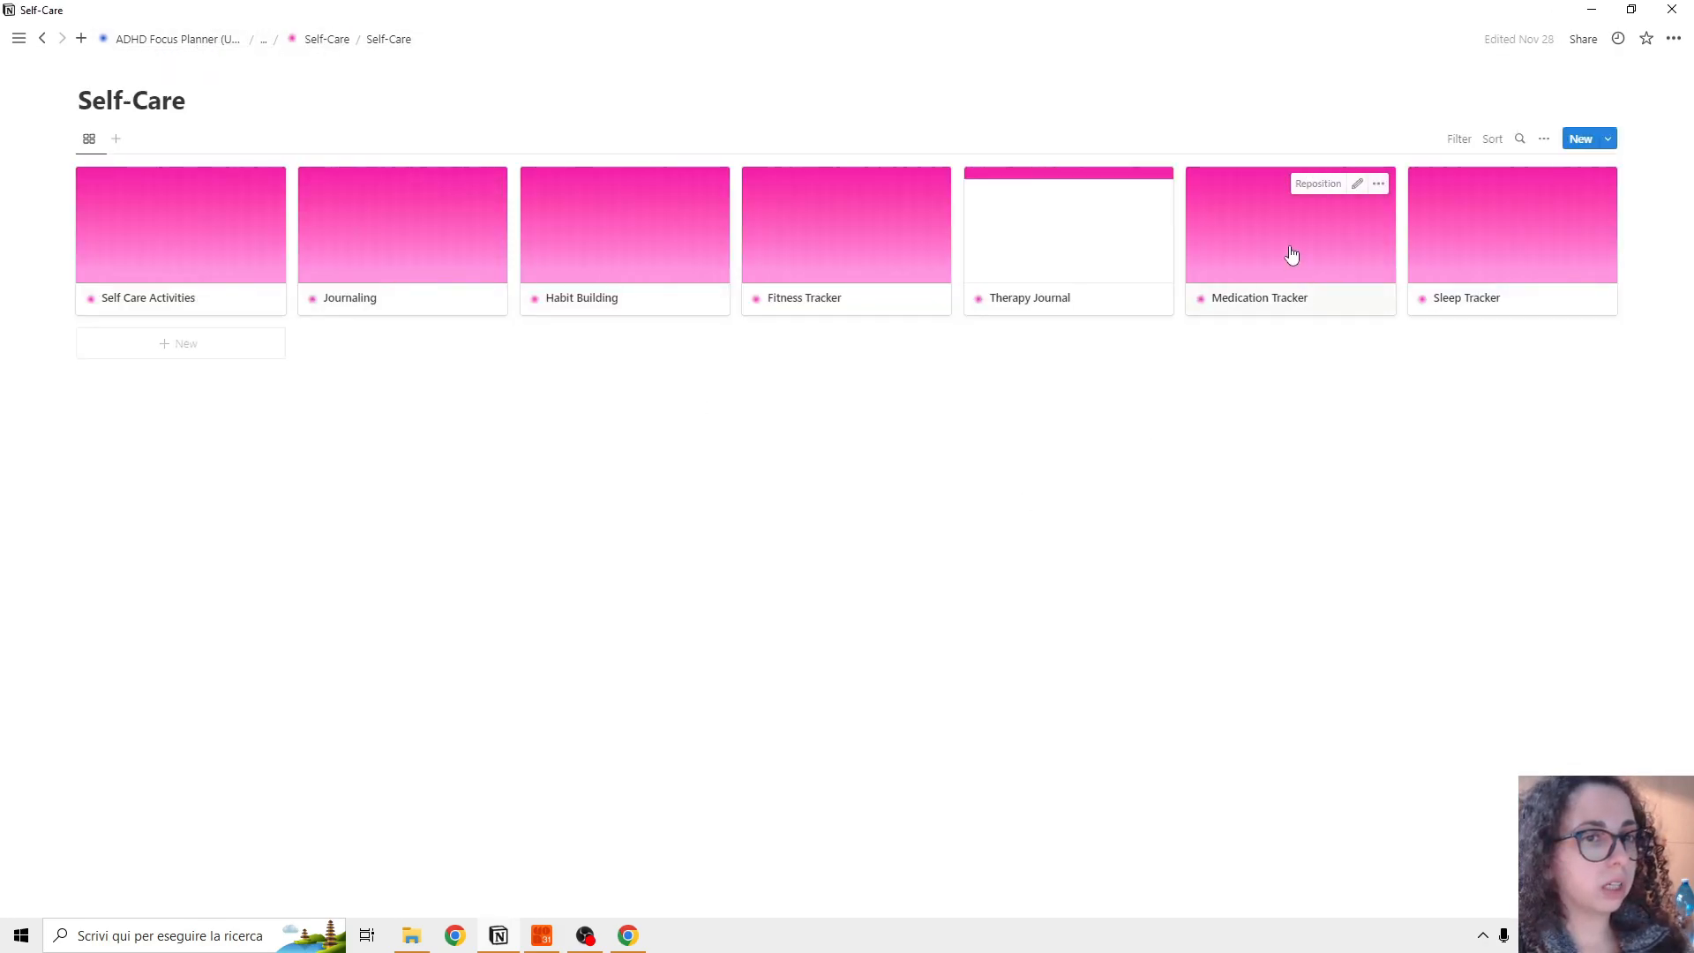
{"action": "left_click", "coordinate": [1292, 254]}
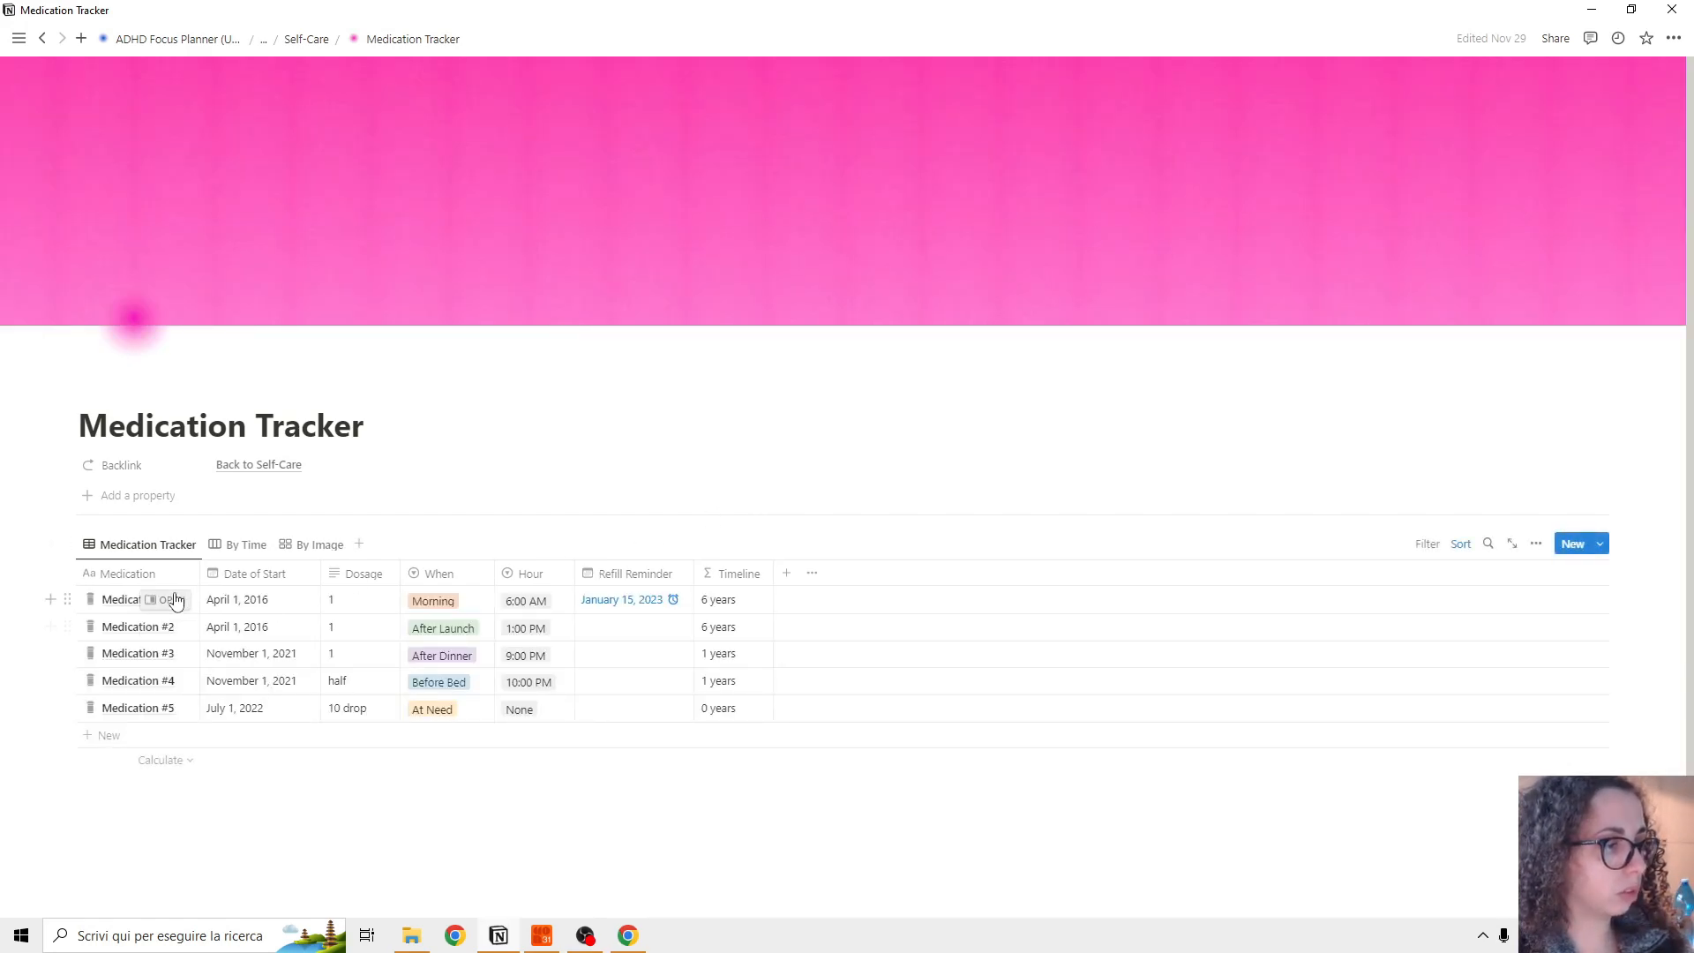
{"action": "scroll", "scroll_direction": "down", "scroll_amount": 3}
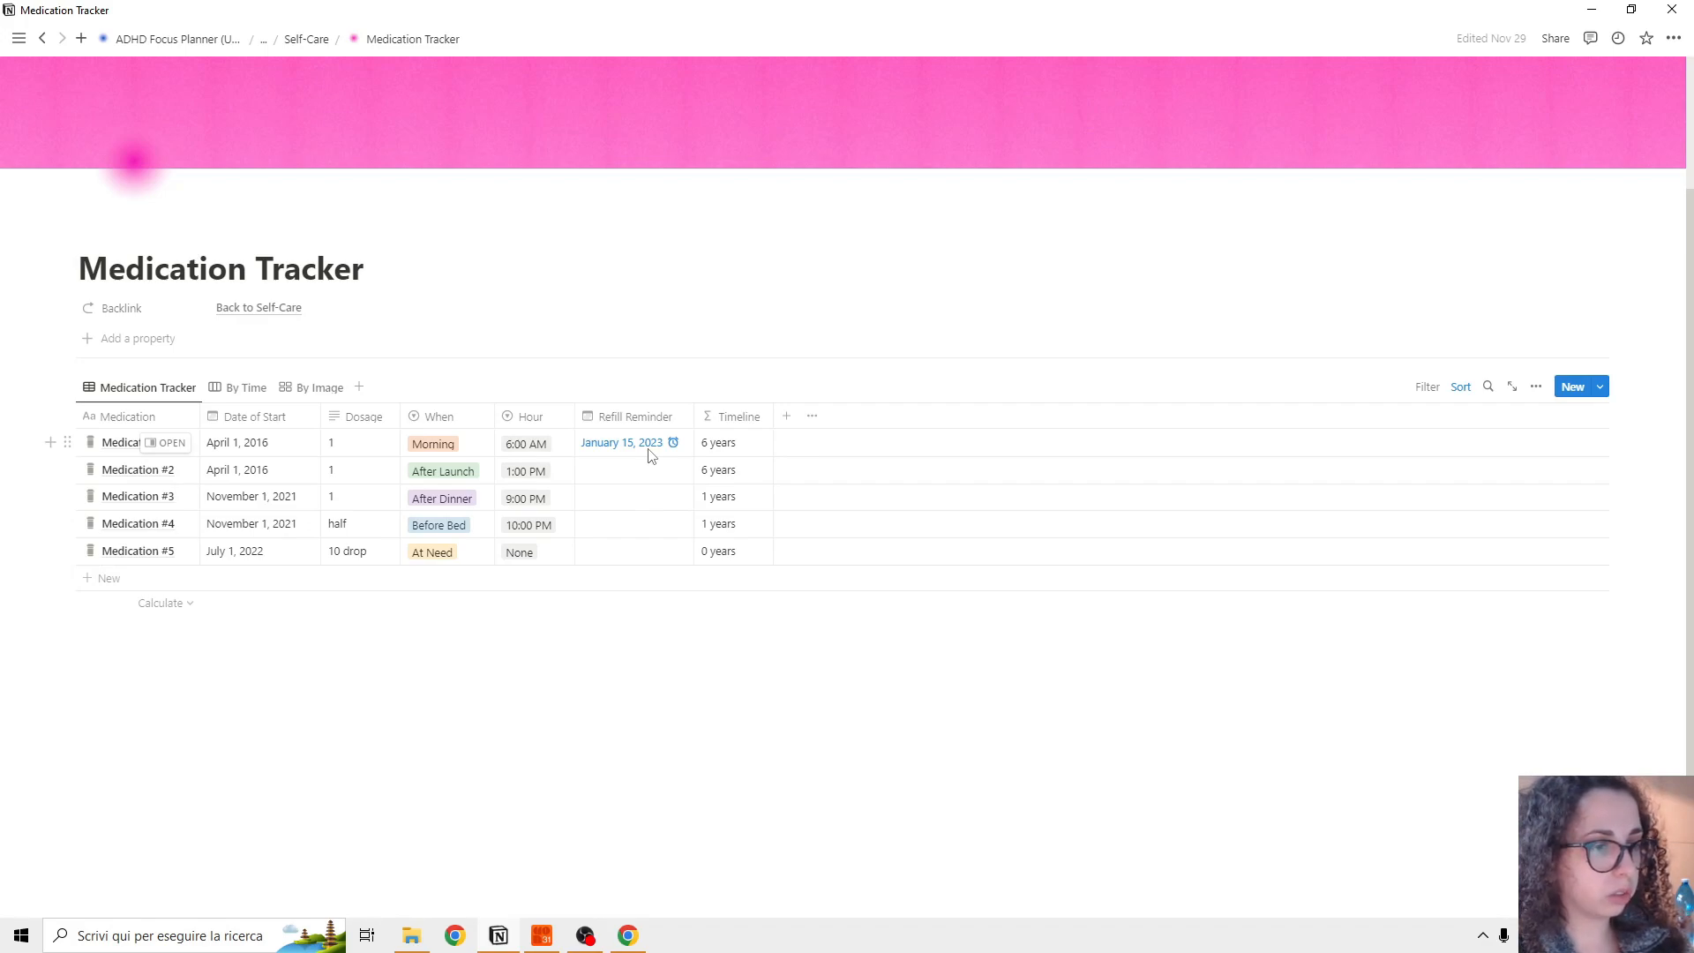
{"action": "mouse_move", "coordinate": [736, 451]}
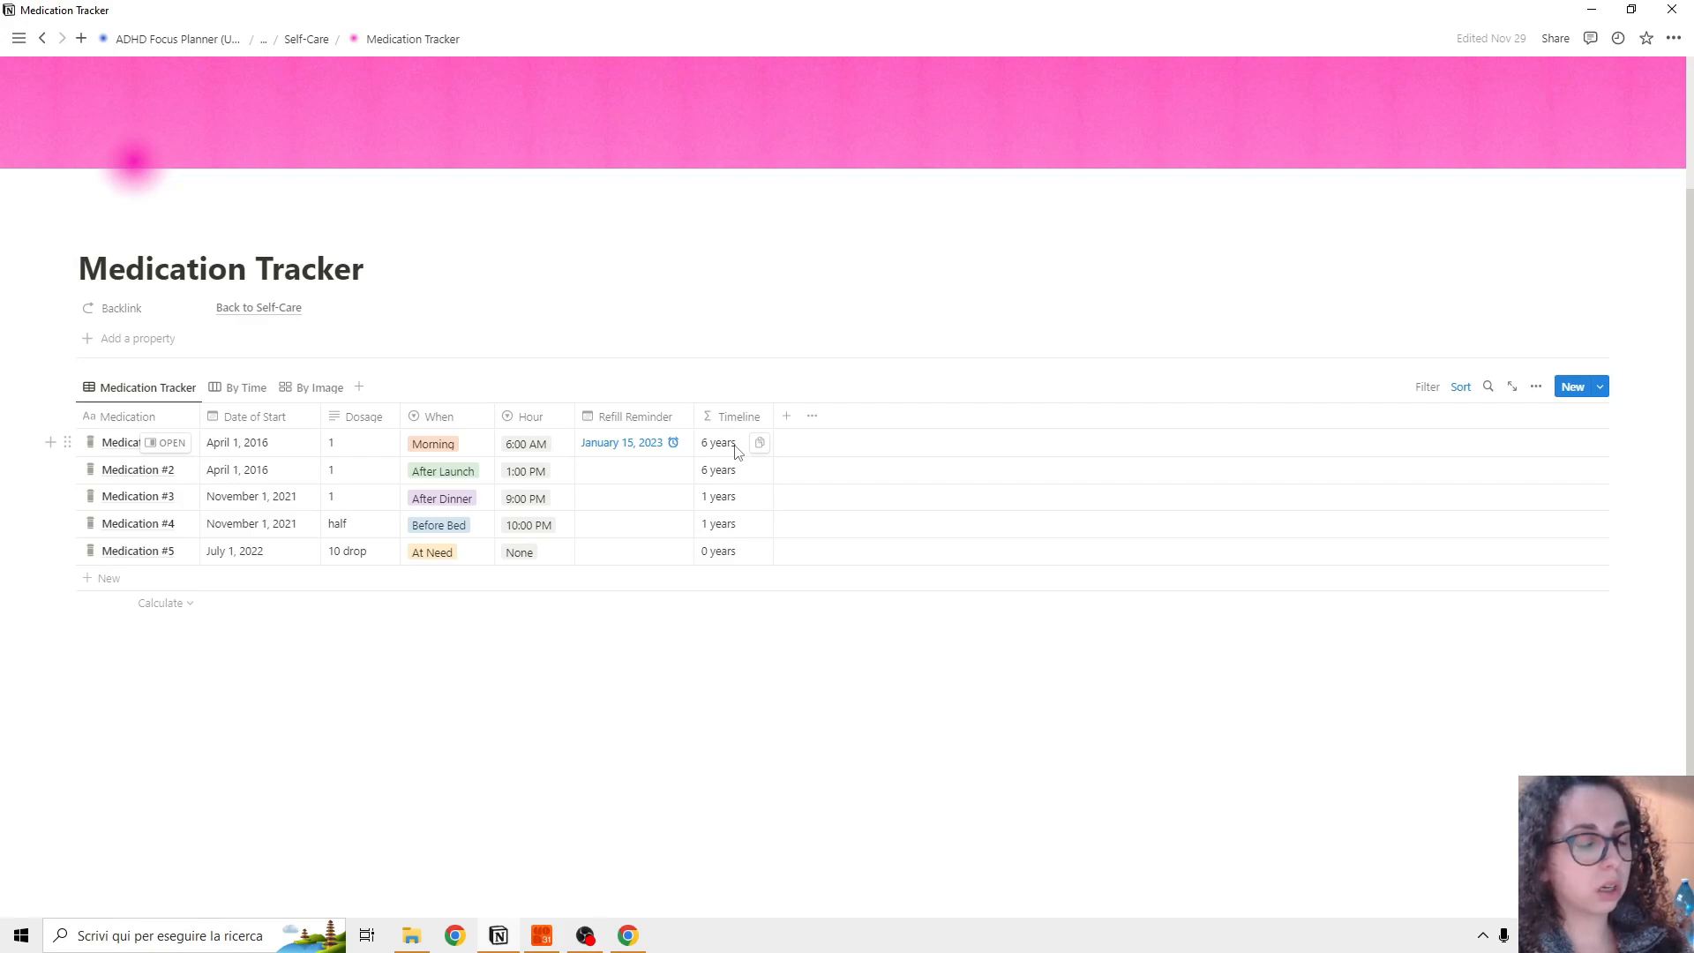
{"action": "mouse_move", "coordinate": [416, 424]}
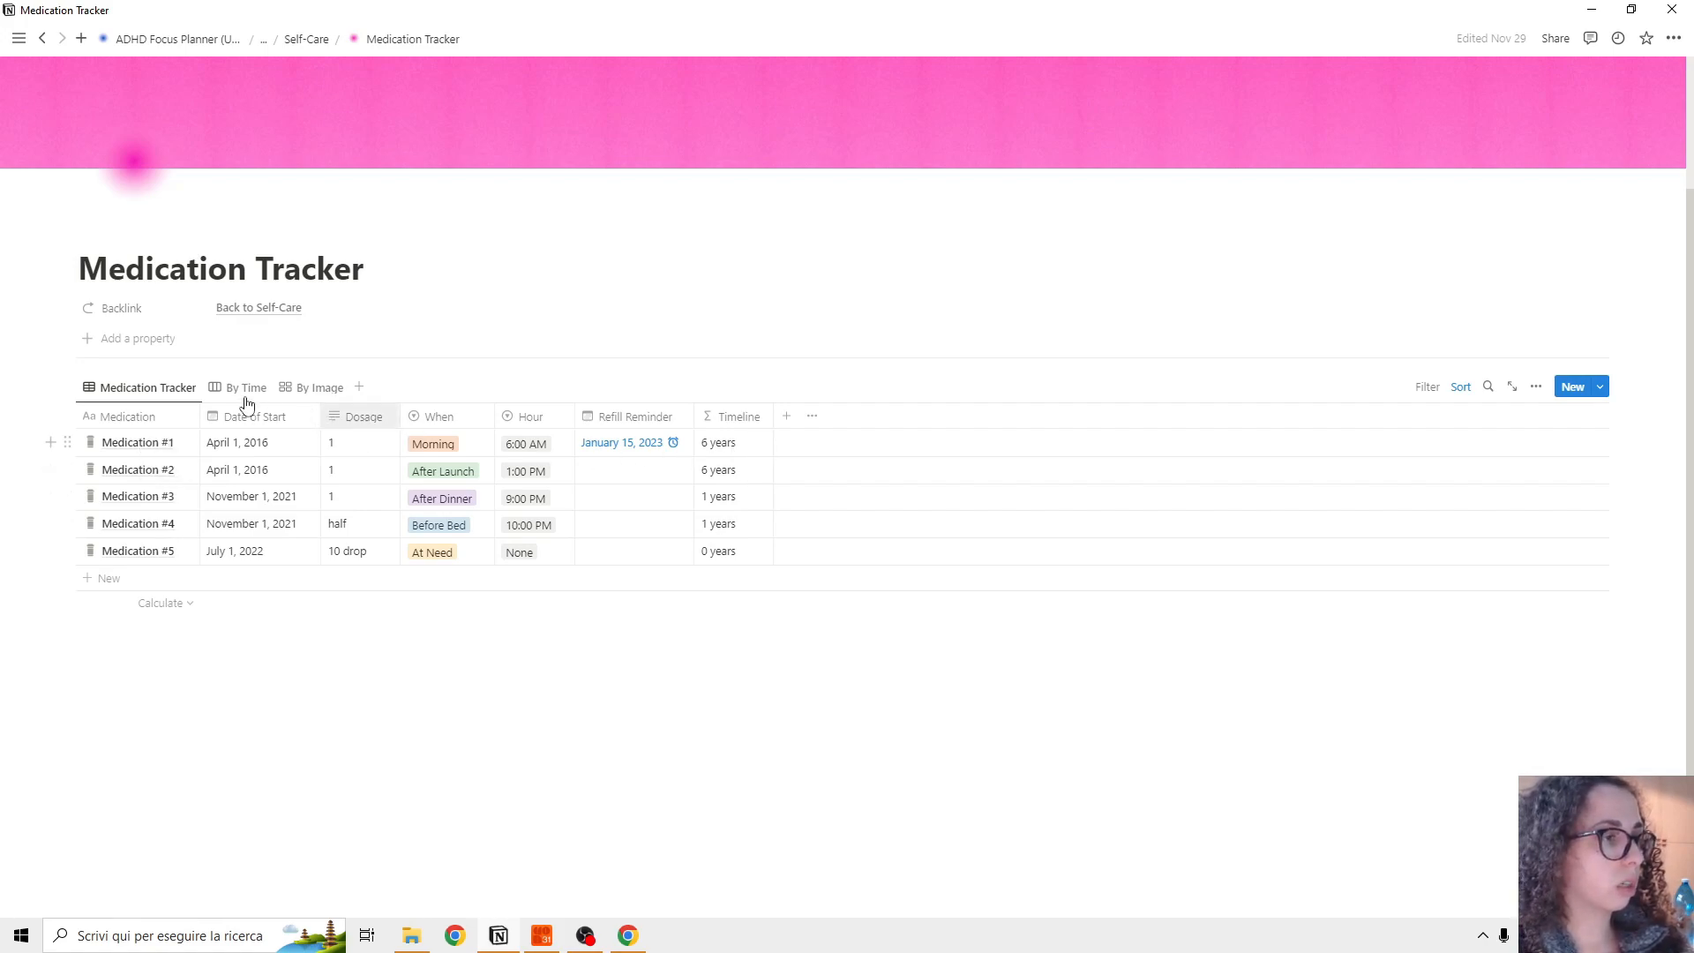
Step: View the five medications By Time, then as By Image bottle-picture cards
{"action": "left_click", "coordinate": [247, 387]}
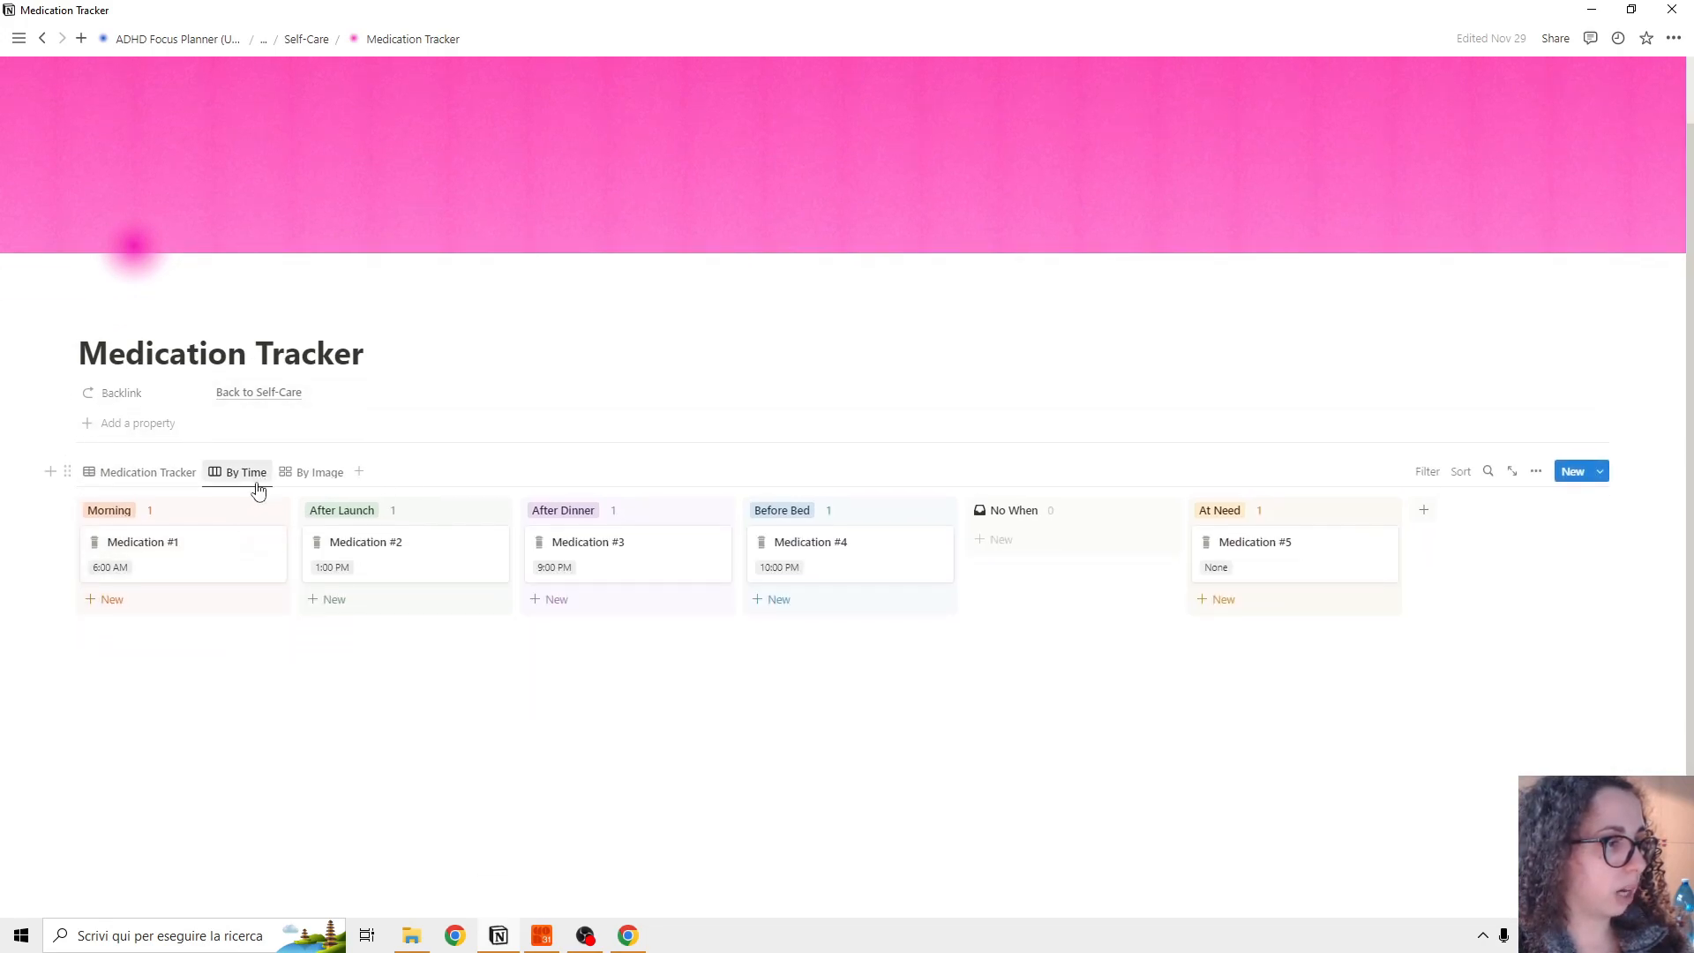
{"action": "left_click", "coordinate": [319, 473]}
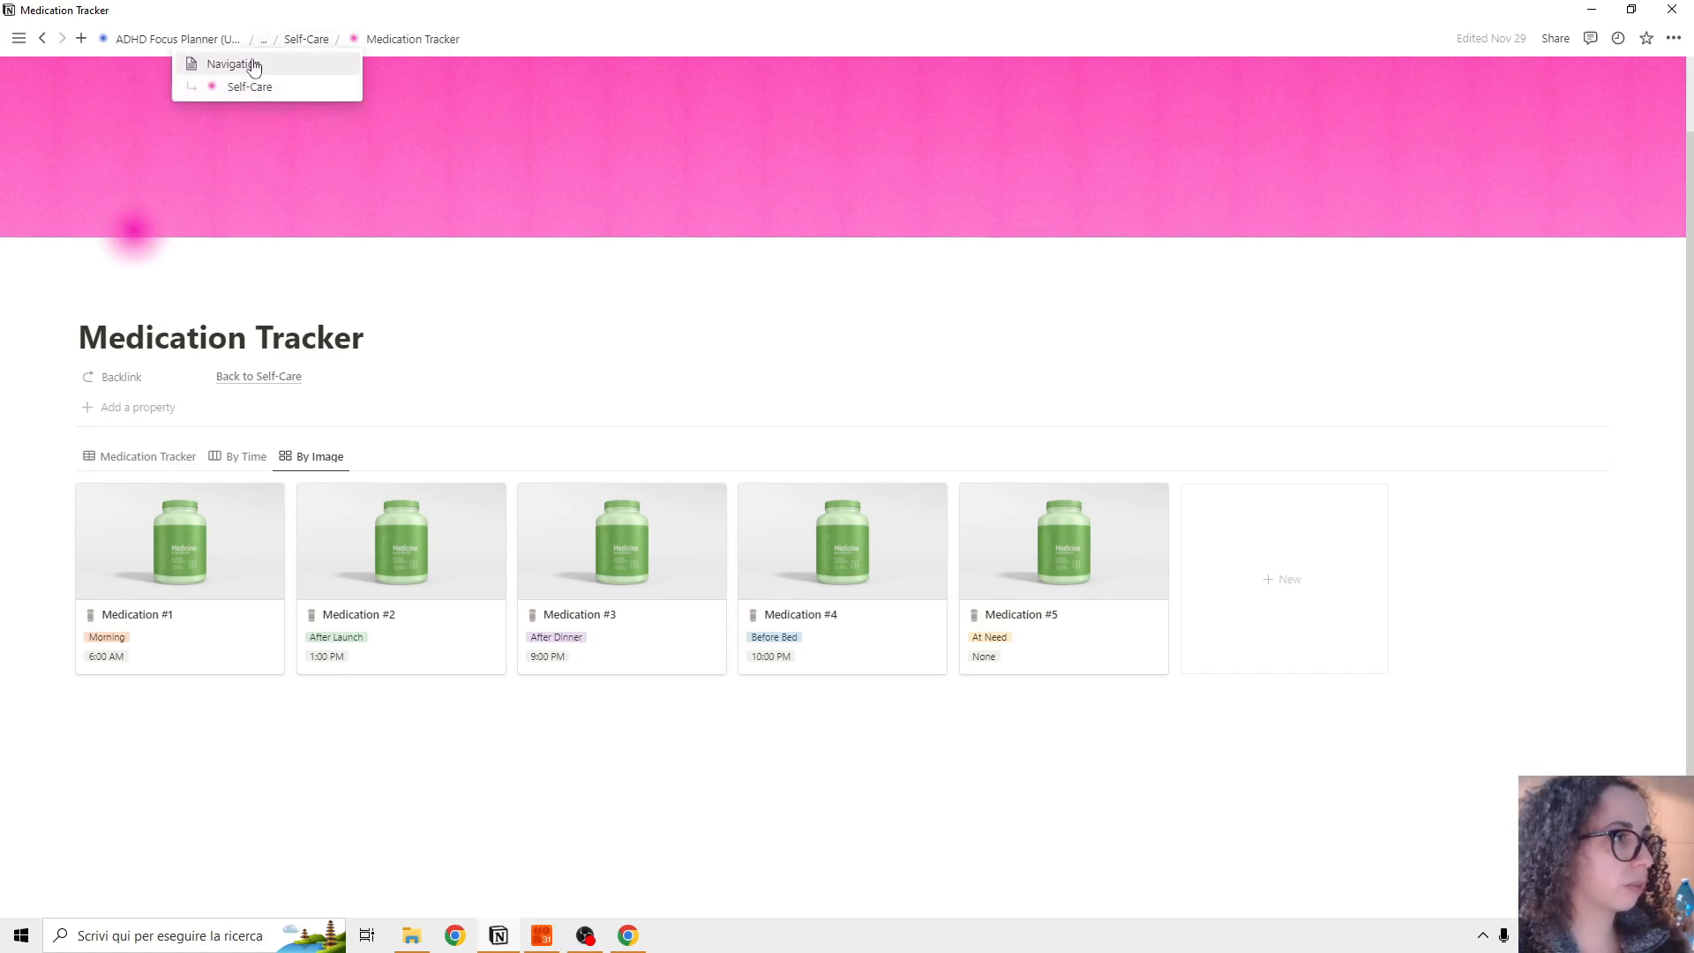
Step: Reach the Sleep Tracker via Navigation and browse its nightly sleep log
{"action": "left_click", "coordinate": [251, 87]}
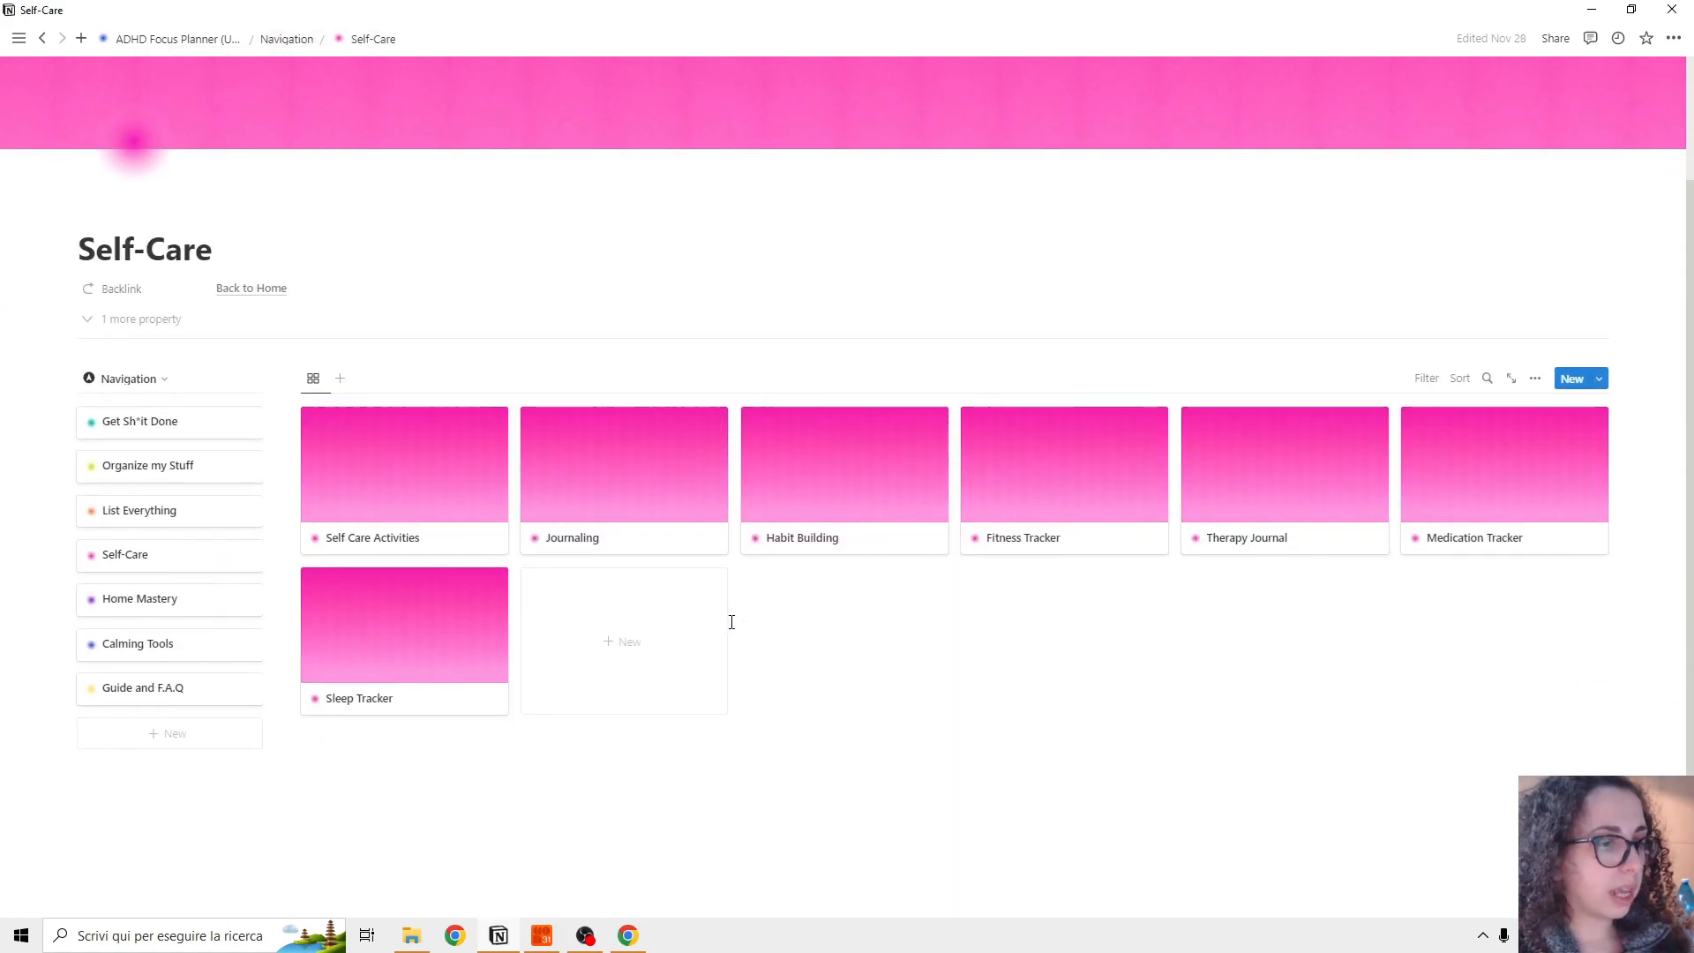
{"action": "left_click", "coordinate": [404, 625]}
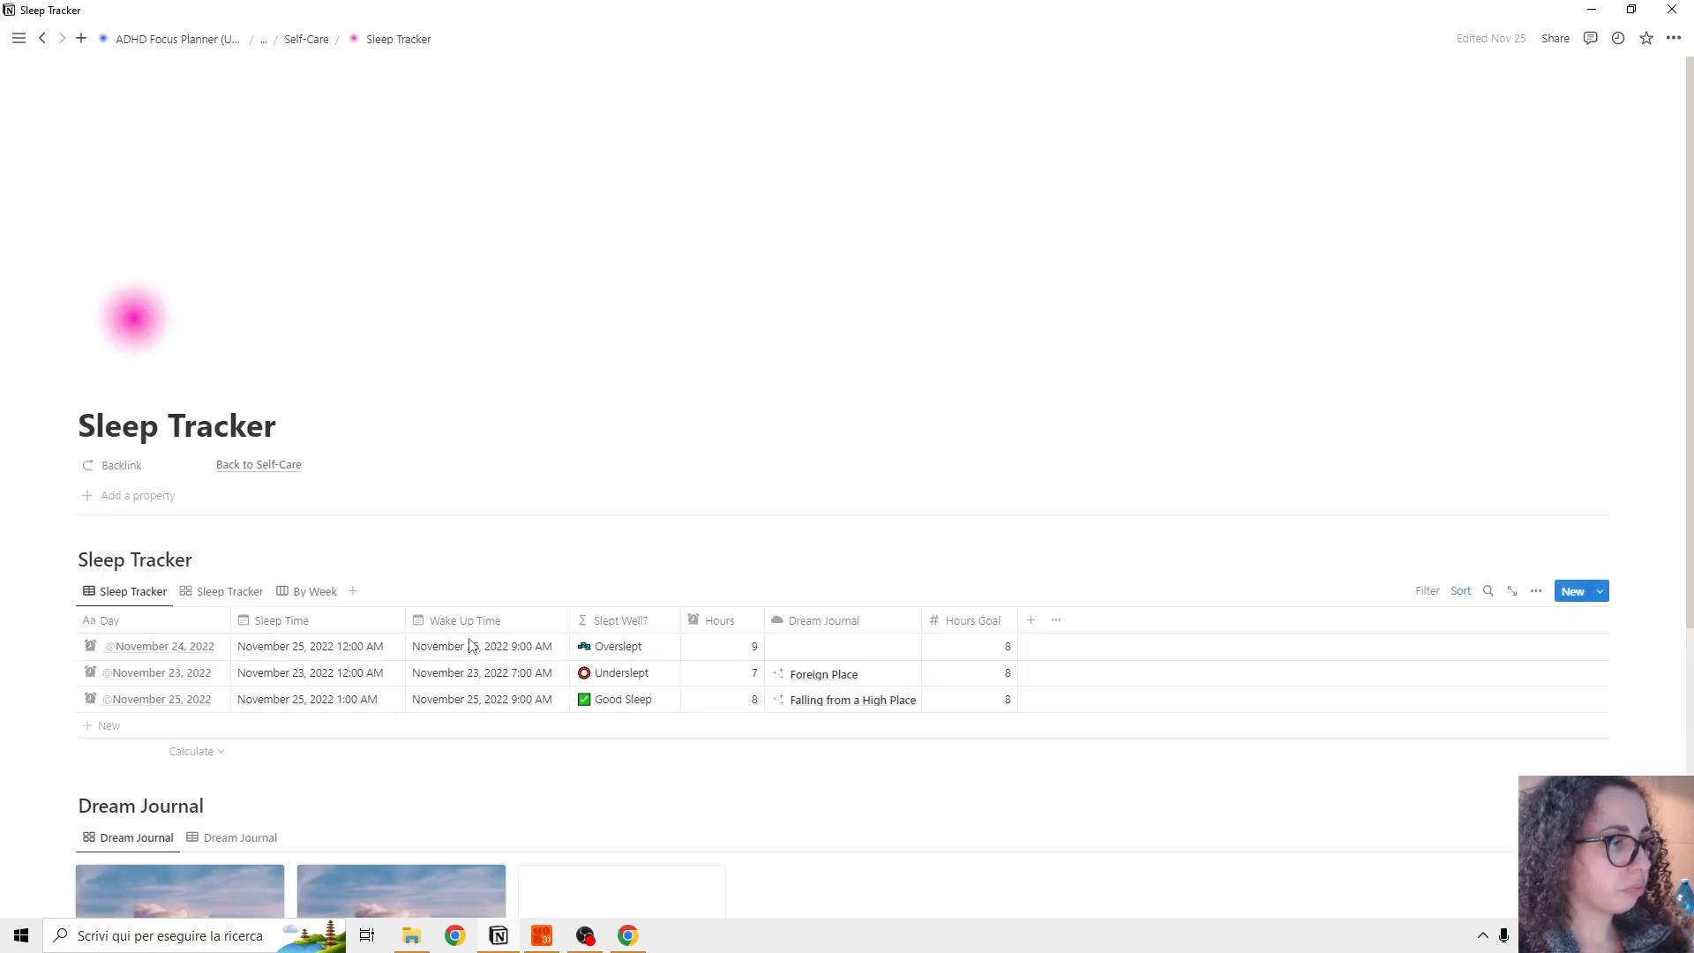
{"action": "scroll", "scroll_direction": "down", "scroll_amount": 3}
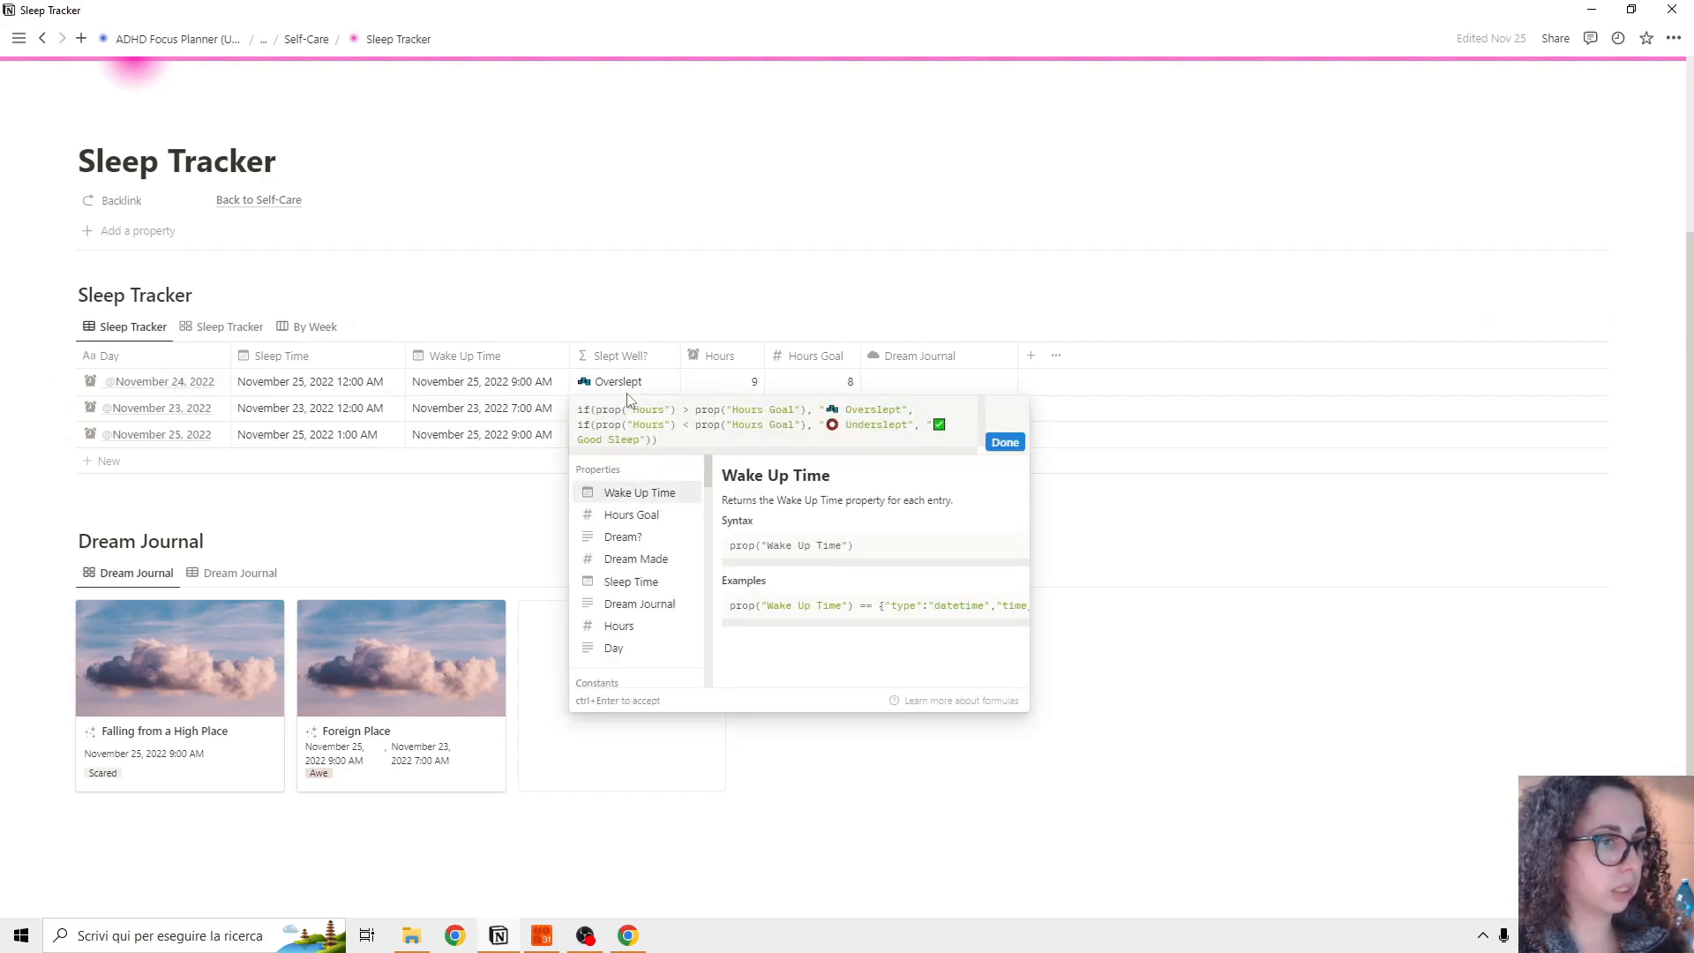
Step: Dismiss the Slept Well? formula and return to the dream journal entries
{"action": "left_click", "coordinate": [1004, 441]}
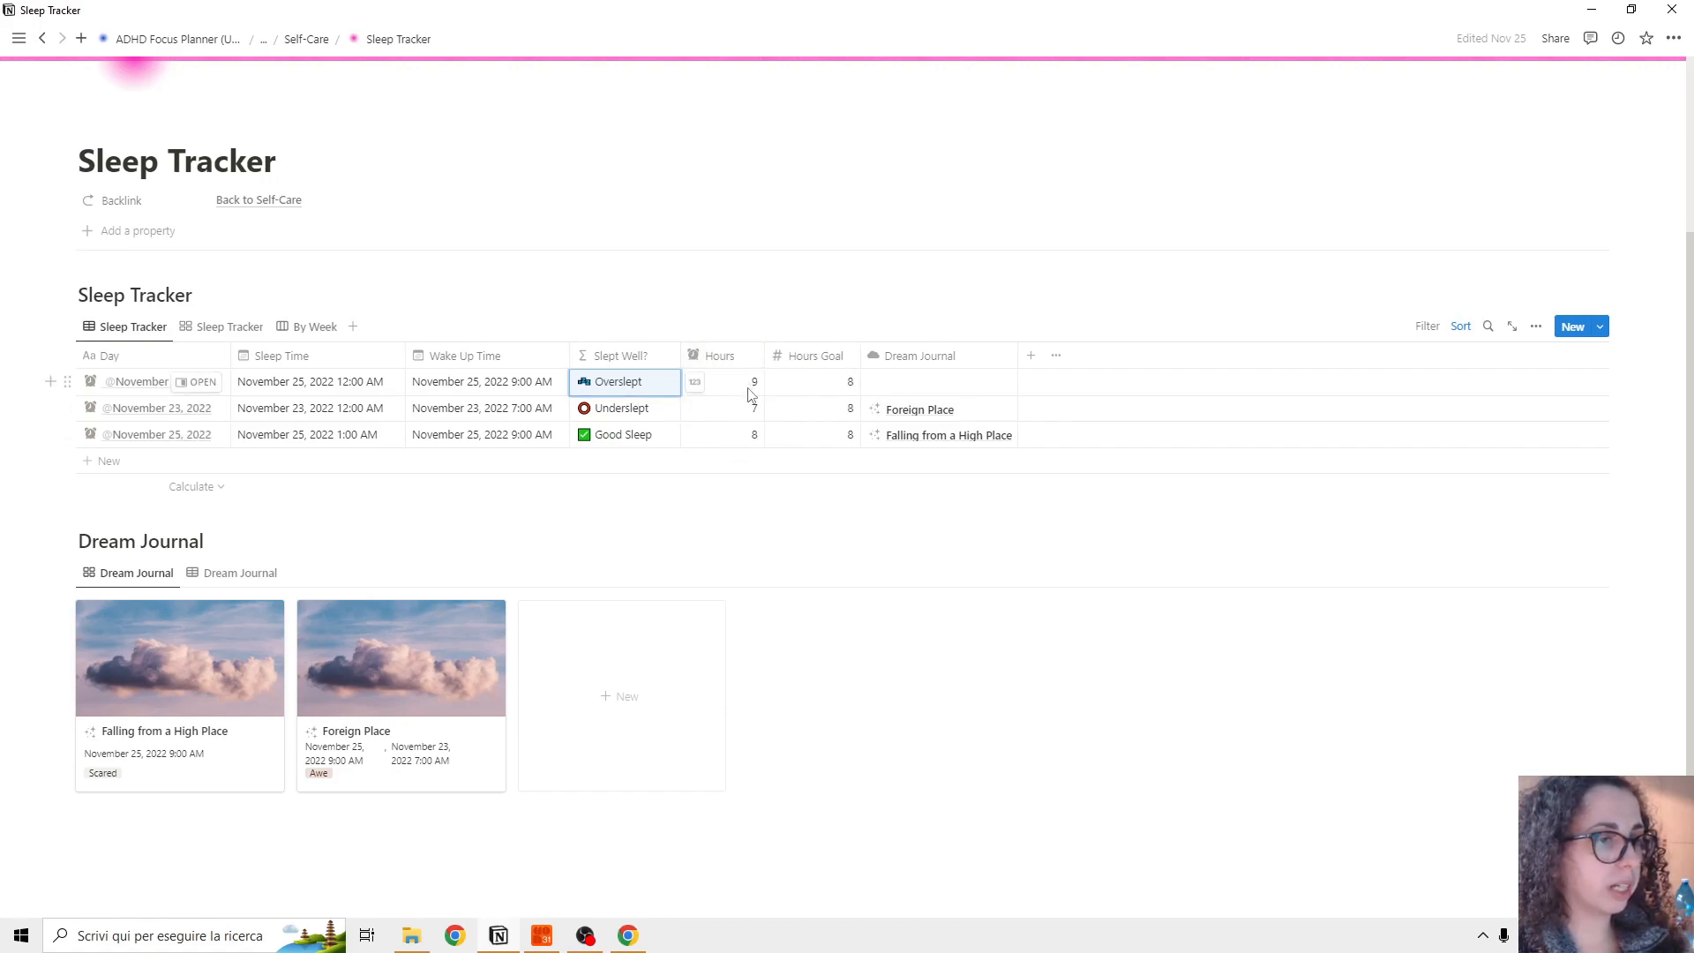
{"action": "scroll", "scroll_direction": "up", "scroll_amount": 3}
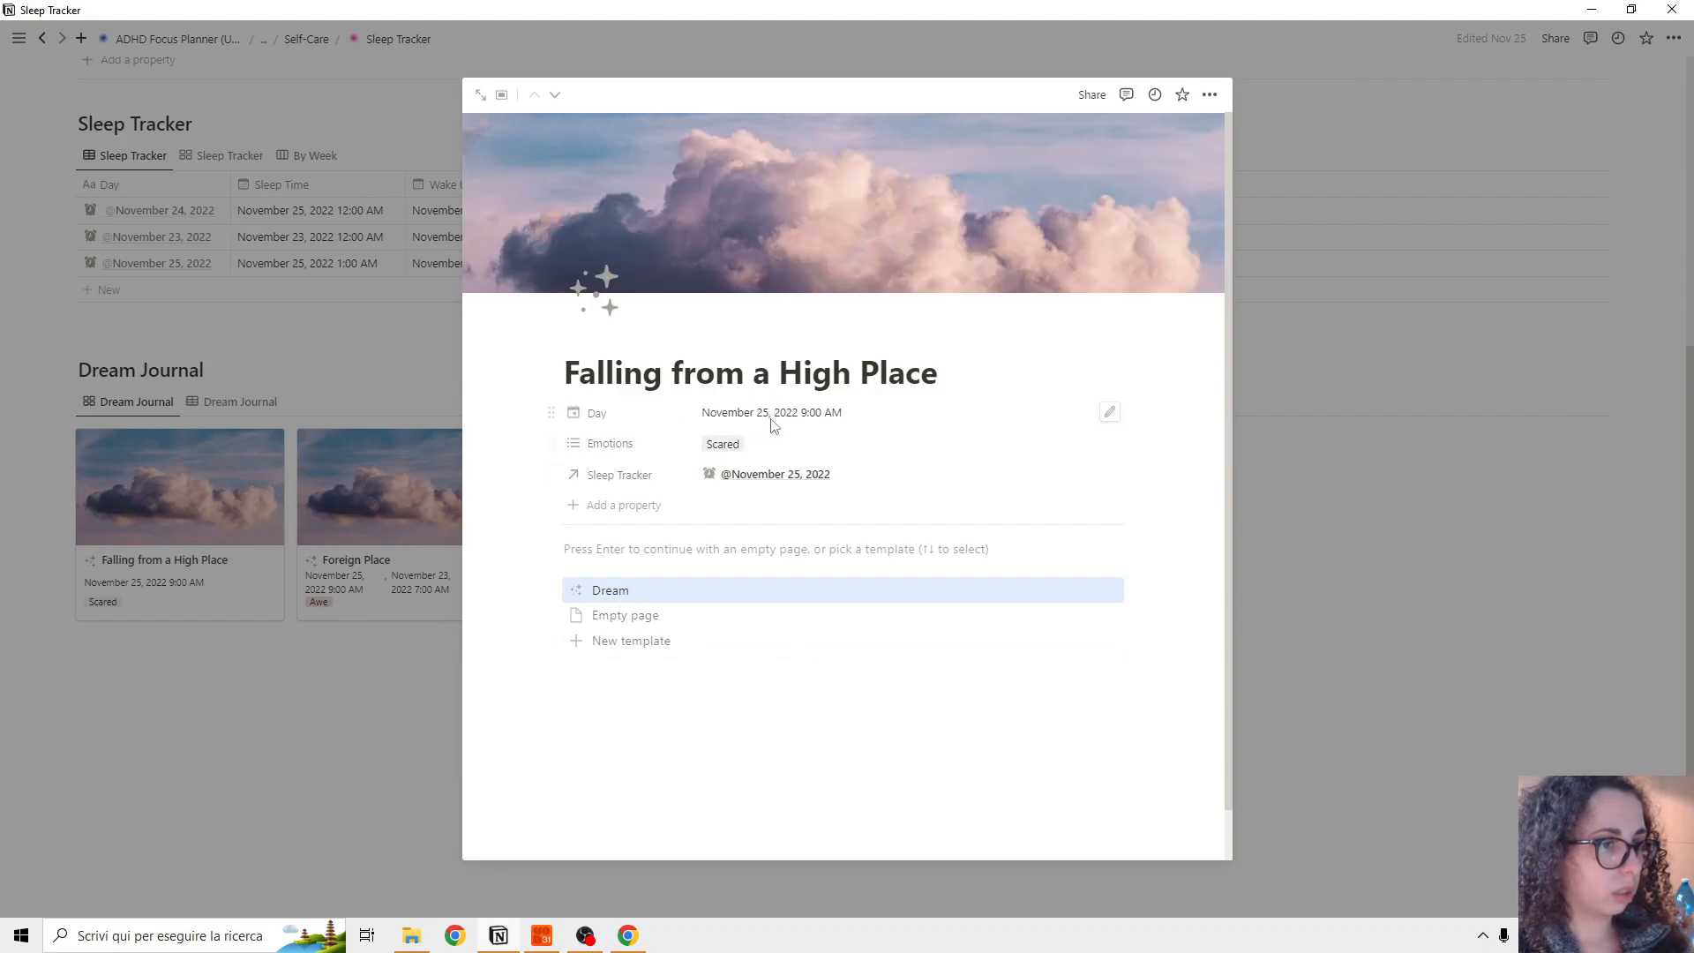
{"action": "mouse_move", "coordinate": [787, 477]}
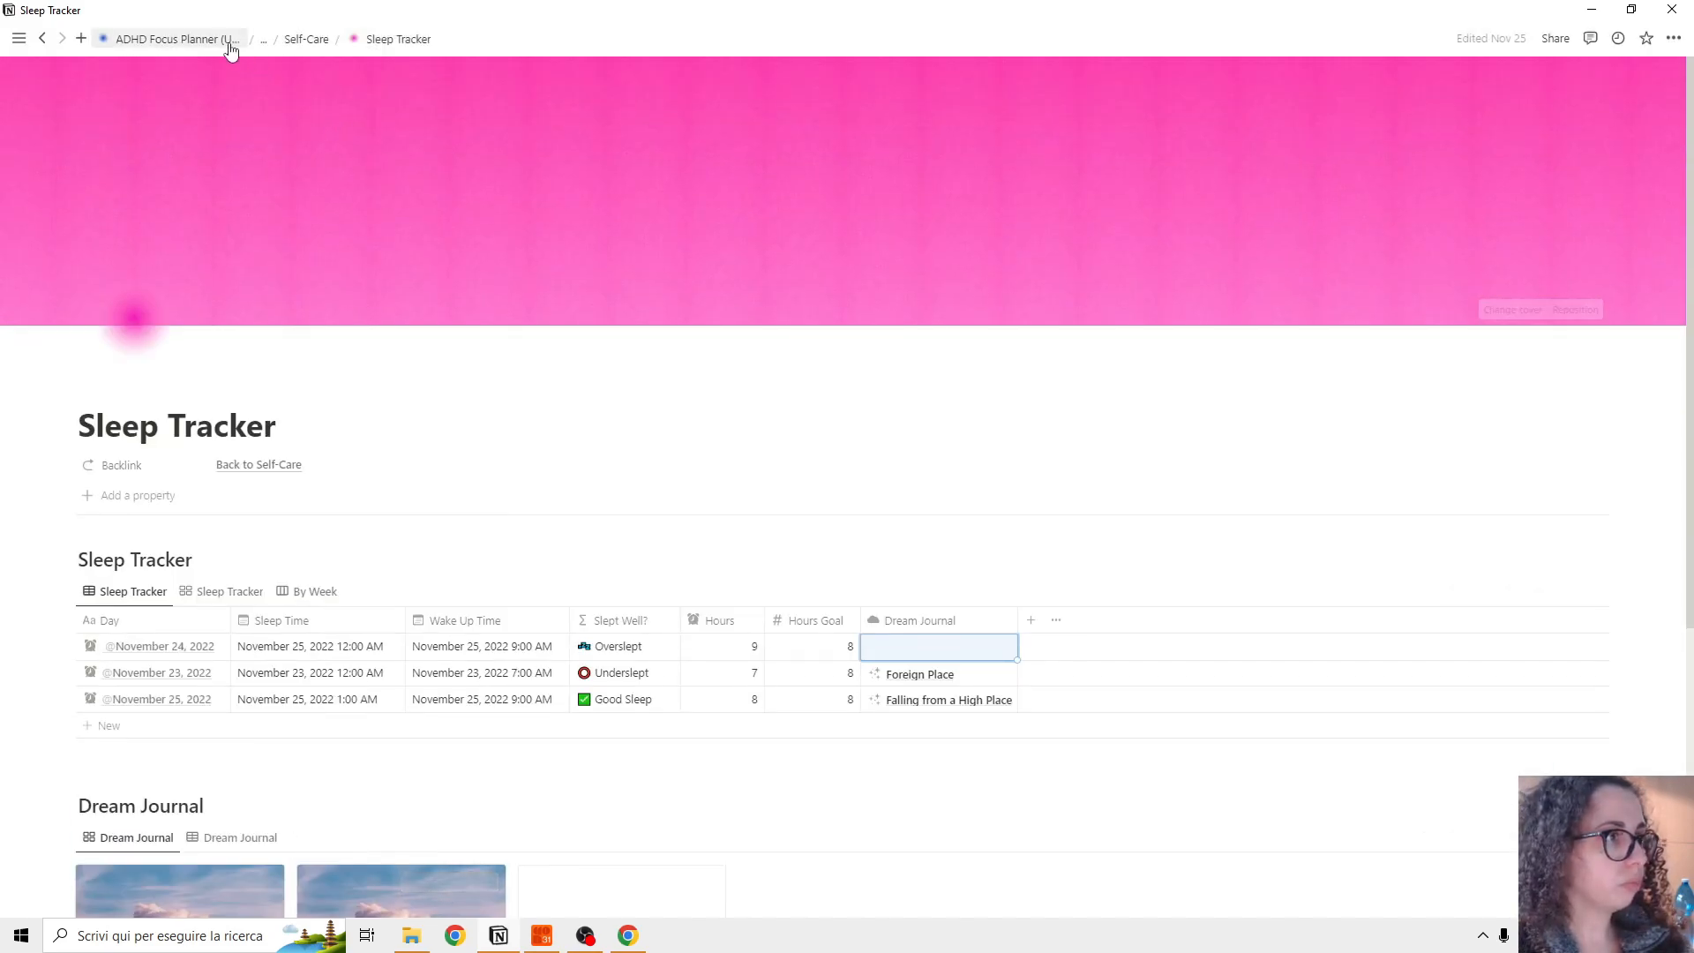
Step: Jump back to the ADHD Focus Planner home with its navigation cards and Daily Focus
{"action": "left_click", "coordinate": [168, 39]}
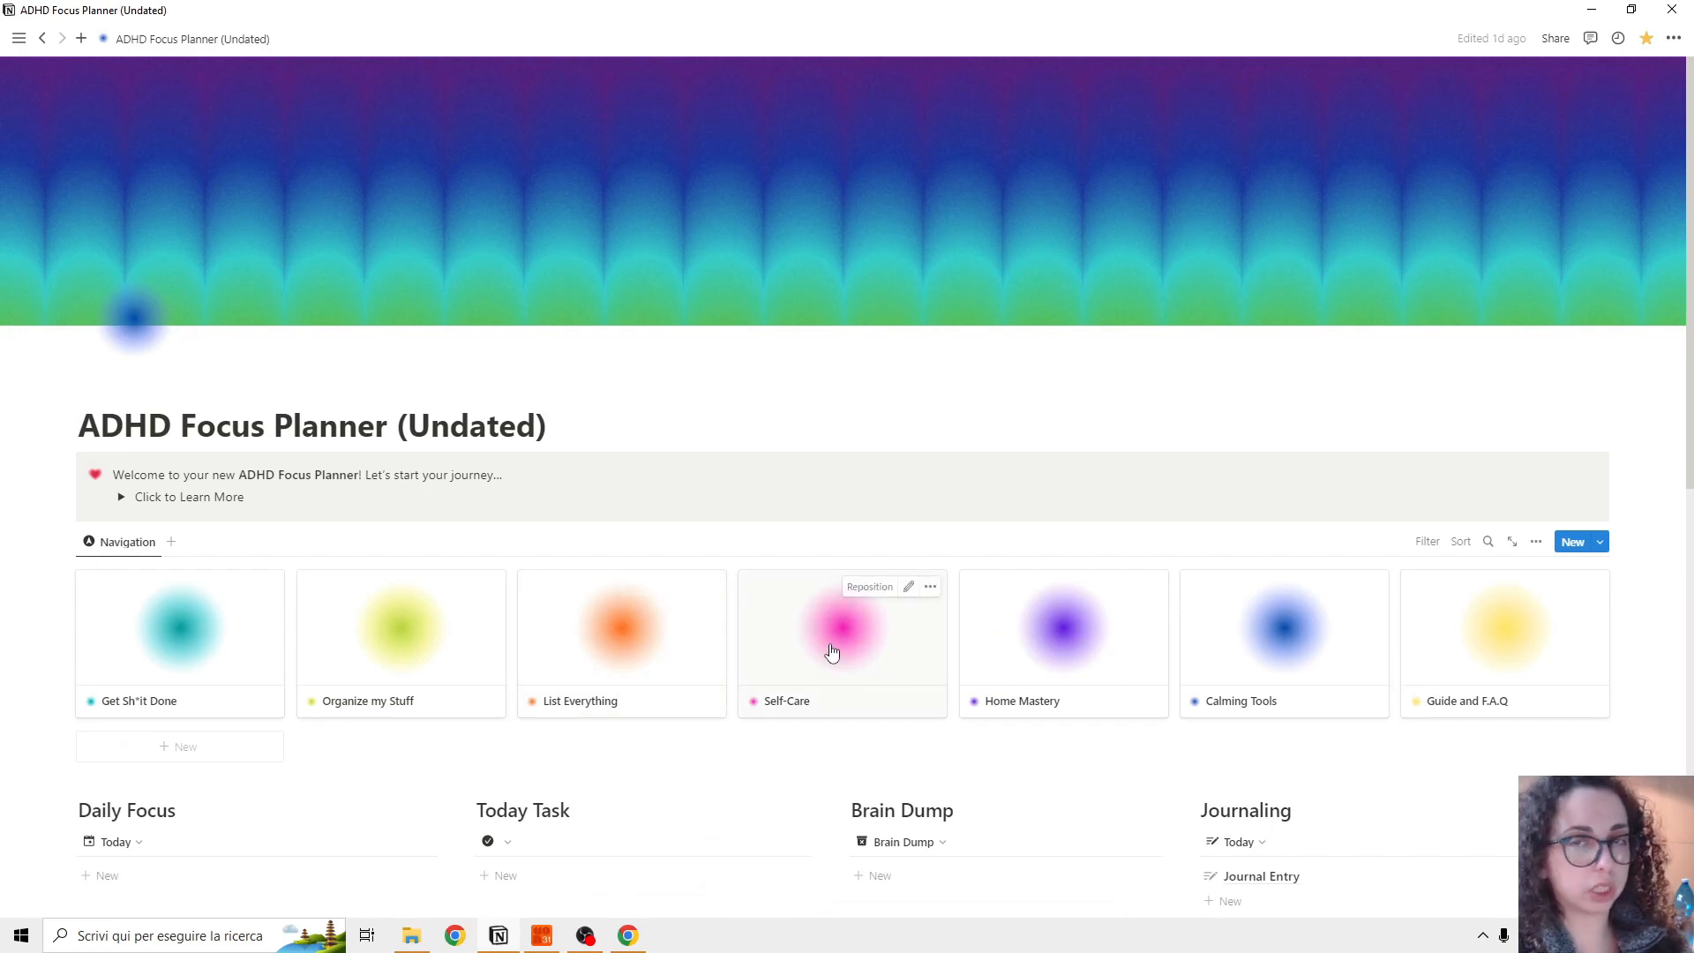